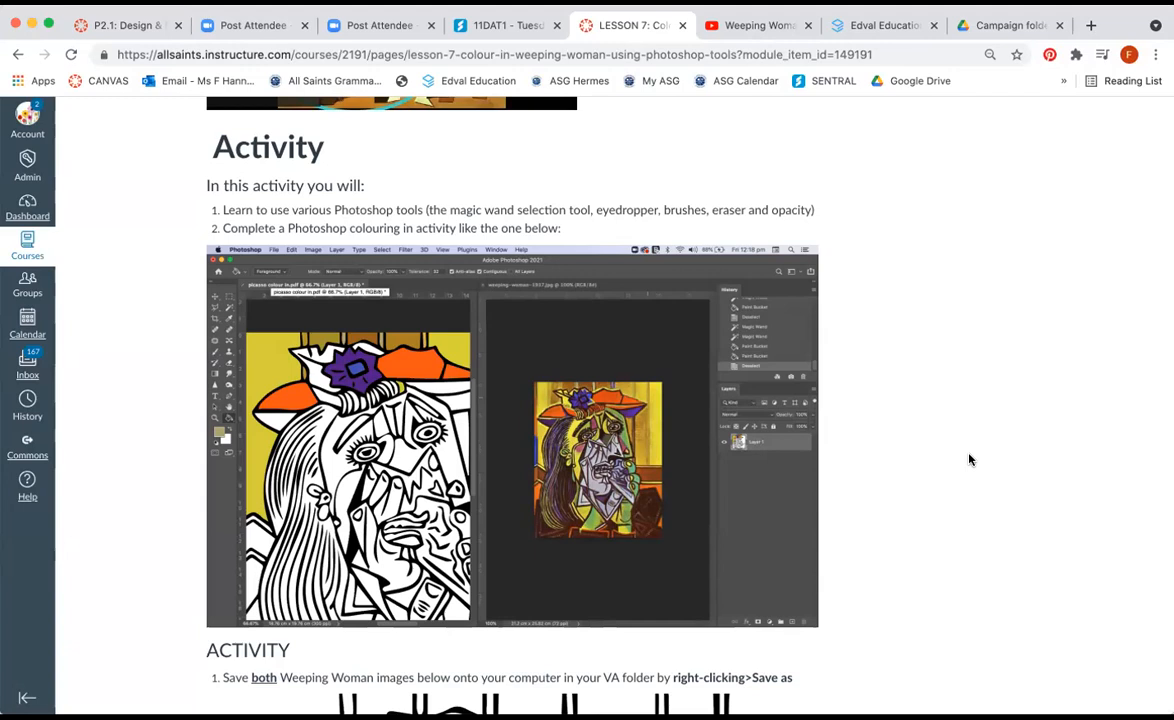
pyautogui.moveTo(618, 552)
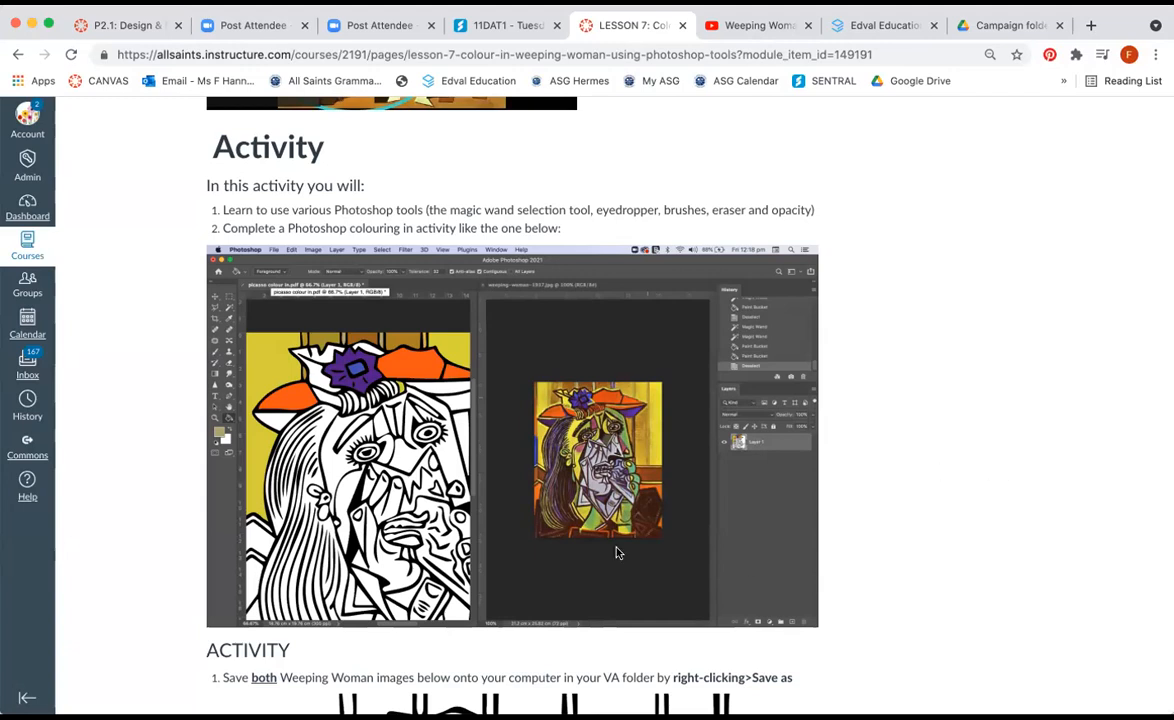
pyautogui.moveTo(510, 518)
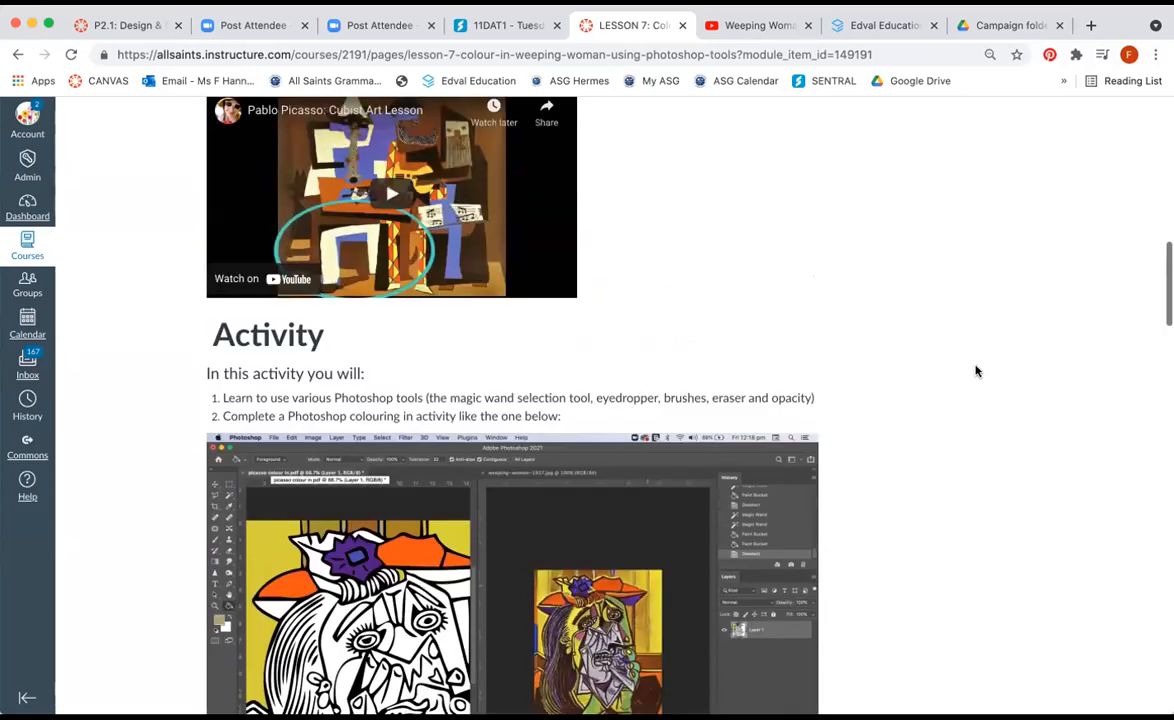
# Scroll down the Lesson 7 page to the Activity section with the Weeping Woman line drawing.
pyautogui.scroll(3)
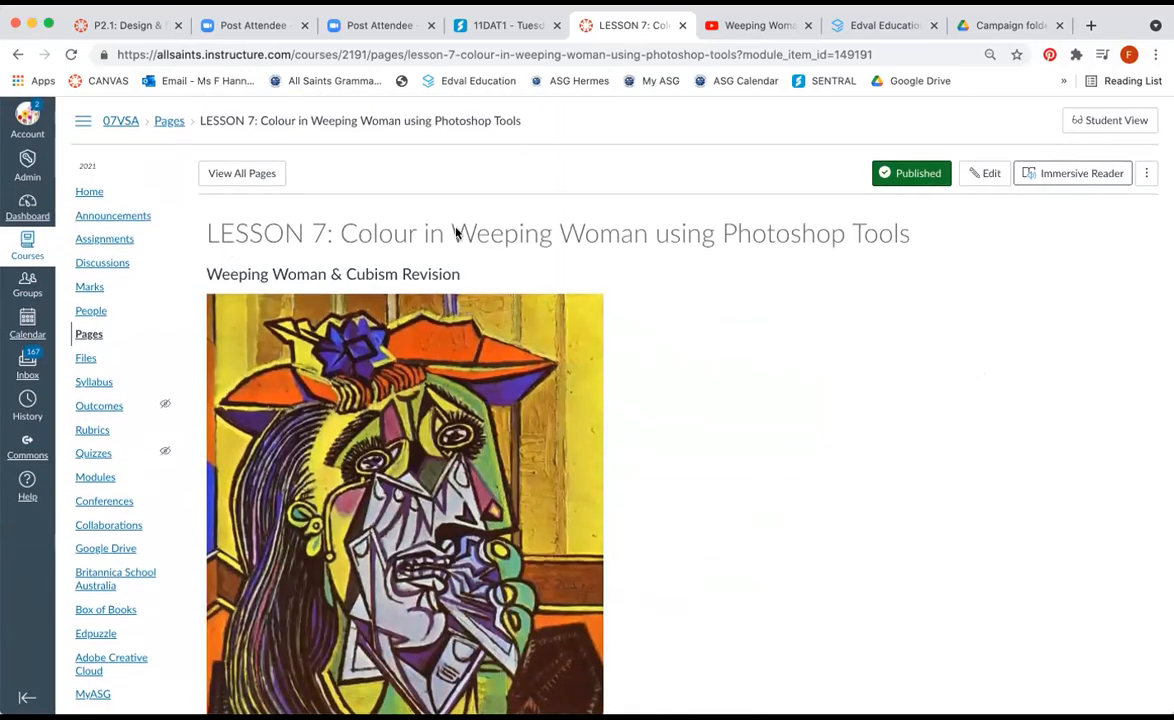
pyautogui.scroll(-3)
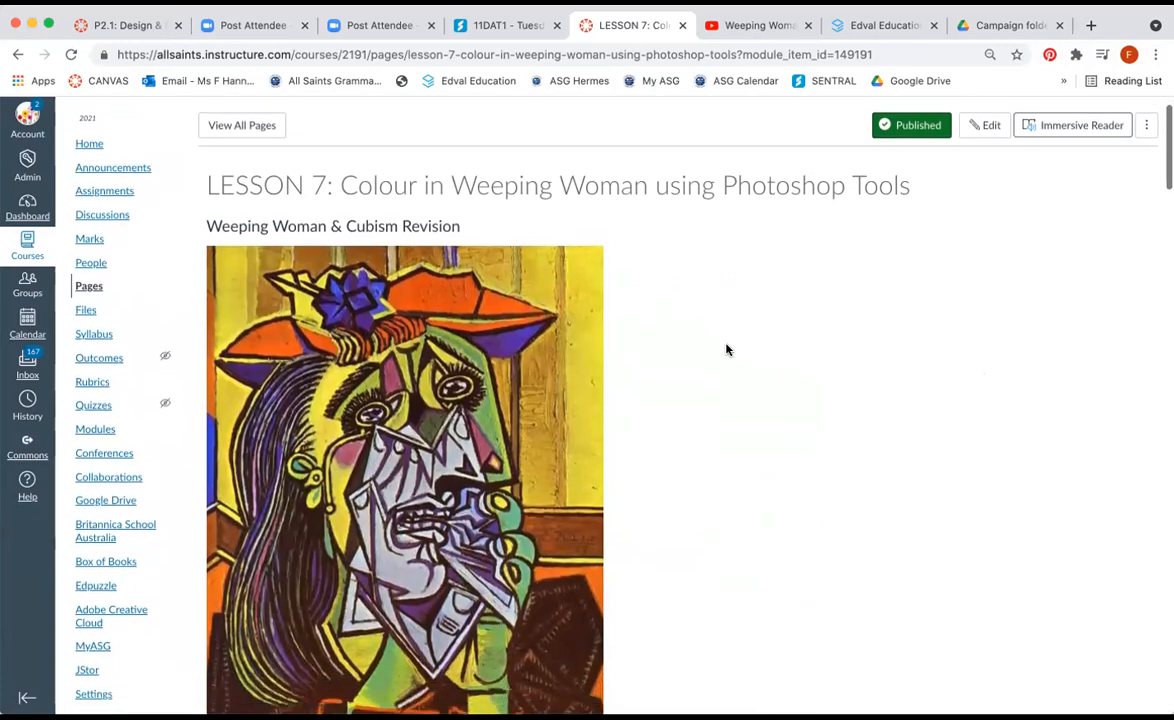
pyautogui.scroll(-3)
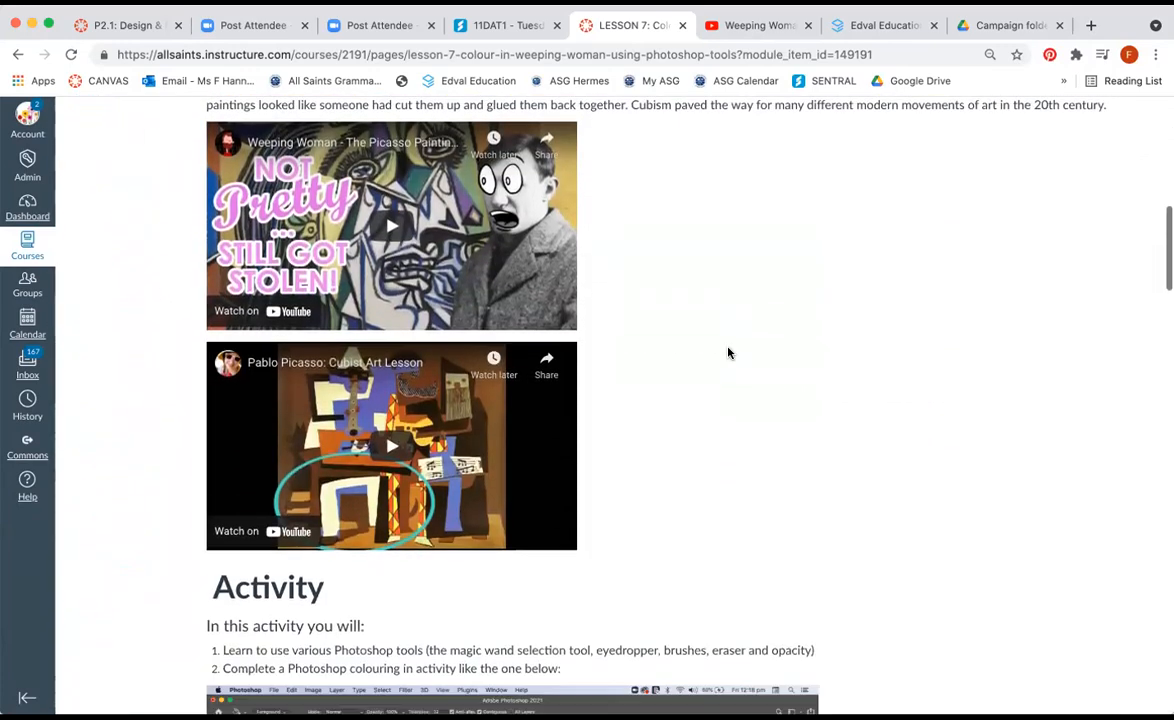
pyautogui.scroll(-3)
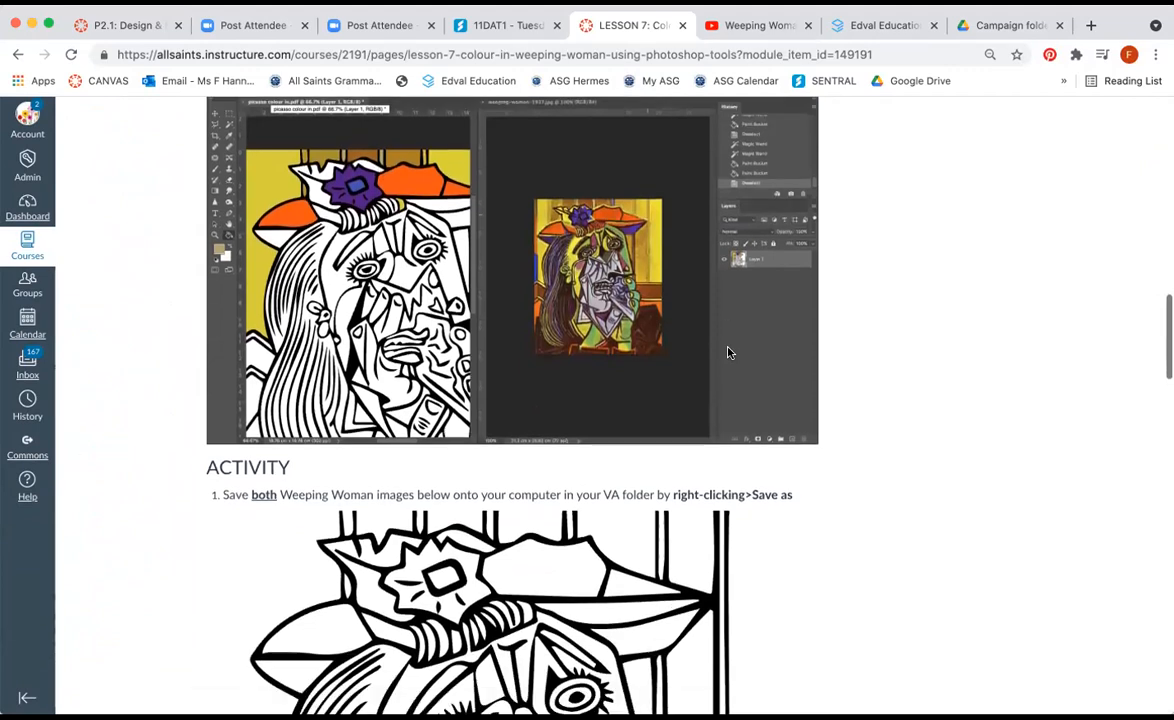
pyautogui.scroll(-3)
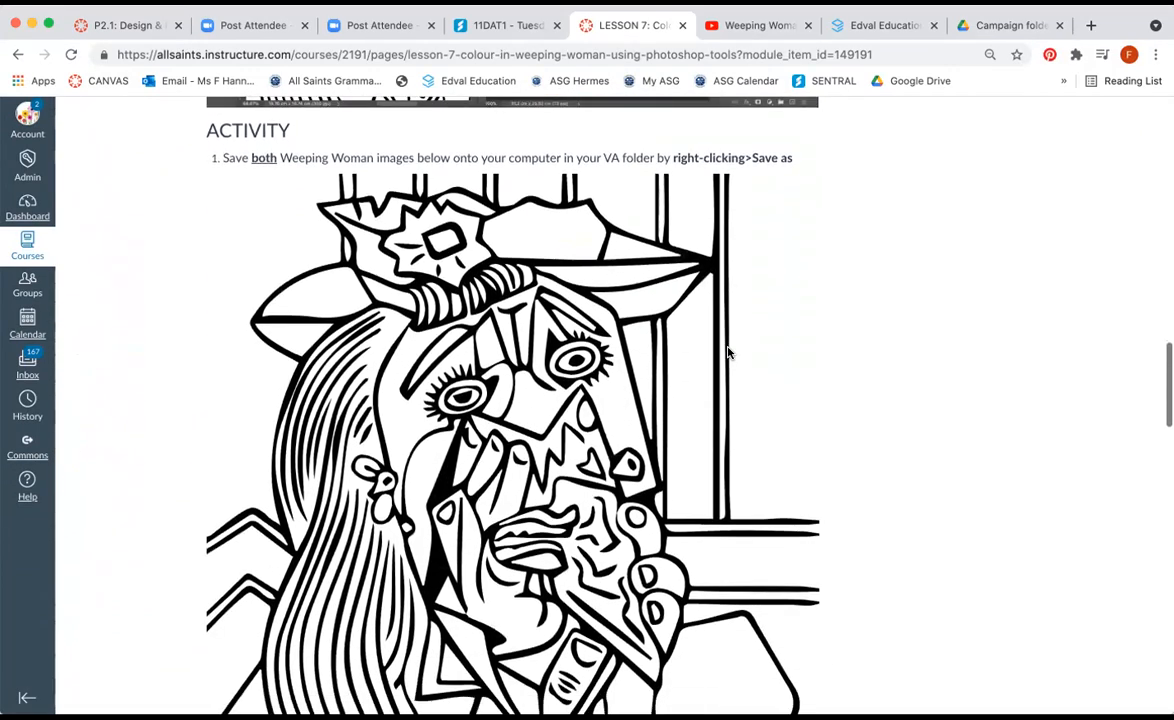
pyautogui.scroll(-3)
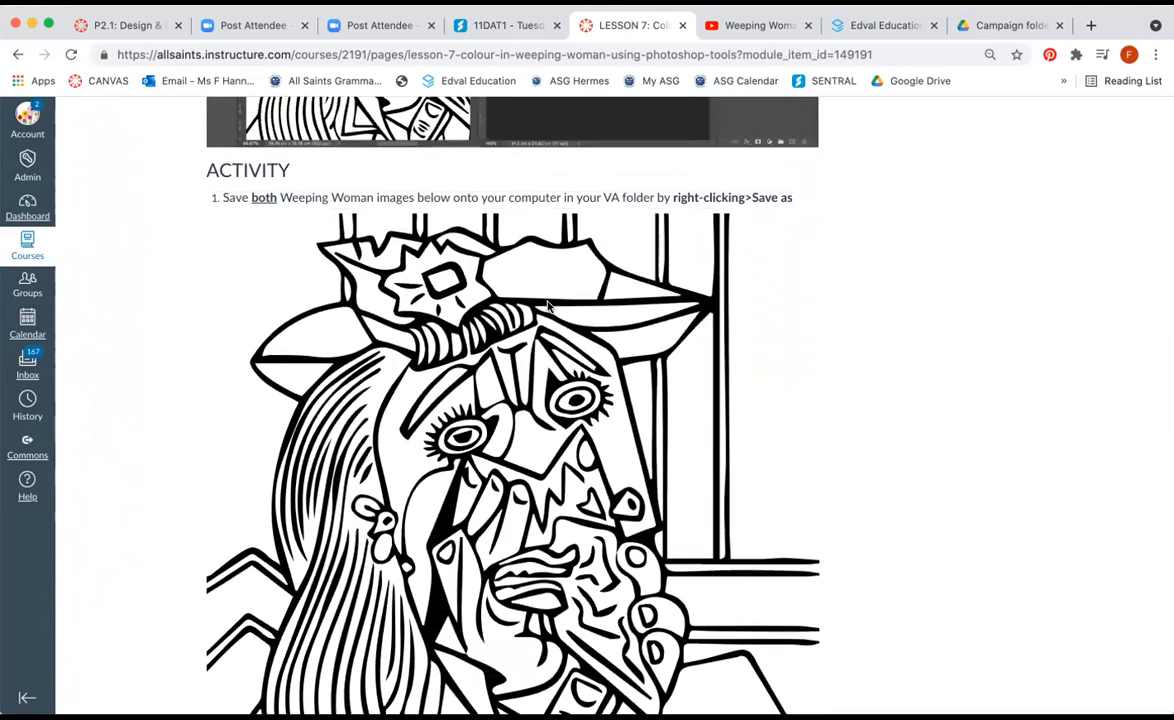
pyautogui.scroll(-3)
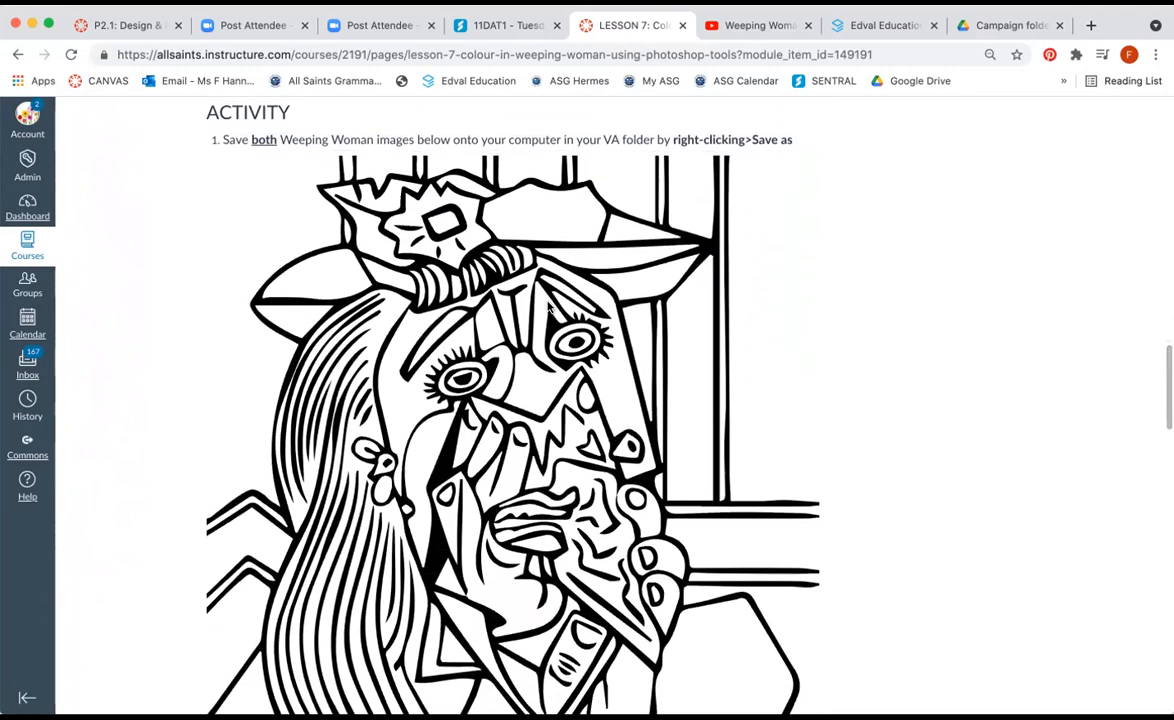
pyautogui.scroll(-3)
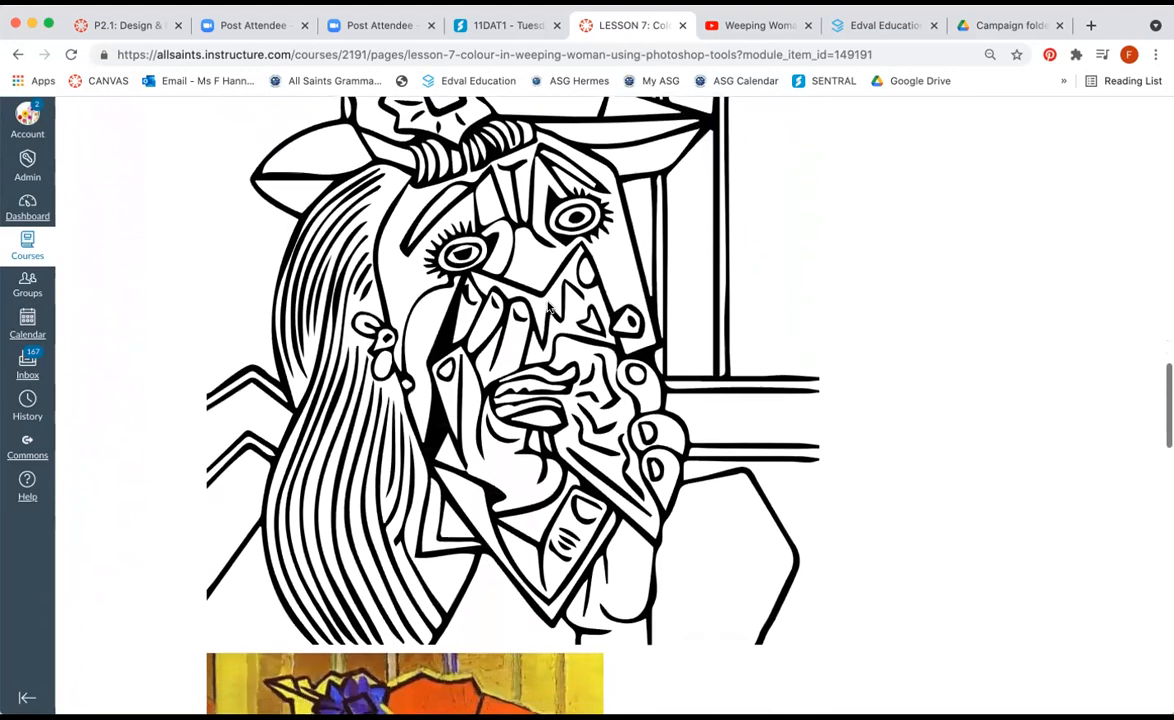
pyautogui.scroll(-3)
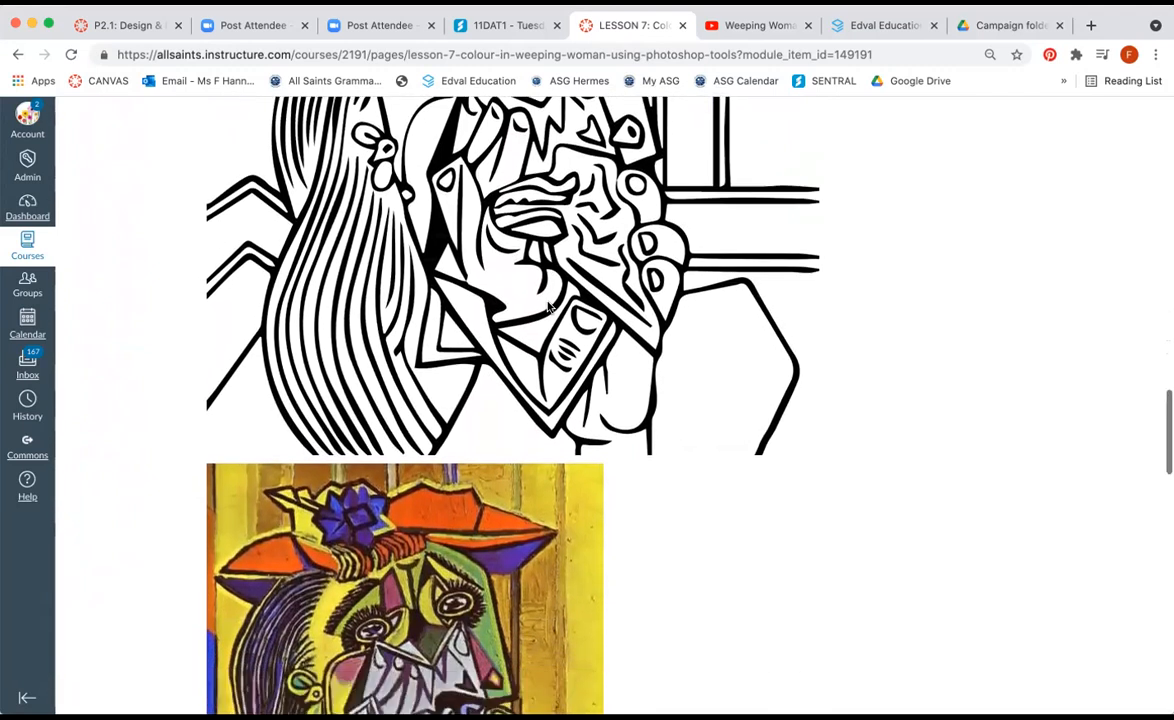
pyautogui.scroll(-3)
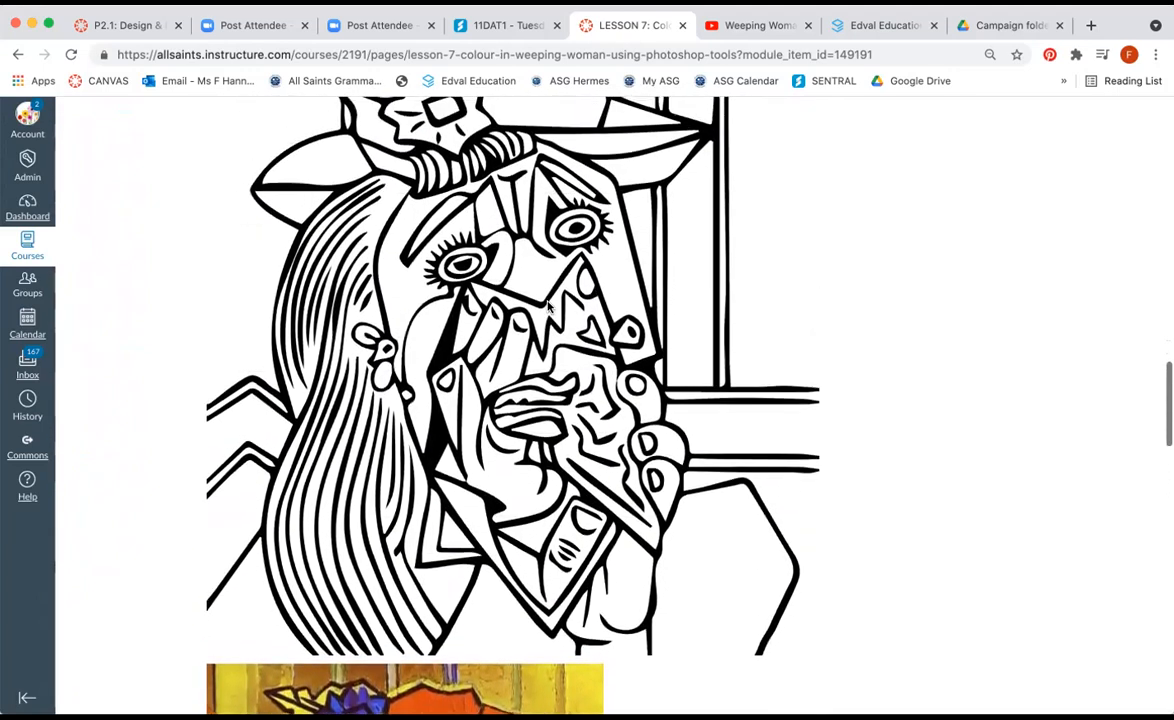
# Save the line drawing via Save Image As as picasso colour in.jpeg and scroll to the colour painting.
pyautogui.rightClick(548, 308)
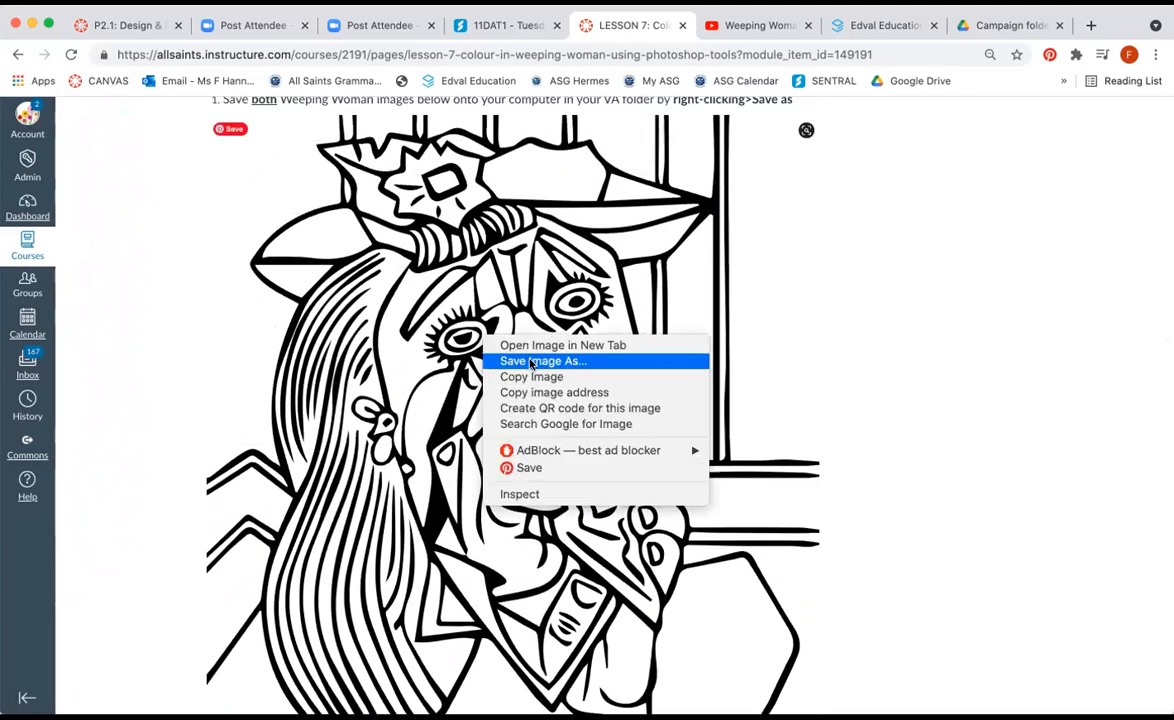
pyautogui.click(544, 360)
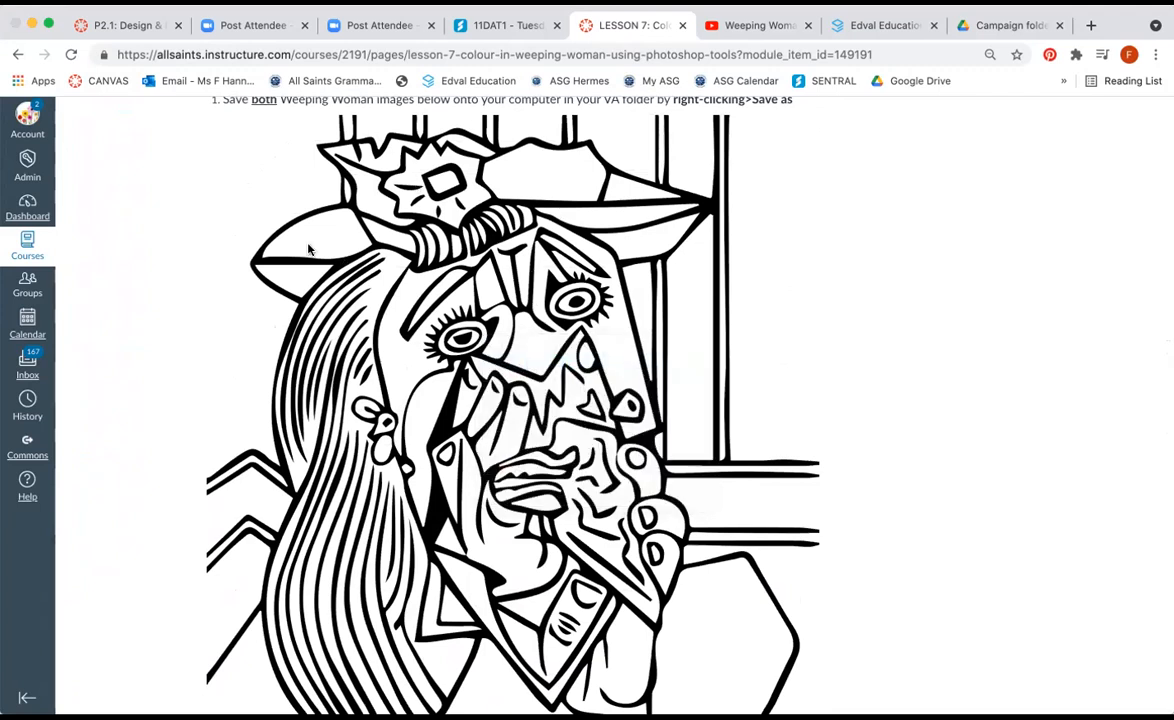
pyautogui.moveTo(402, 258)
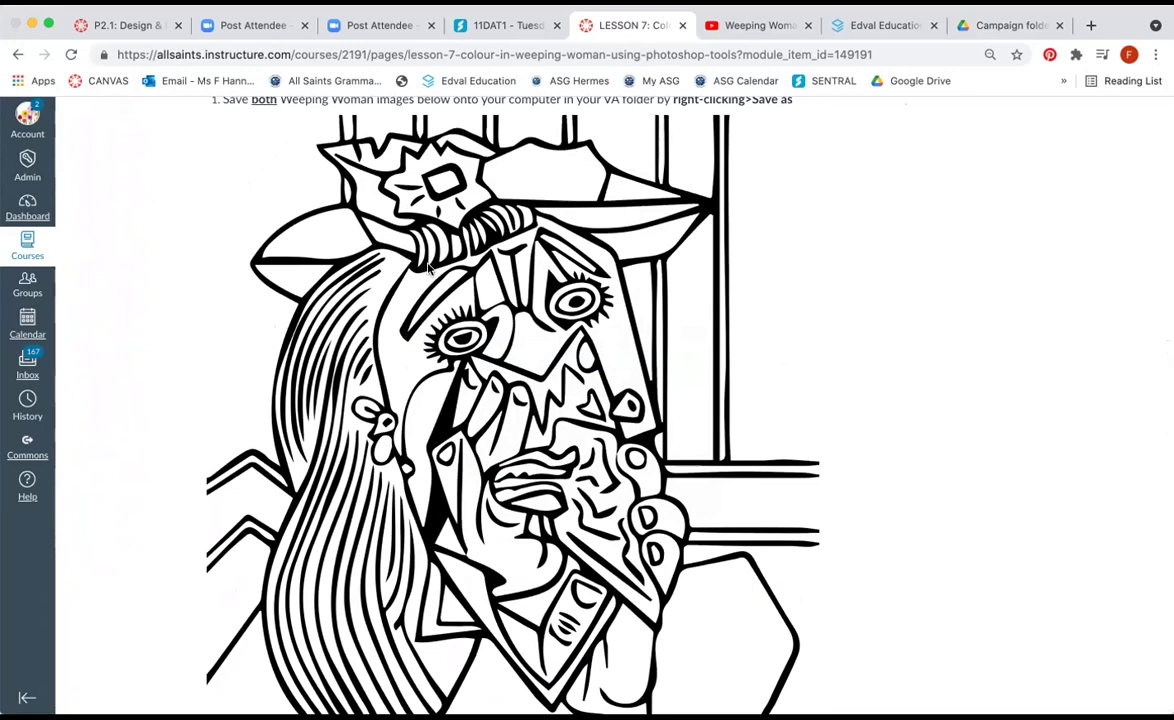
pyautogui.moveTo(348, 222)
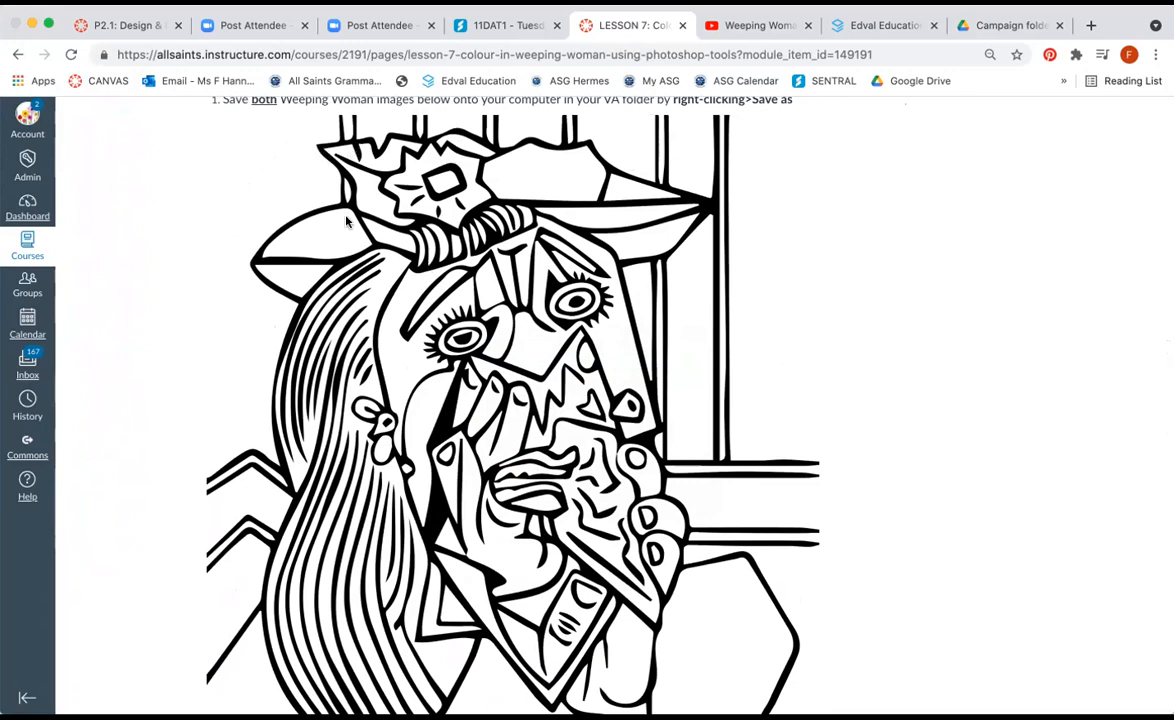
pyautogui.moveTo(328, 312)
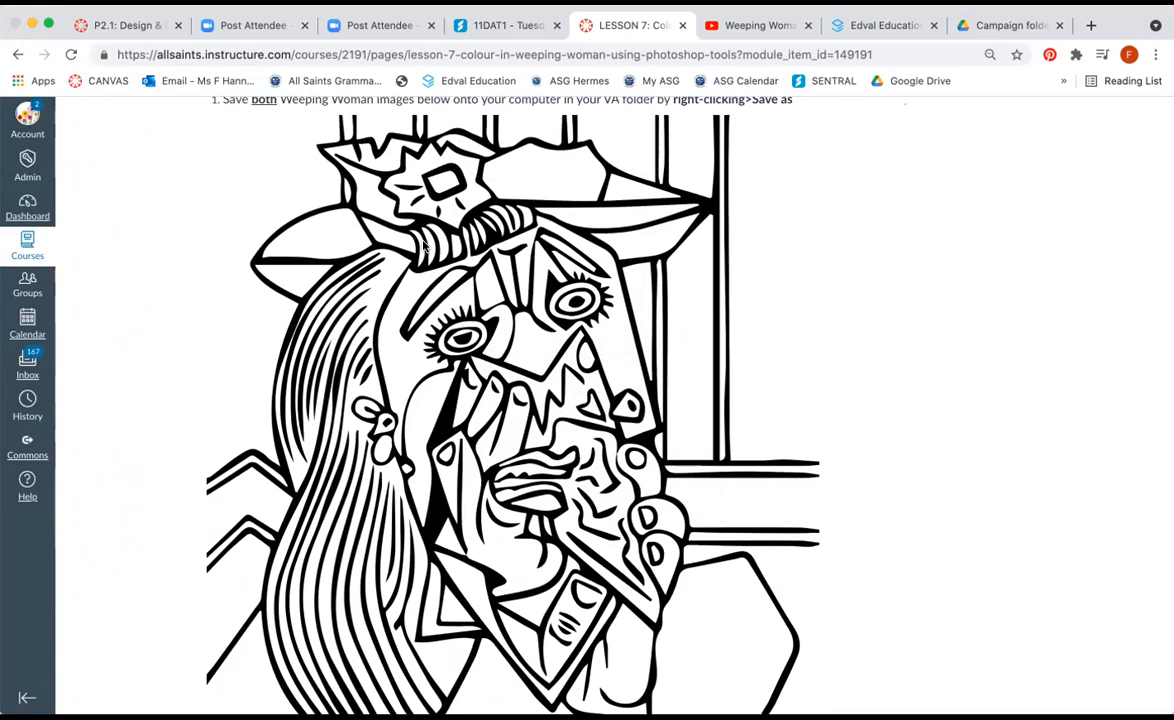
pyautogui.moveTo(412, 264)
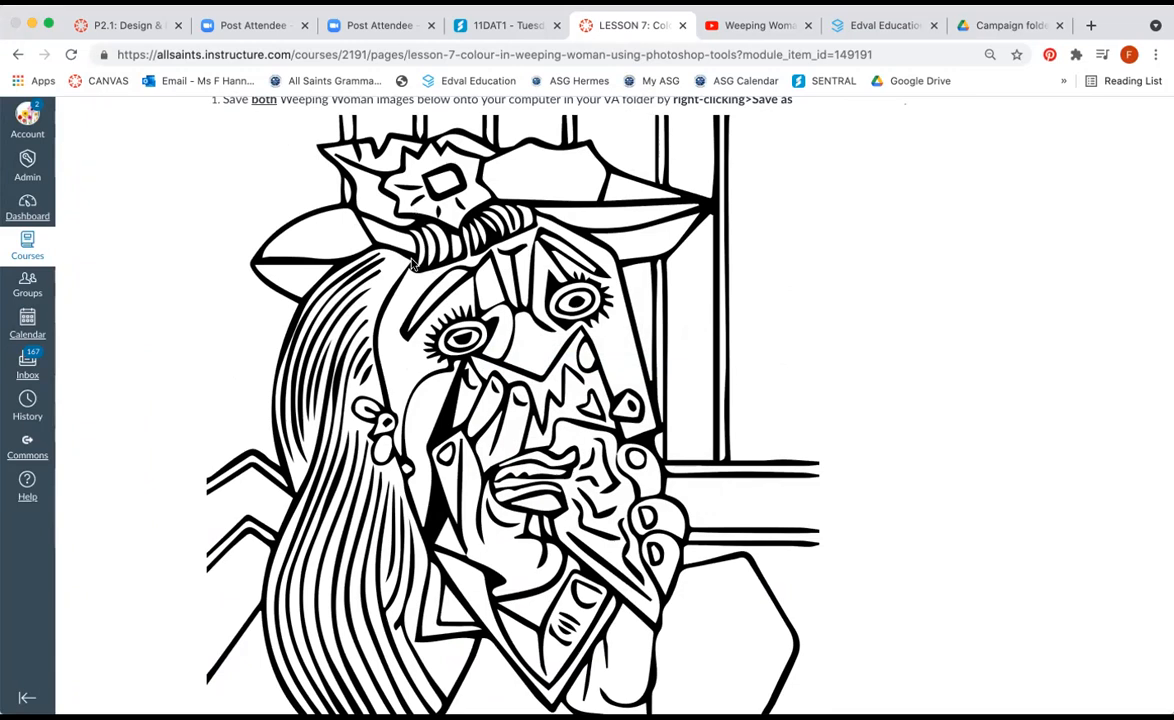
pyautogui.moveTo(400, 258)
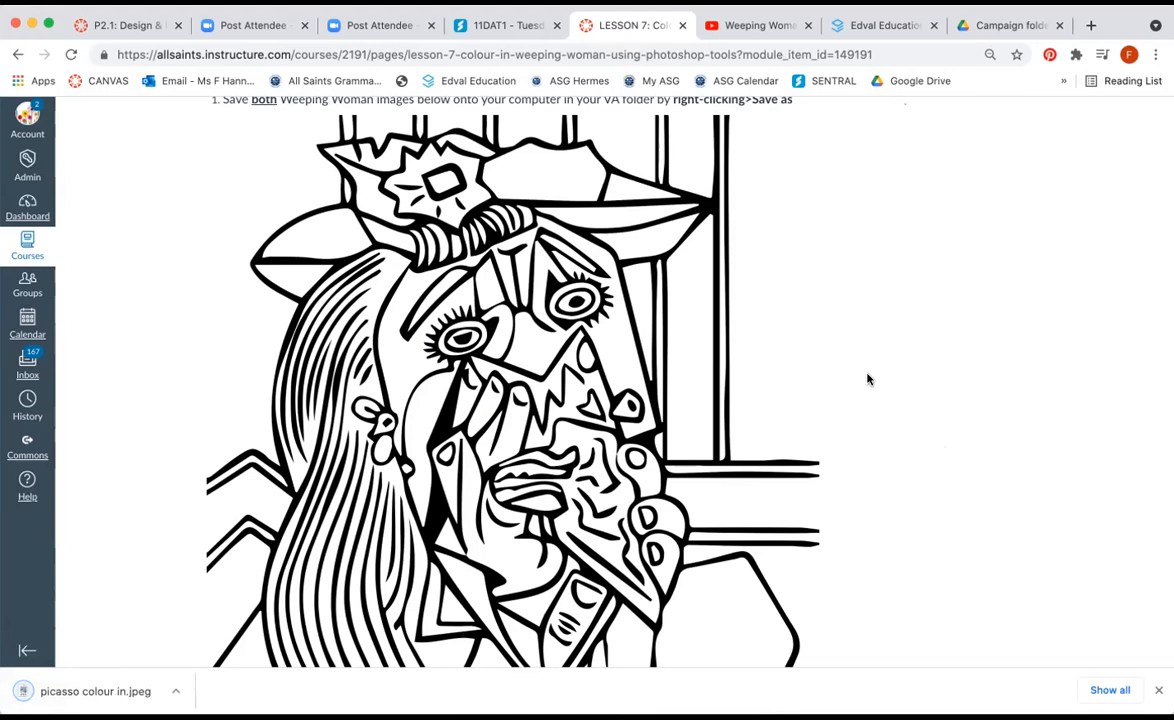
pyautogui.scroll(-3)
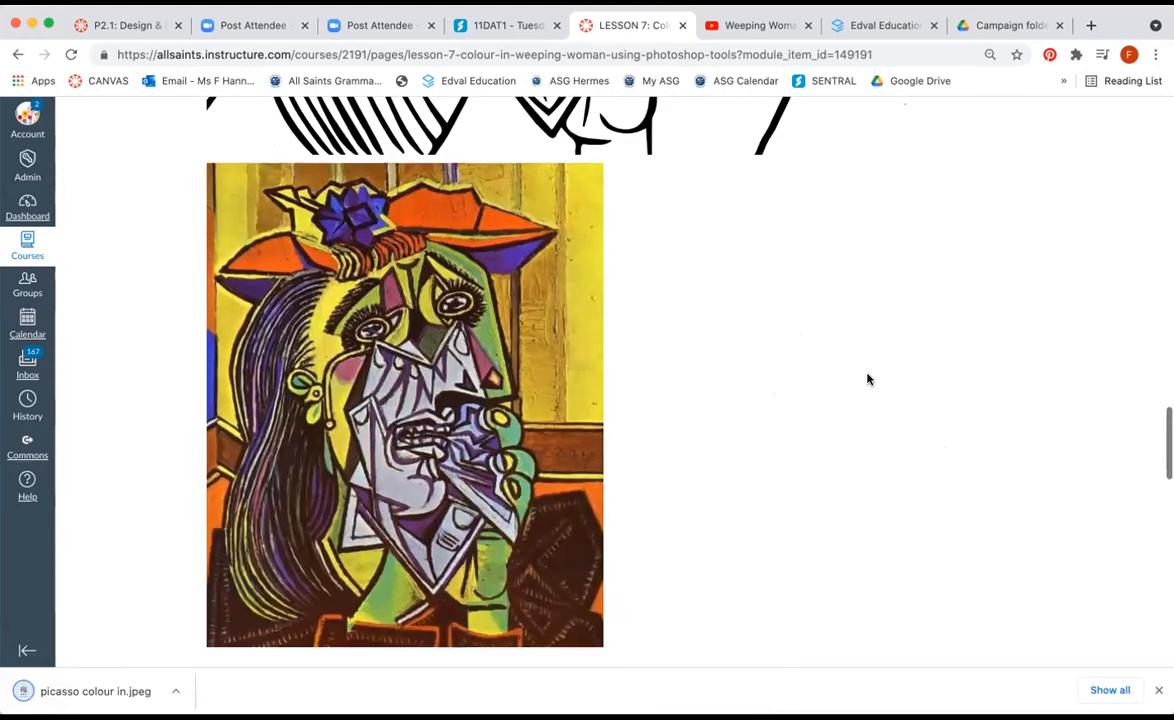
# Save the colour Weeping Woman painting via Save Image As to the VA folder.
pyautogui.rightClick(388, 392)
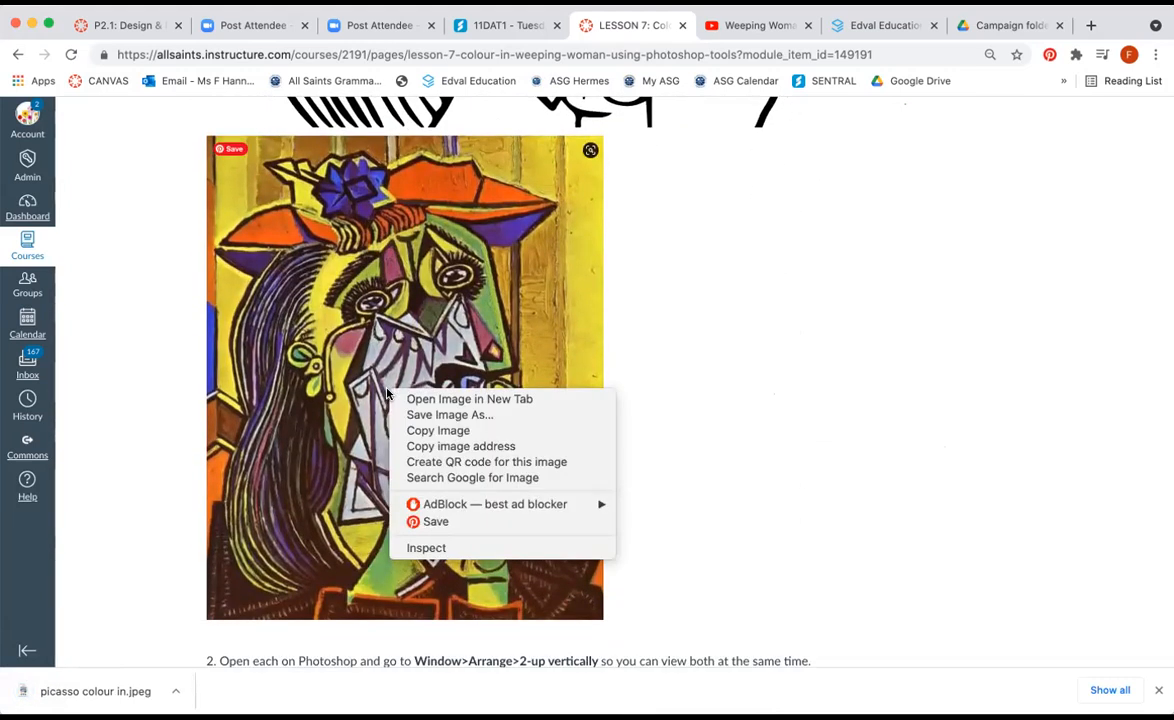
pyautogui.moveTo(448, 414)
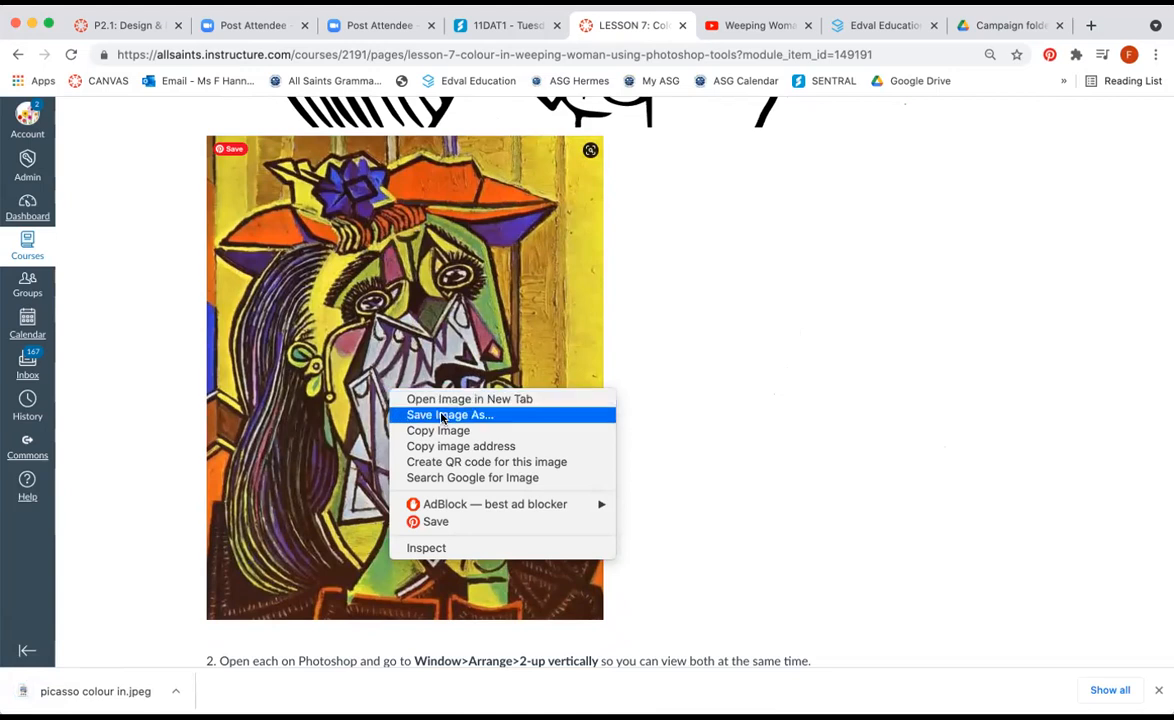
pyautogui.click(448, 414)
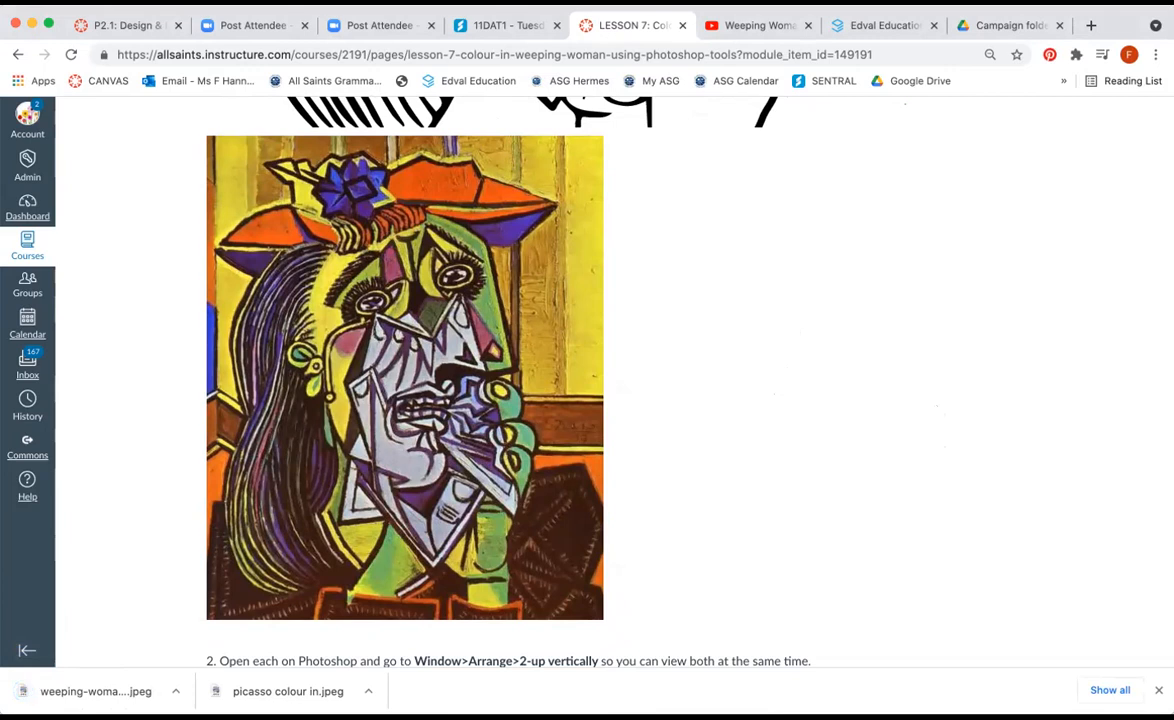
pyautogui.moveTo(784, 696)
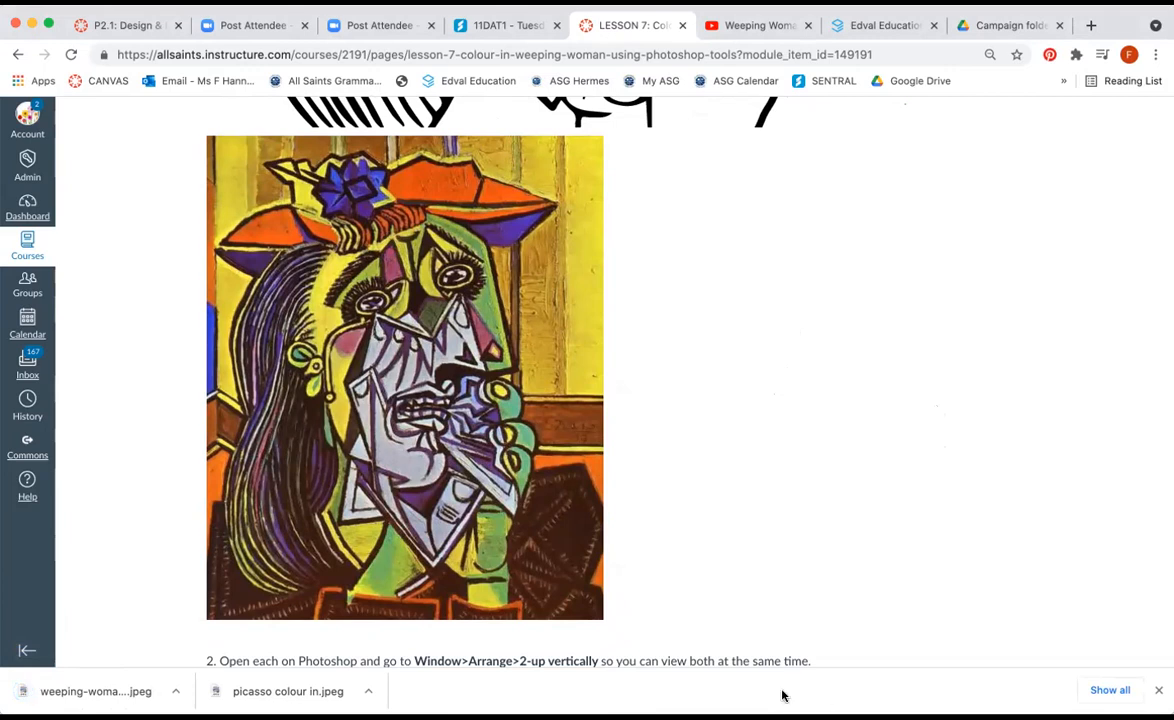
pyautogui.moveTo(918, 560)
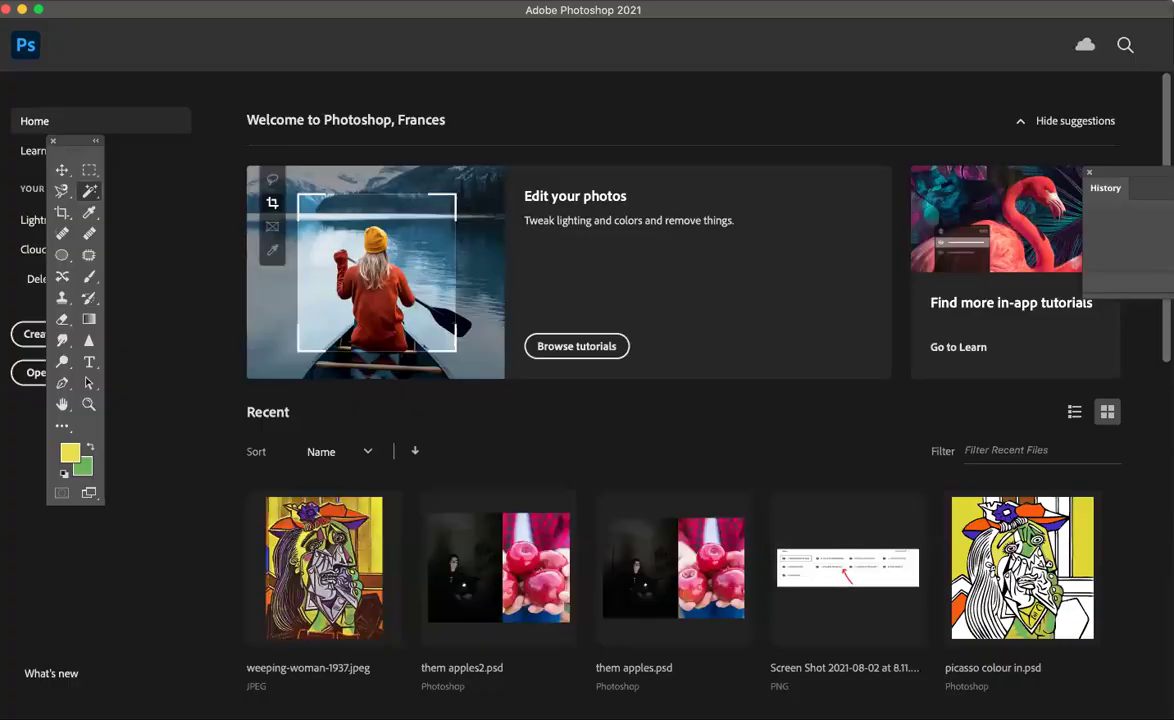
pyautogui.moveTo(416, 104)
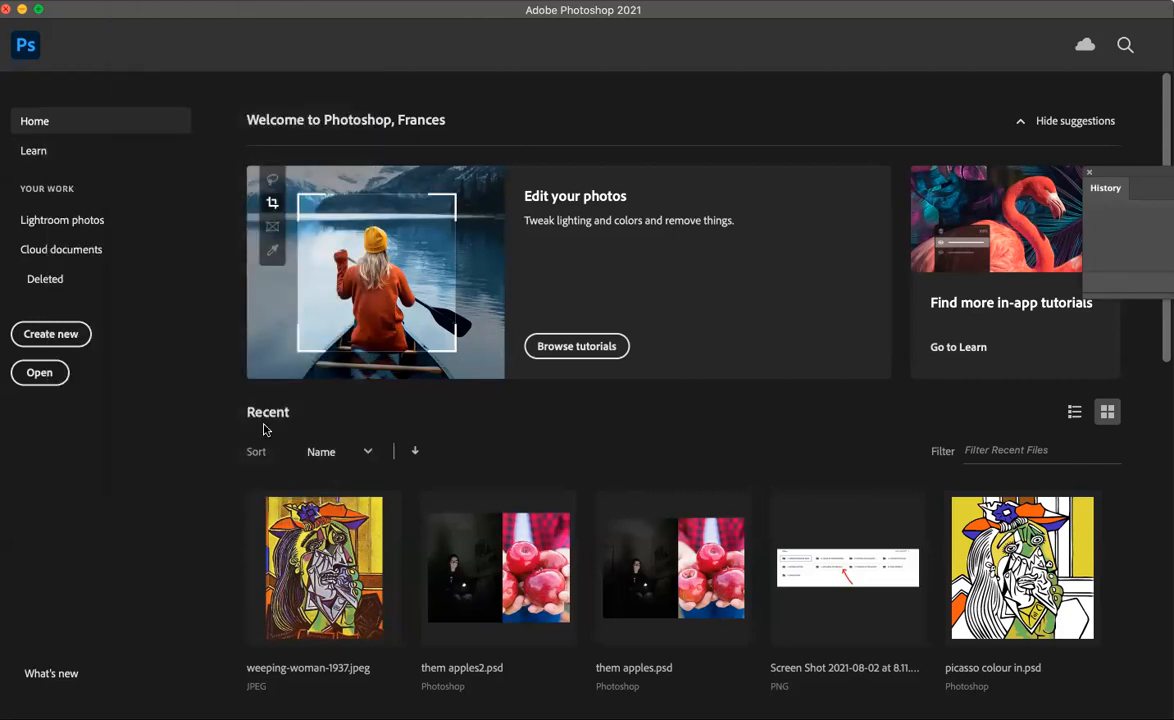
pyautogui.moveTo(40, 372)
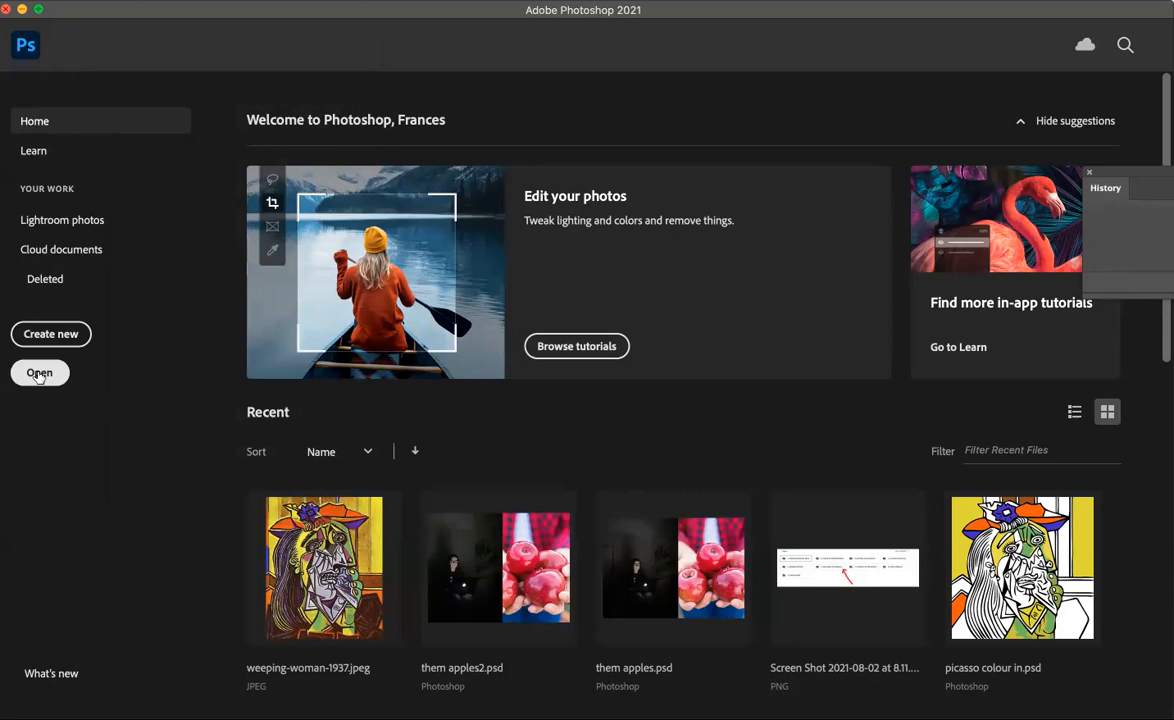
# Open the picasso colour in.jpeg line drawing from the Recent files on the Home screen.
pyautogui.click(40, 372)
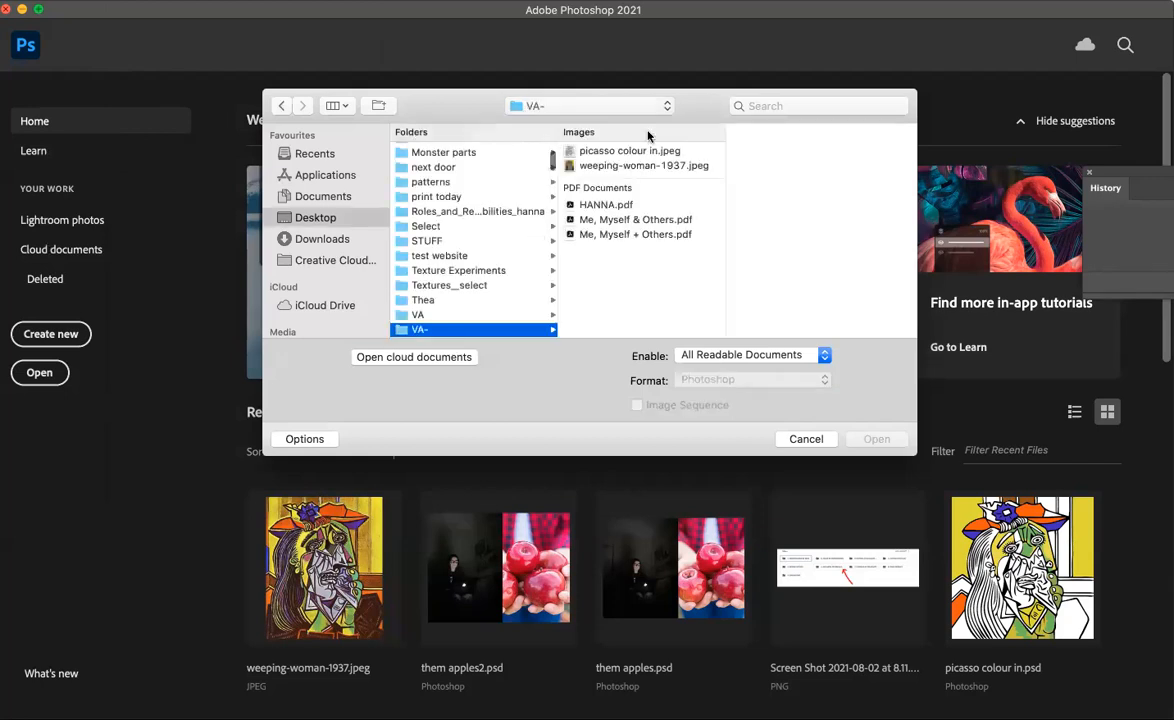
pyautogui.click(628, 150)
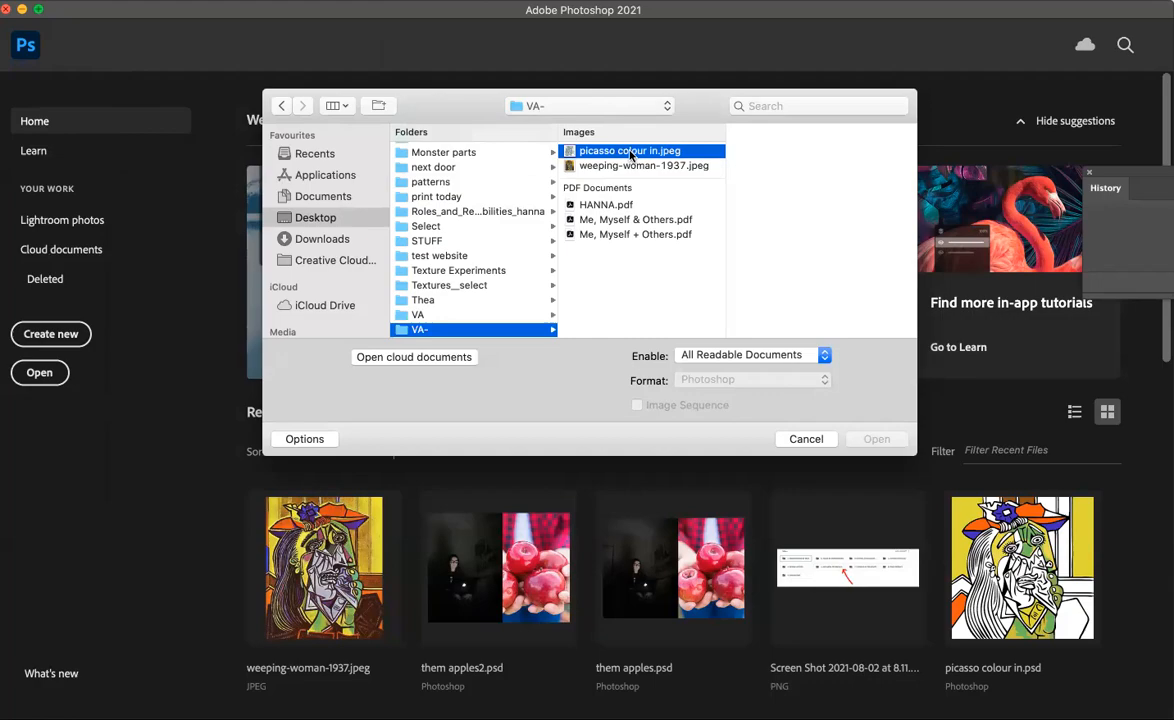
pyautogui.click(806, 440)
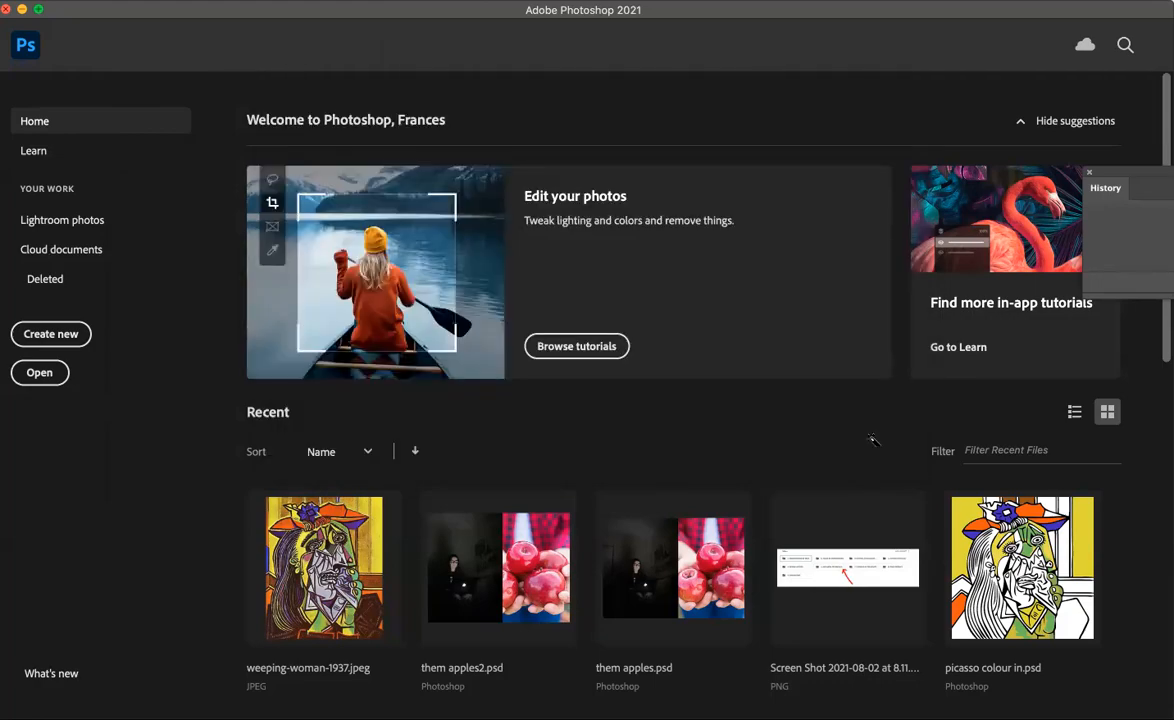
pyautogui.doubleClick(1020, 568)
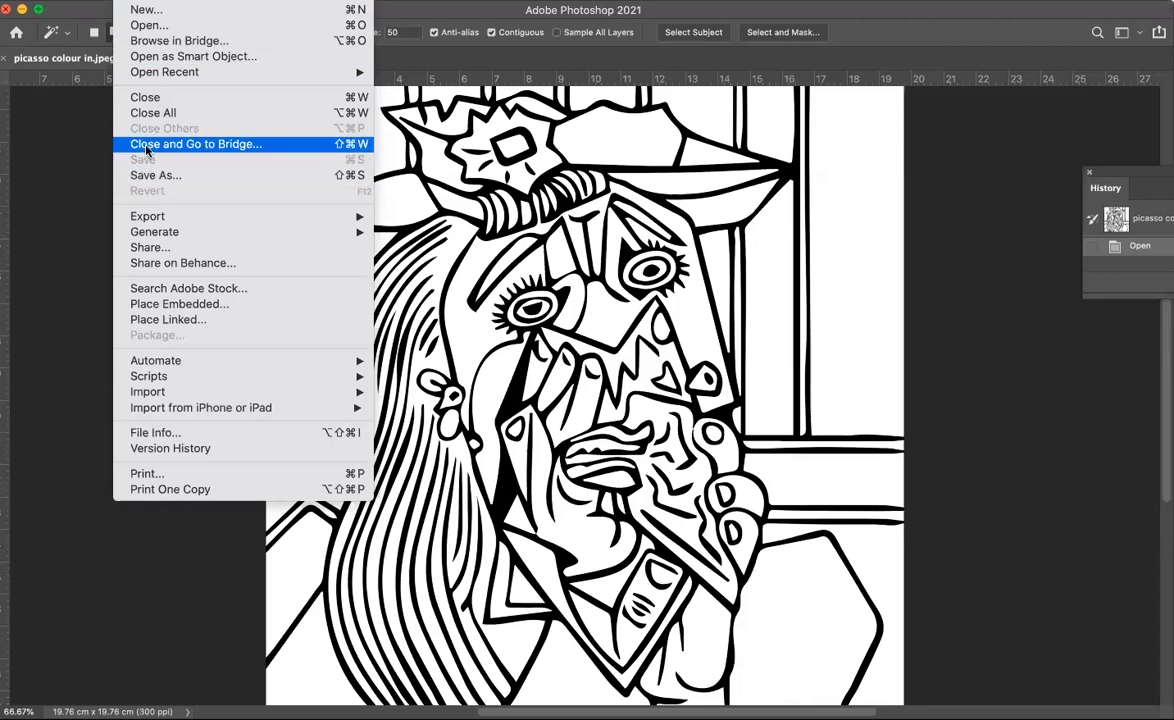
pyautogui.moveTo(172, 56)
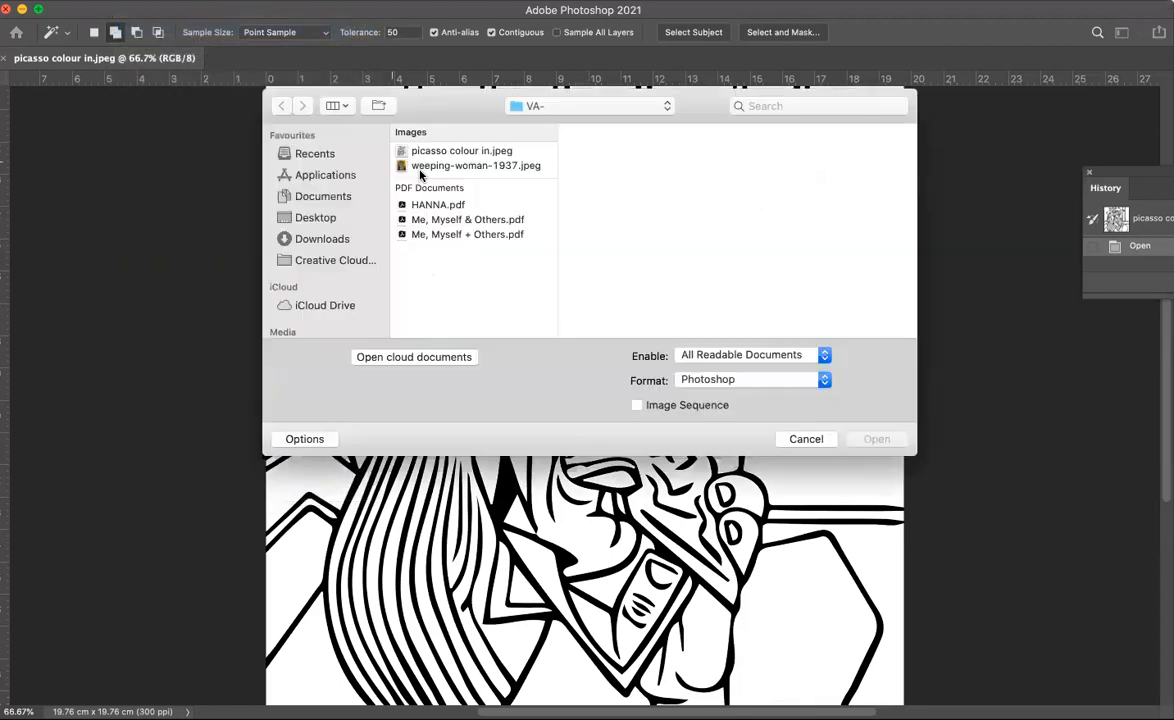
# Open weeping-woman-1937.jpeg from the VA folder as a second document.
pyautogui.click(474, 164)
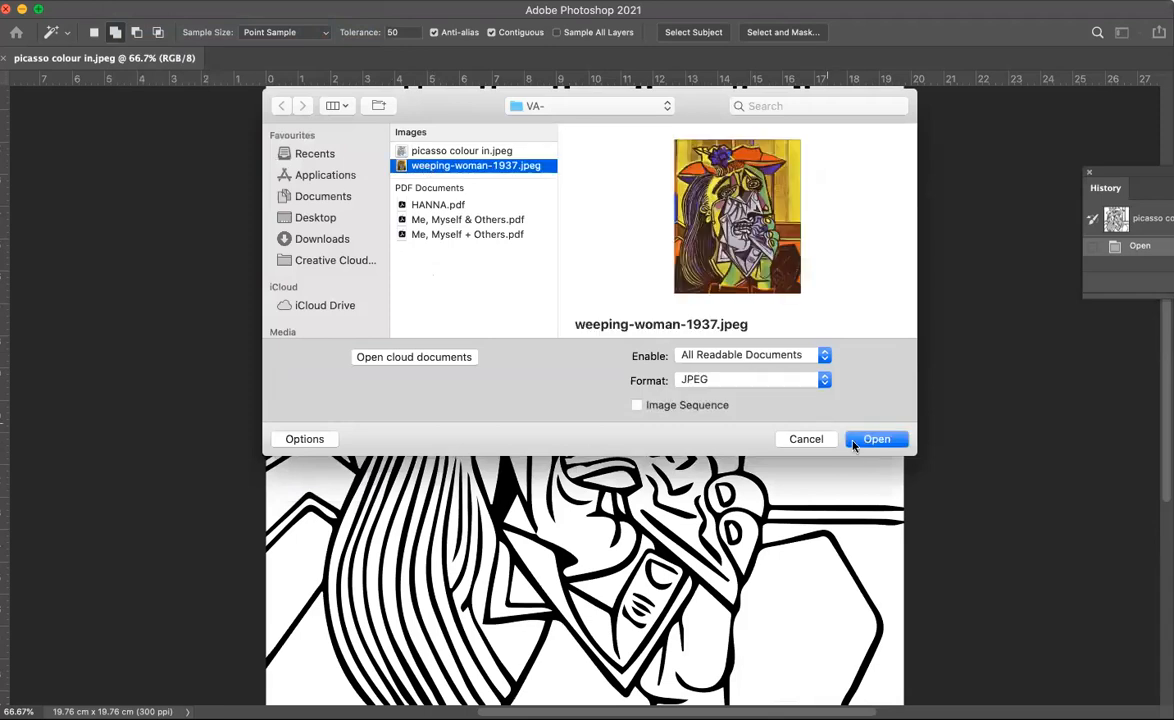
pyautogui.click(876, 440)
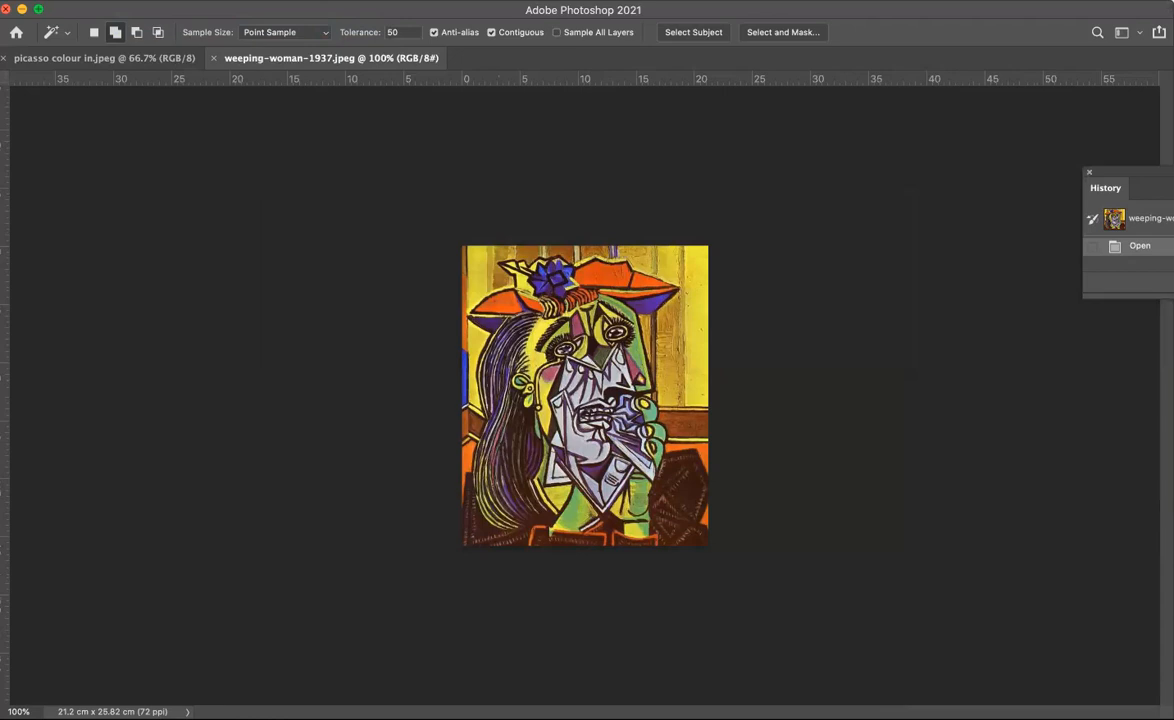
# Show the Layers panel and the Tools toolbar from the Window menu.
pyautogui.click(550, 8)
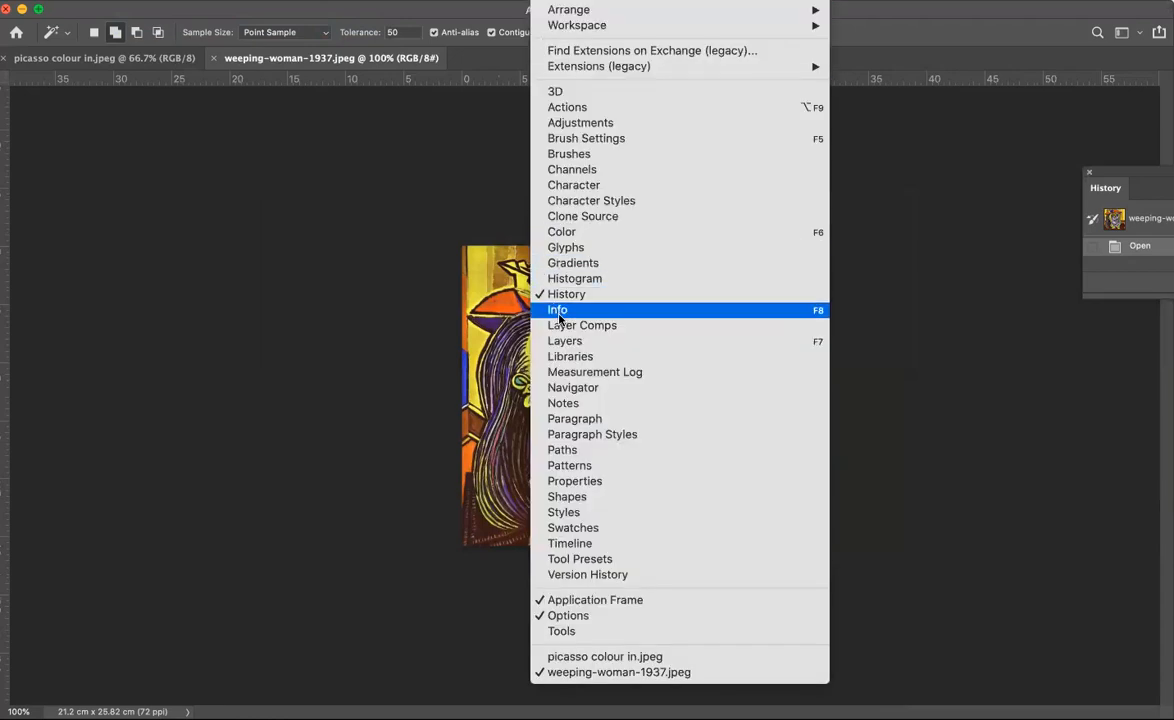
pyautogui.click(564, 340)
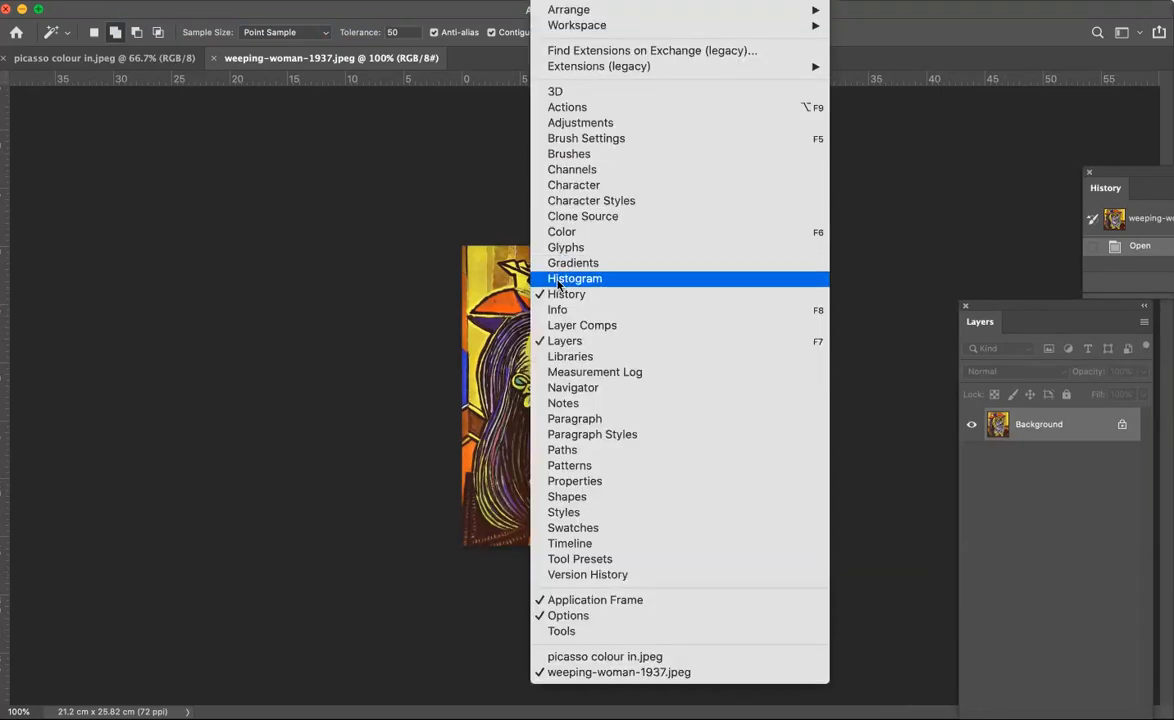
pyautogui.moveTo(562, 632)
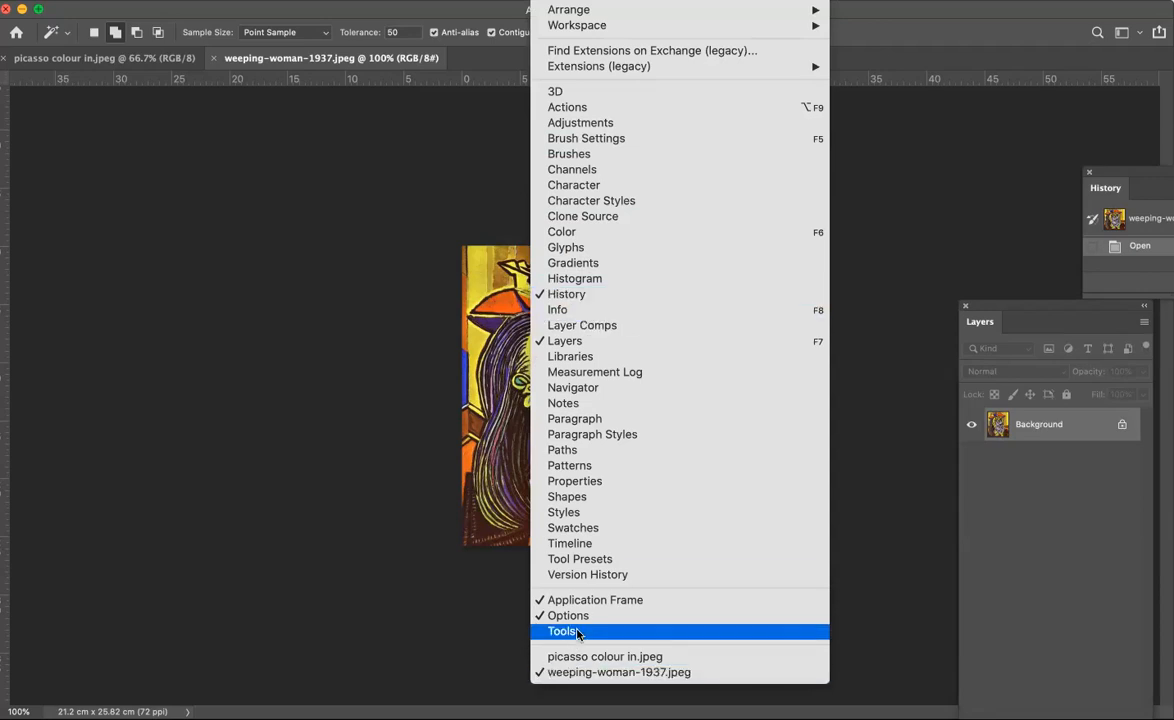
pyautogui.moveTo(568, 632)
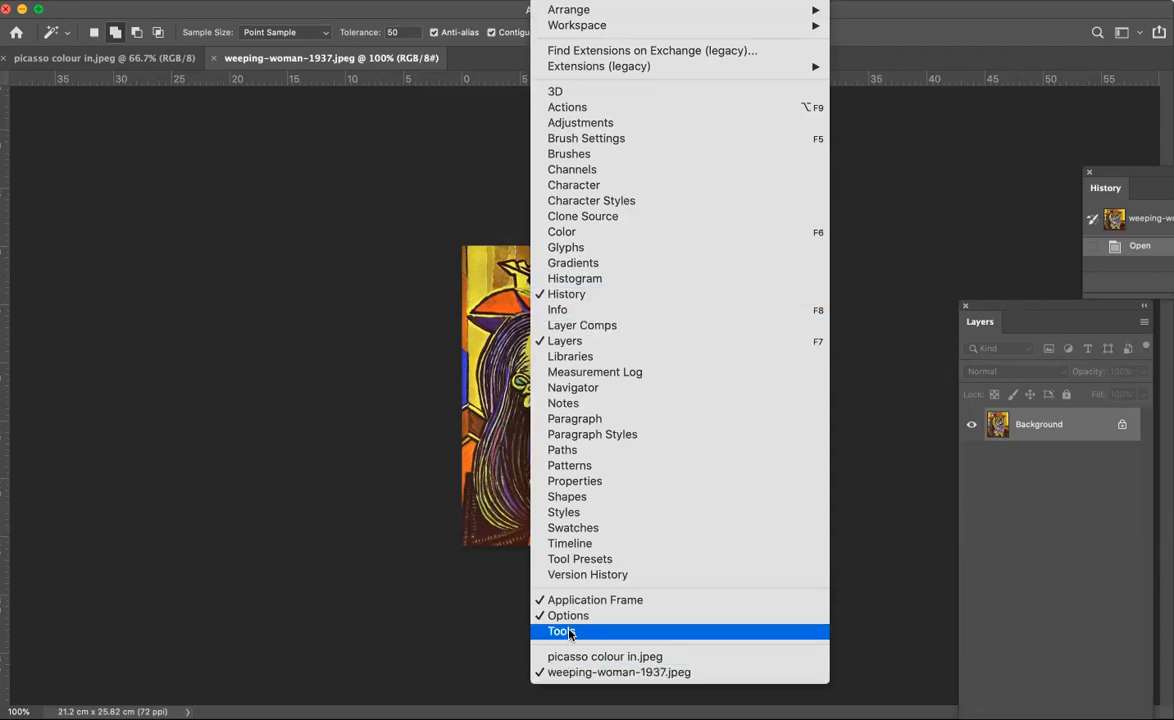
pyautogui.click(562, 632)
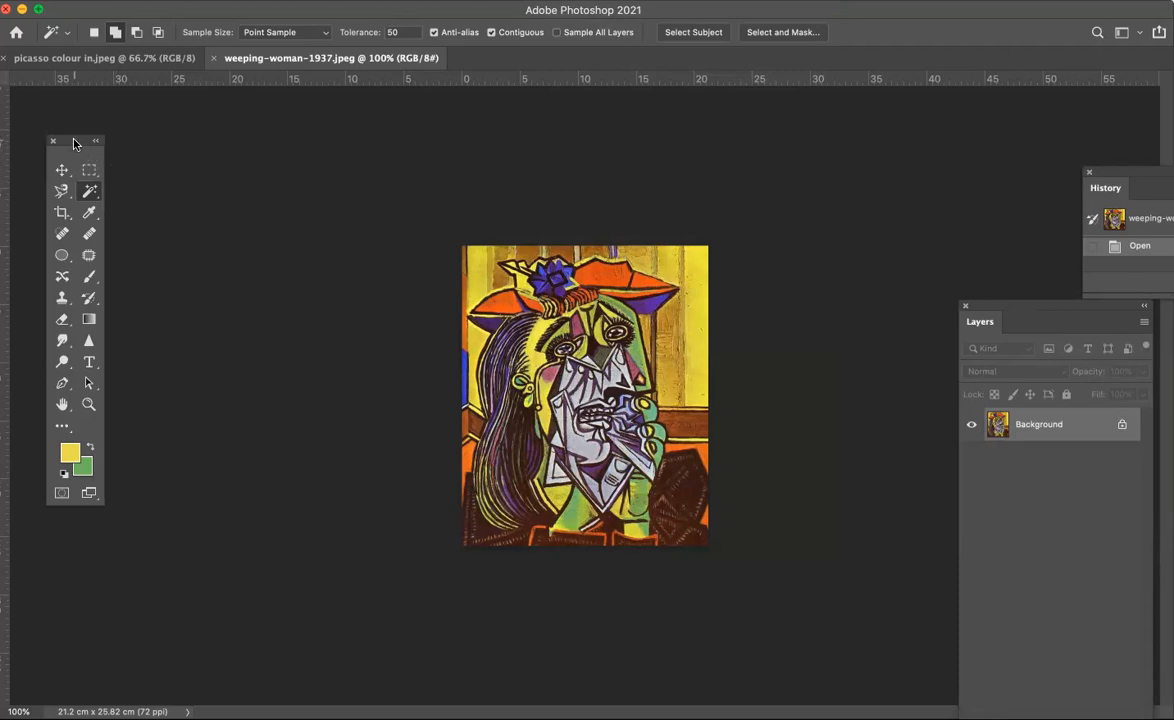
pyautogui.moveTo(364, 160)
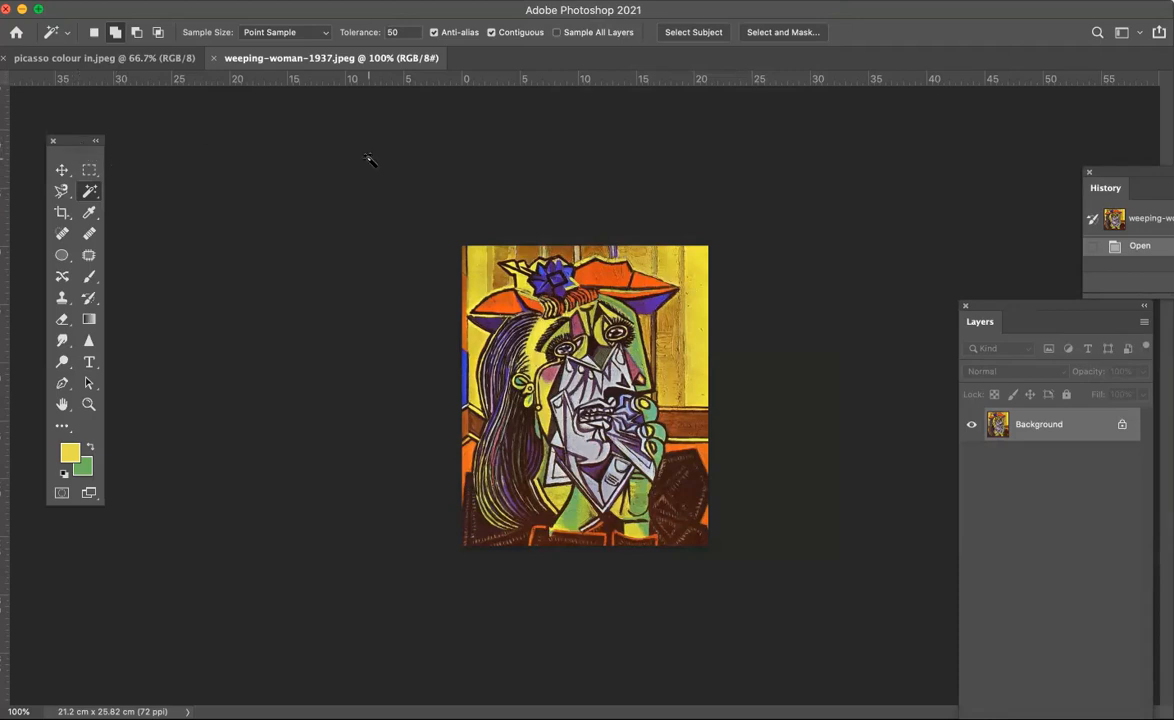
pyautogui.moveTo(488, 162)
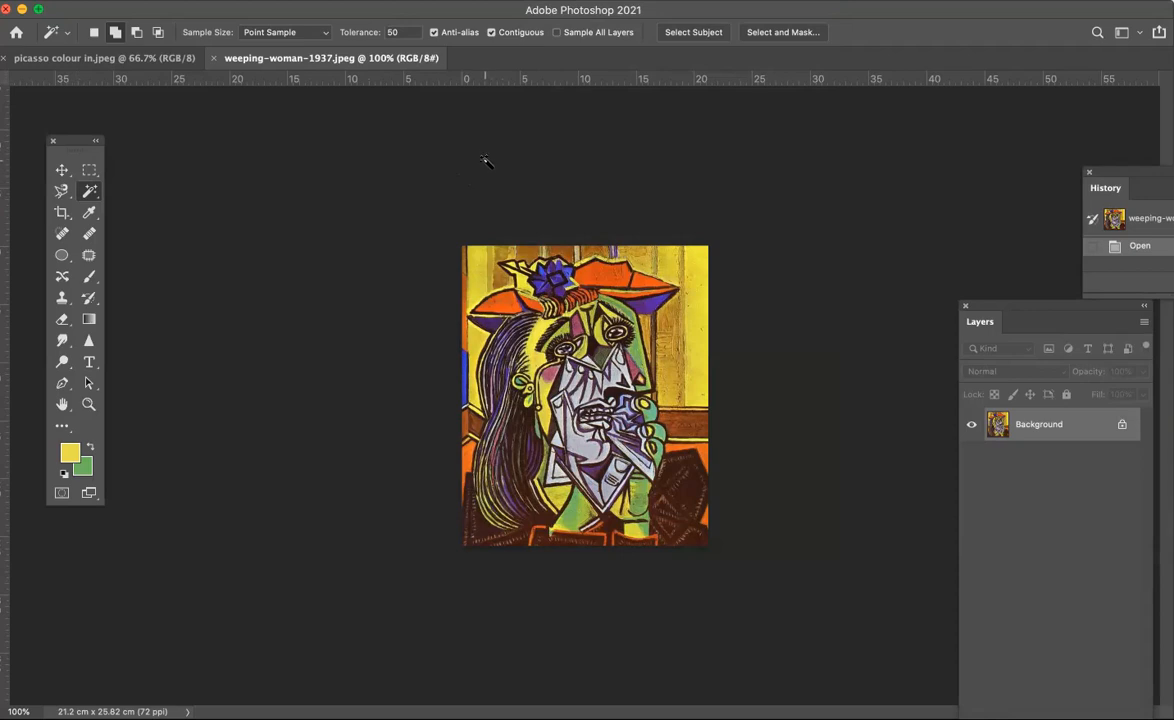
pyautogui.moveTo(572, 18)
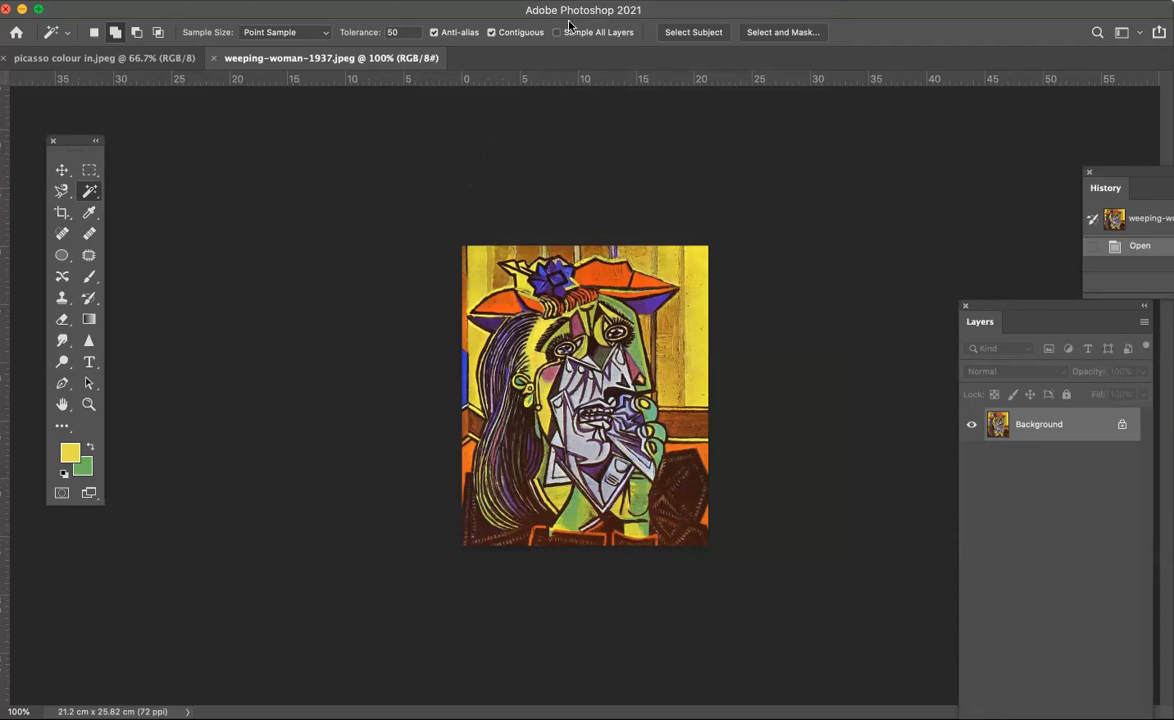
# Arrange the painting and line drawing as 2-up Vertical for side-by-side comparison.
pyautogui.click(570, 10)
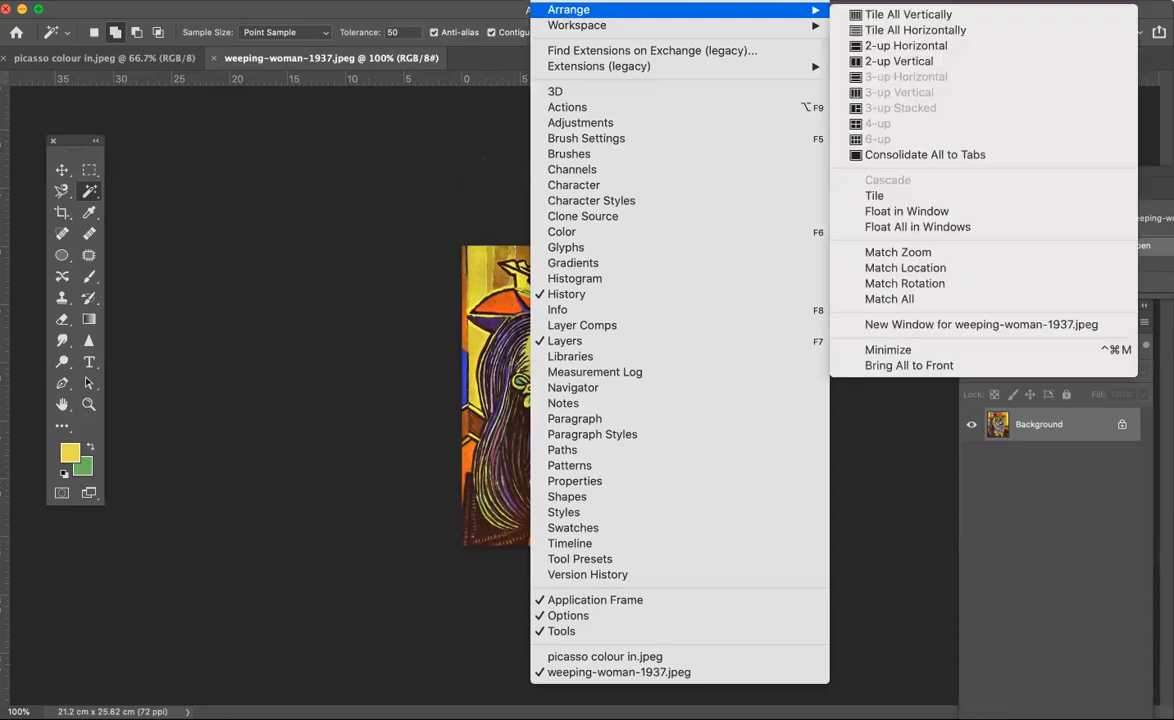
pyautogui.moveTo(904, 46)
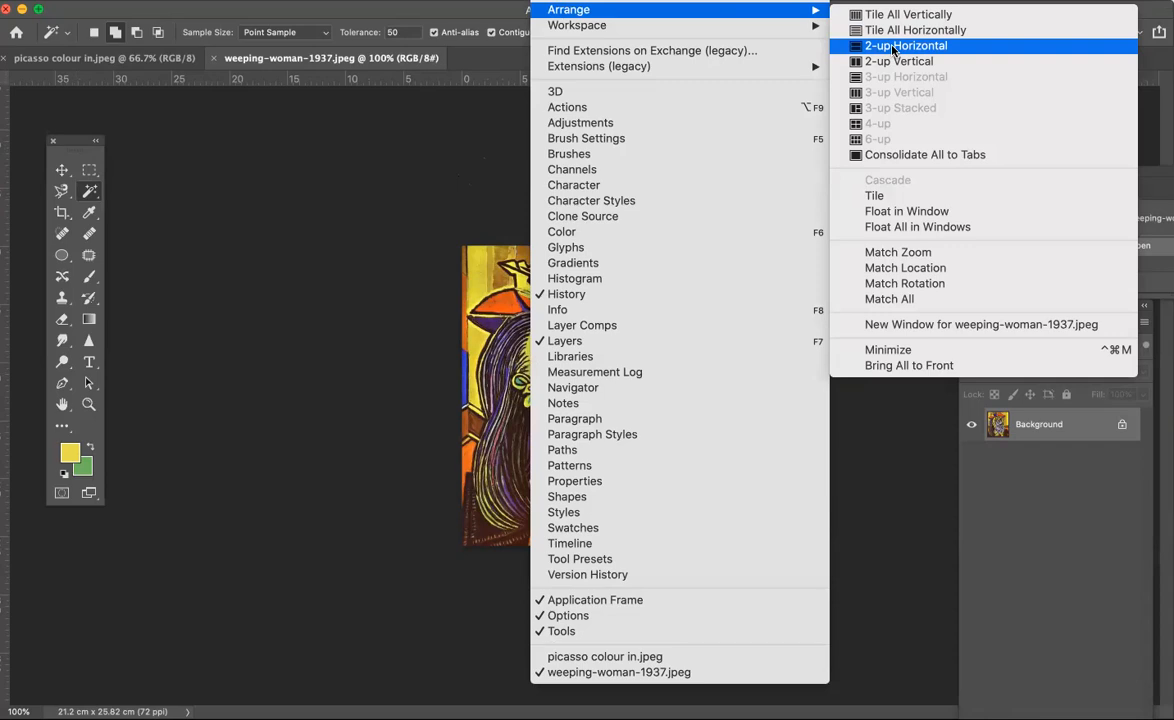
pyautogui.moveTo(920, 46)
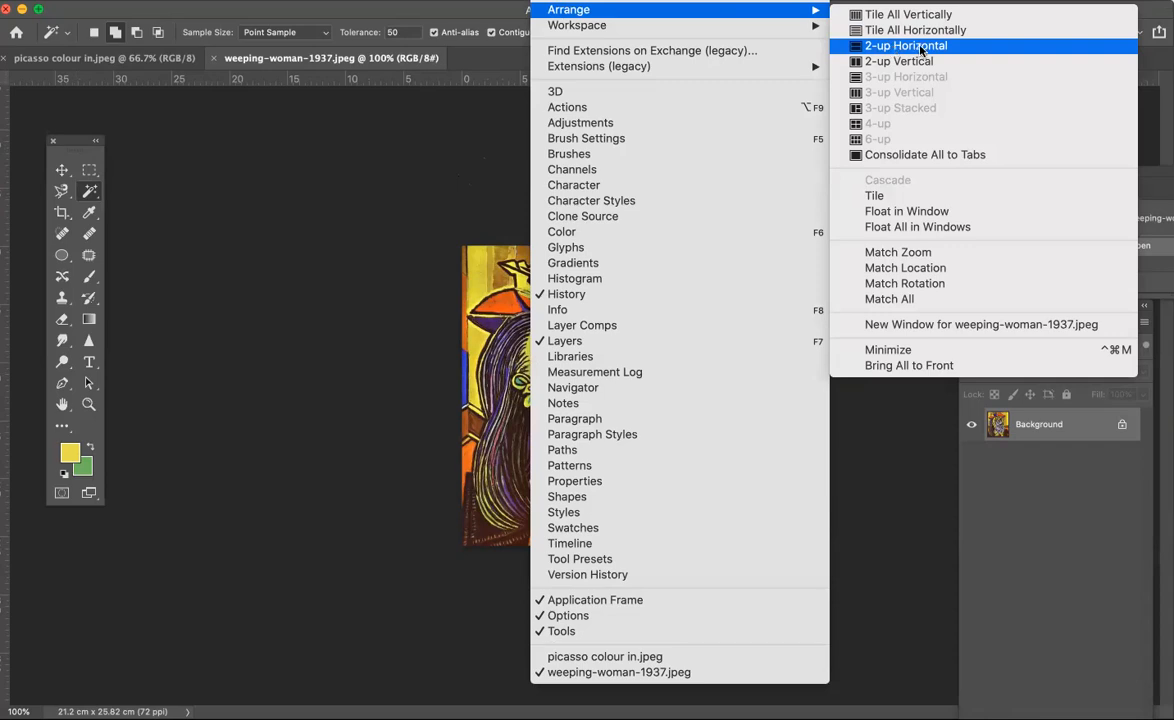
pyautogui.moveTo(868, 62)
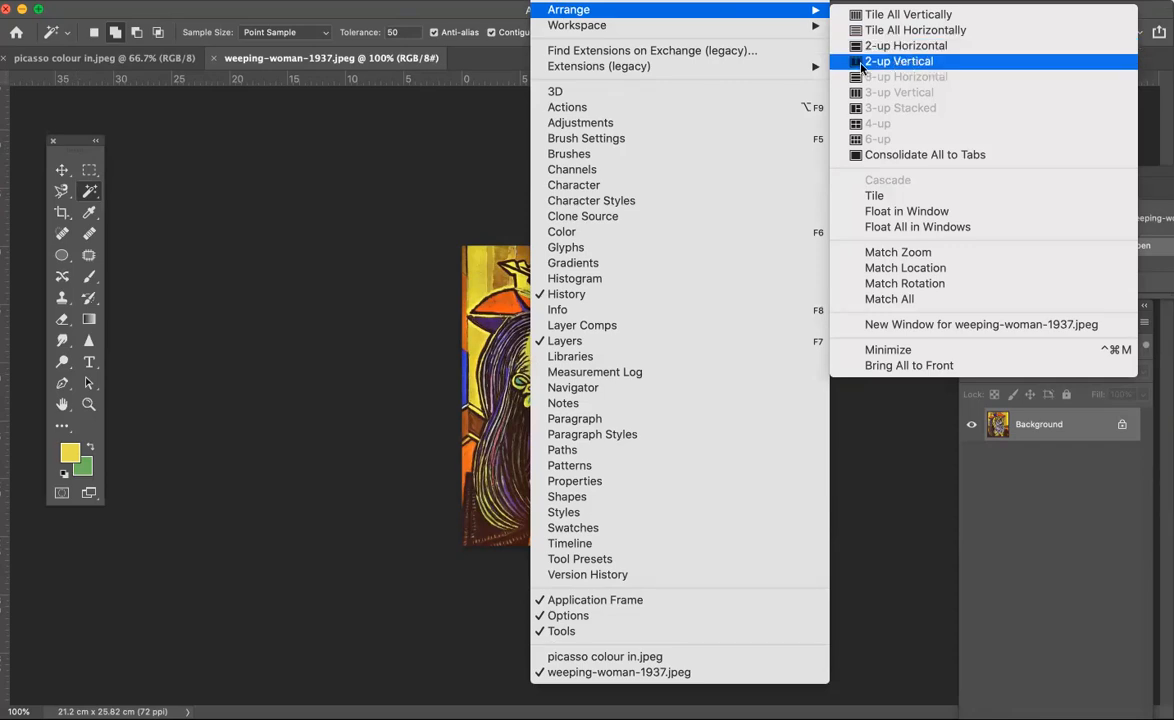
pyautogui.moveTo(904, 44)
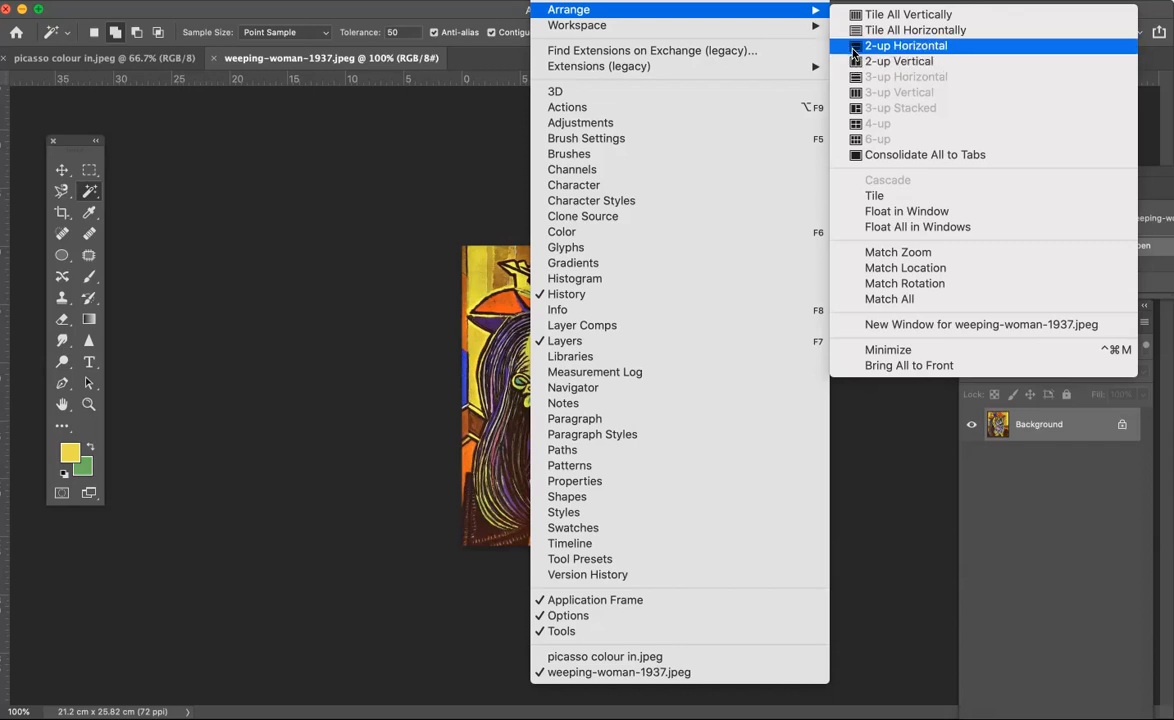
pyautogui.moveTo(906, 60)
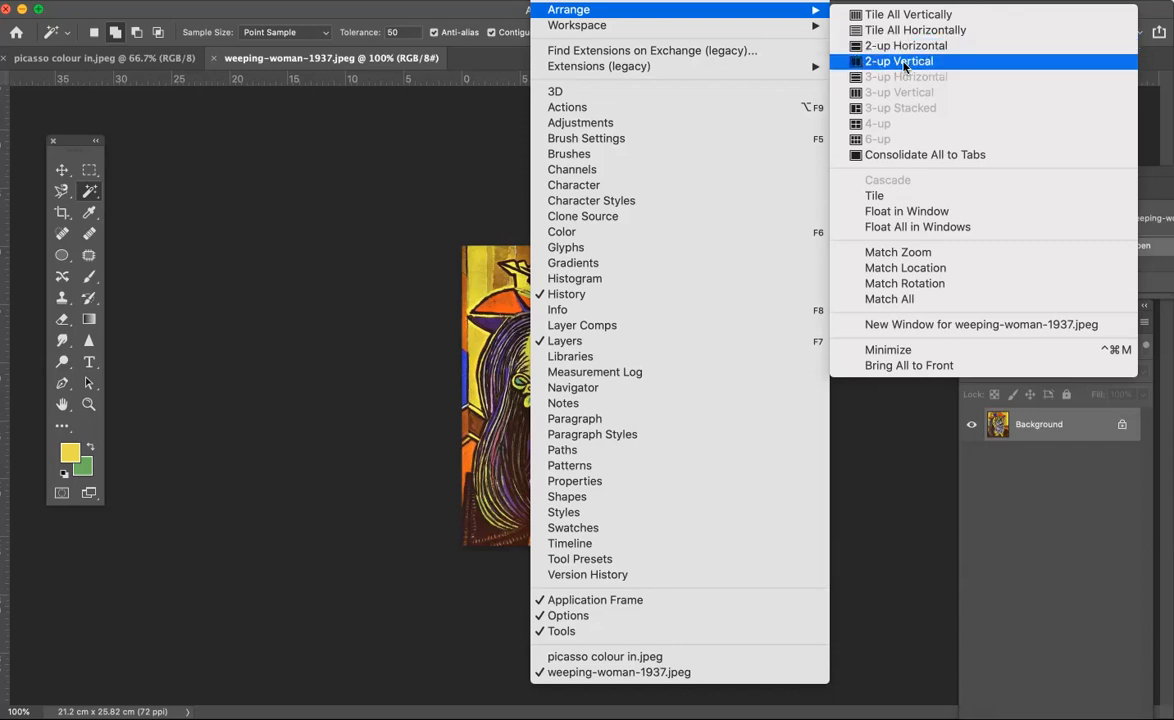
pyautogui.click(896, 60)
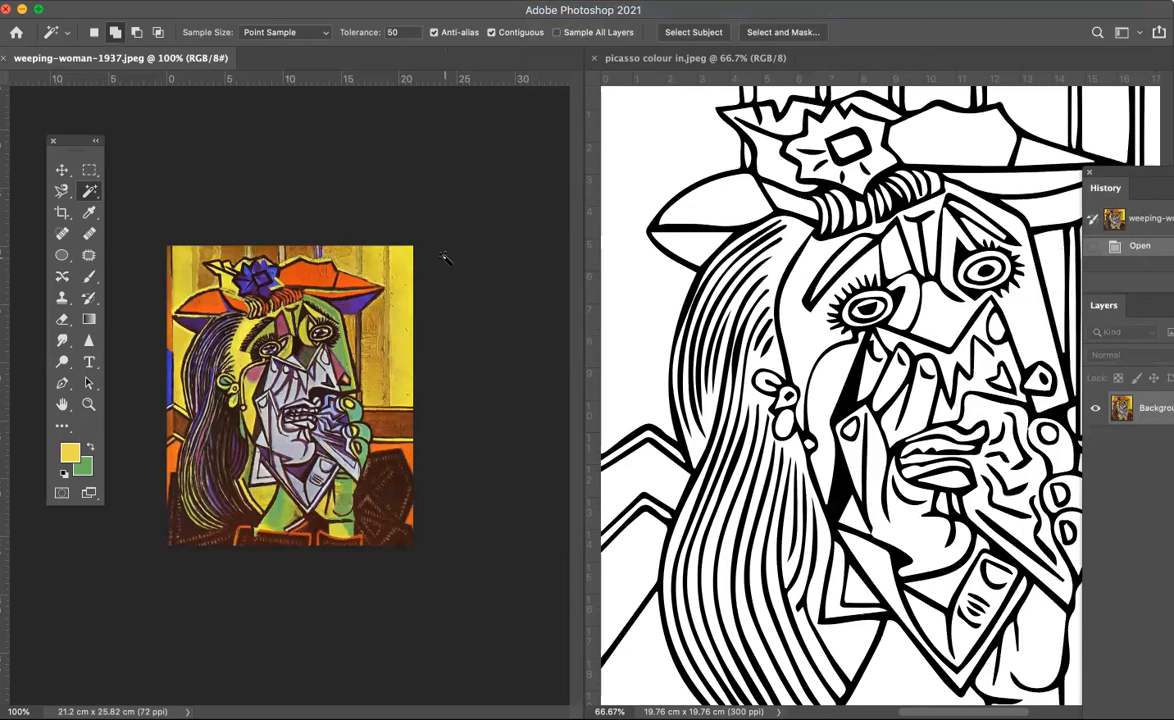
pyautogui.moveTo(184, 212)
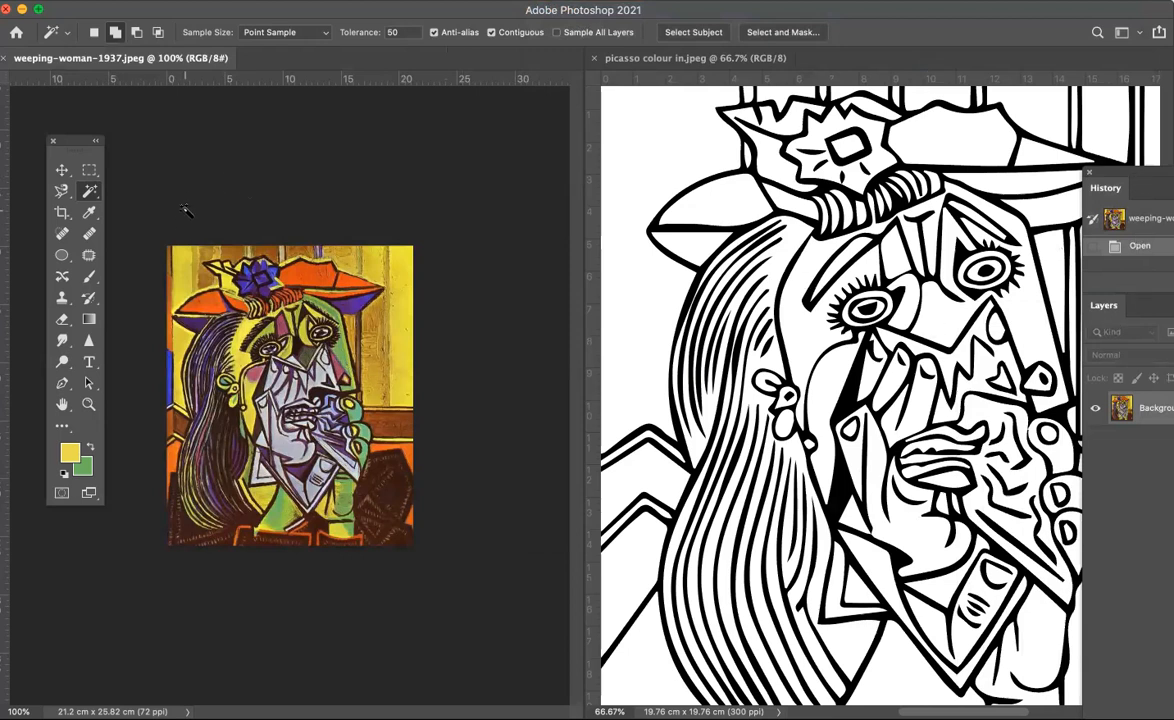
pyautogui.moveTo(200, 182)
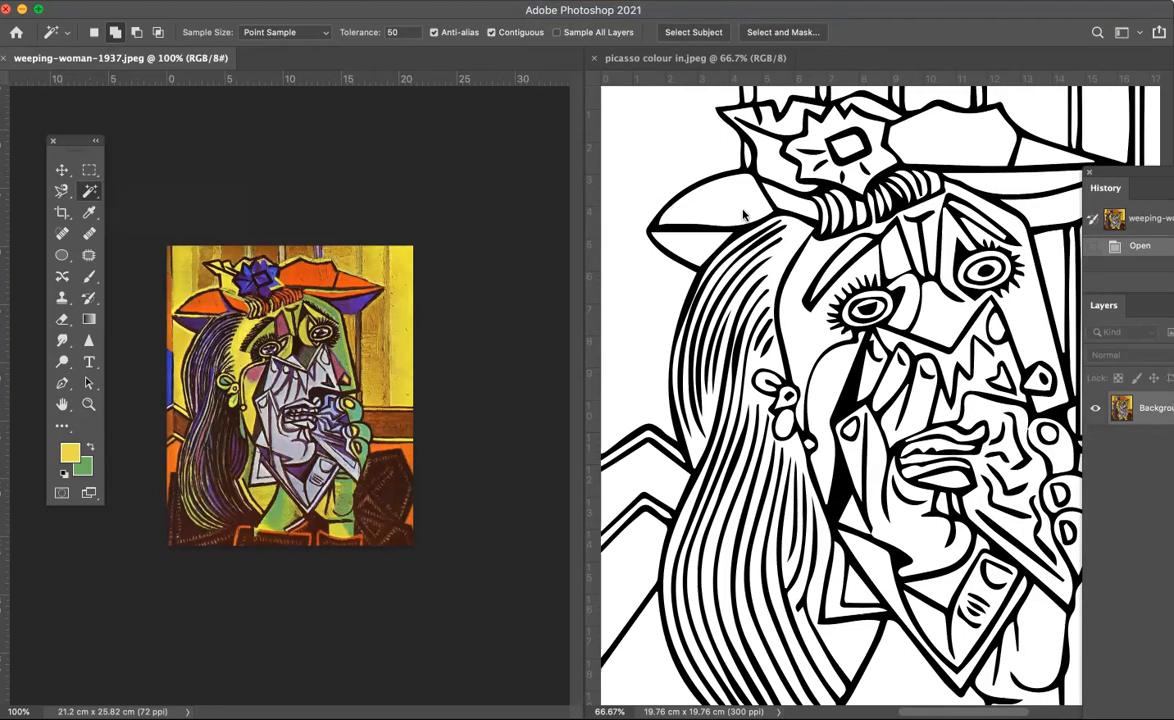
pyautogui.moveTo(728, 204)
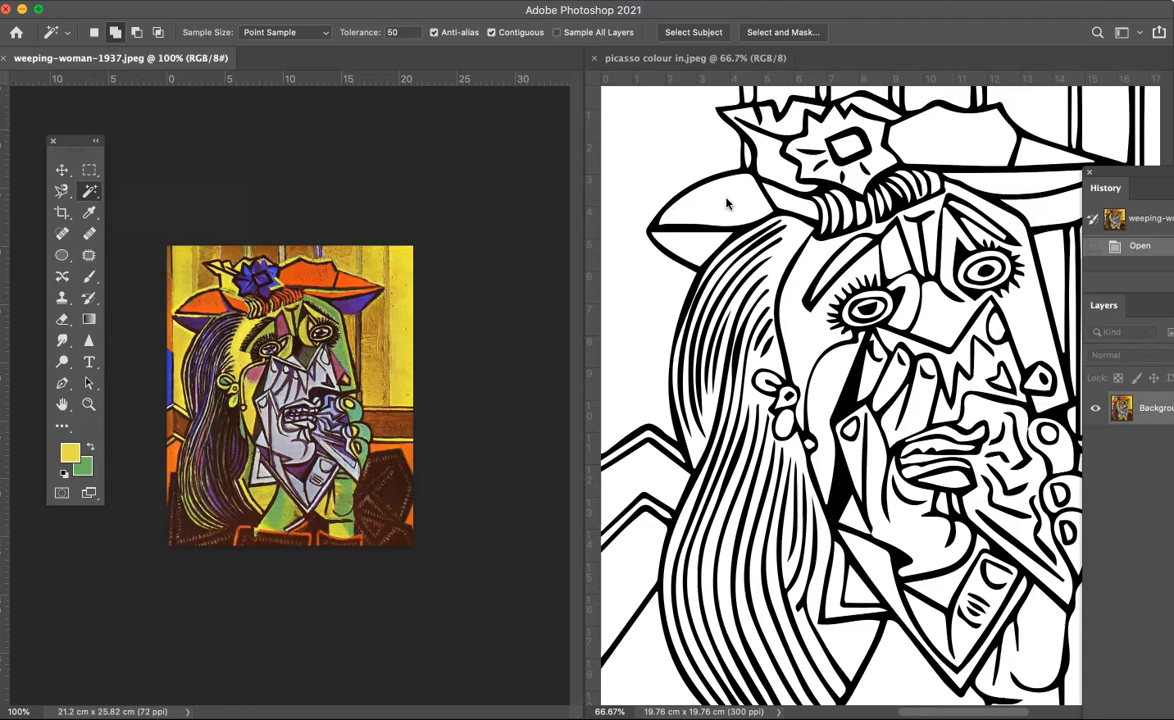
# Magic Wand-select two white regions near the top of the line drawing with Add to Selection.
pyautogui.click(728, 204)
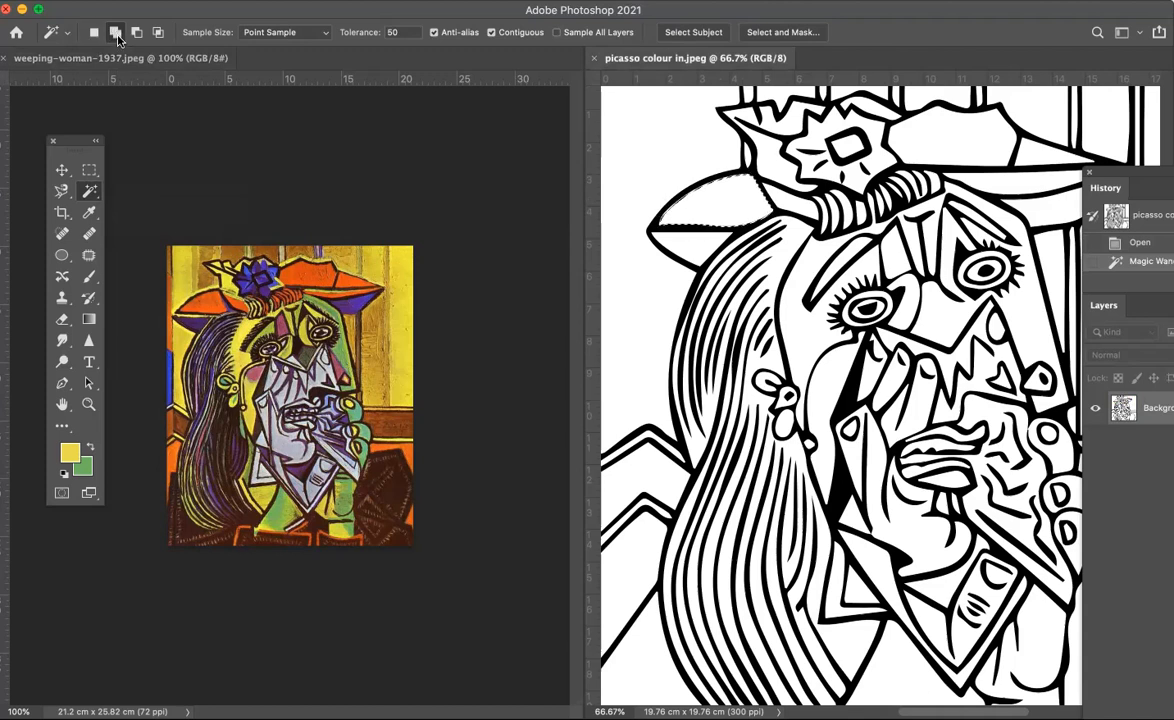
pyautogui.moveTo(120, 38)
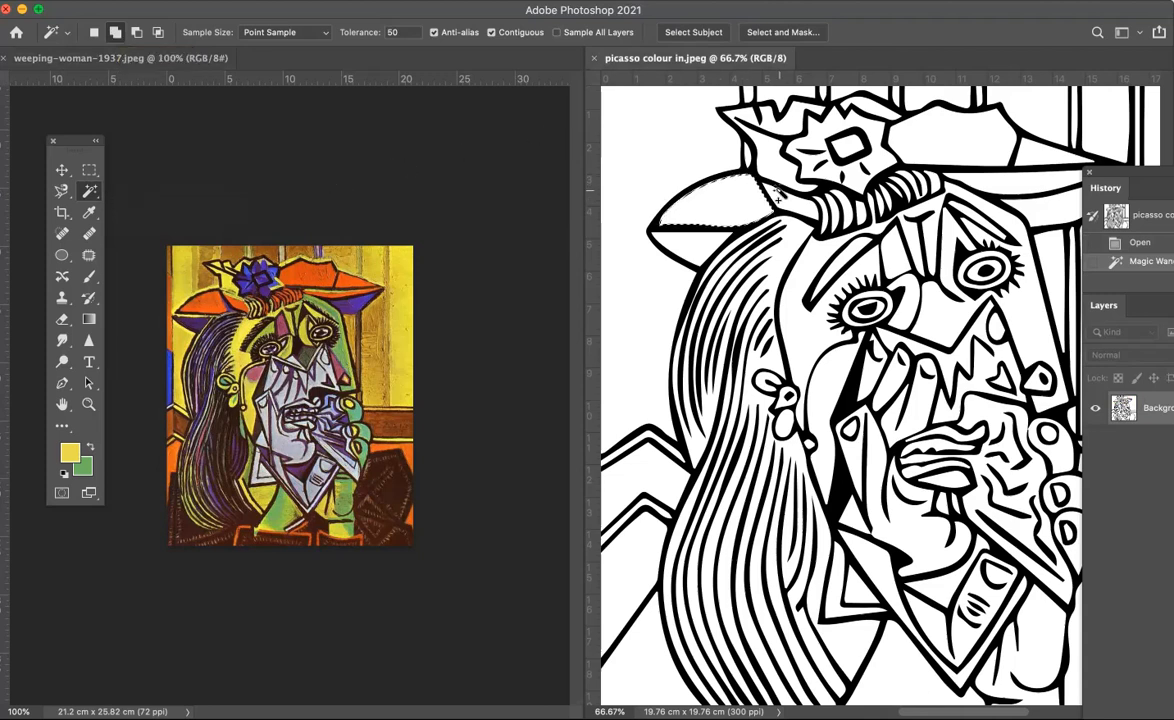
pyautogui.moveTo(962, 144)
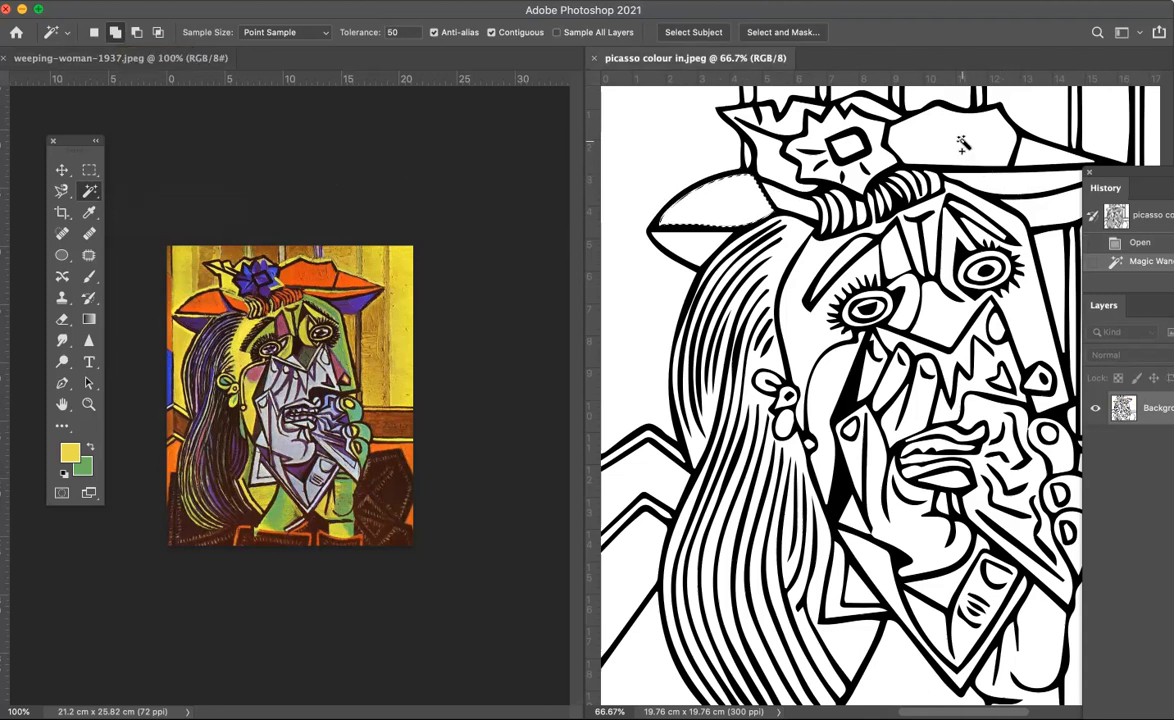
pyautogui.click(960, 136)
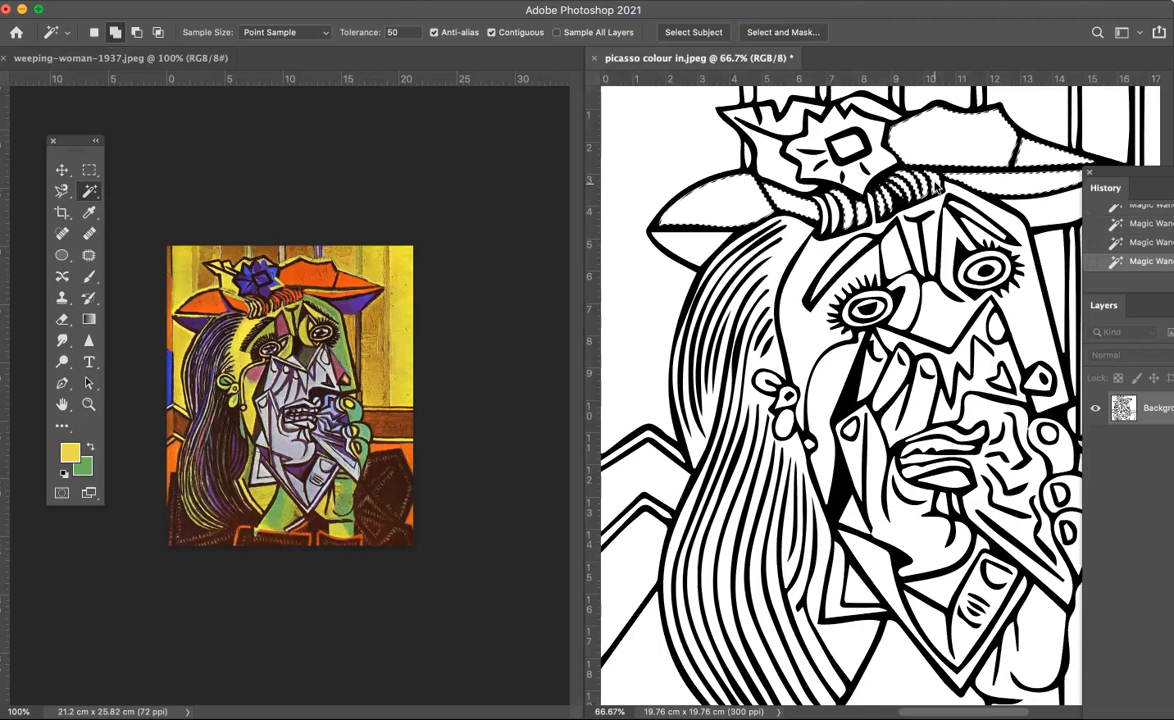
pyautogui.moveTo(344, 236)
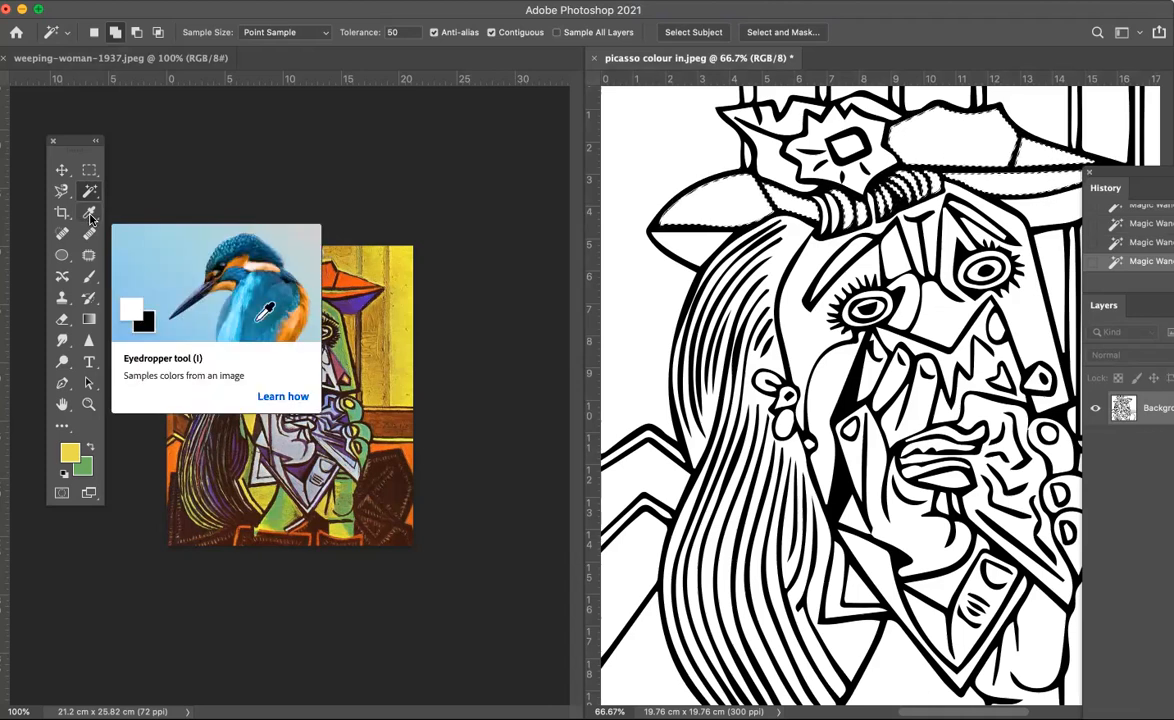
# Sample orange-red from the original painting with the Eyedropper as the foreground colour.
pyautogui.click(248, 296)
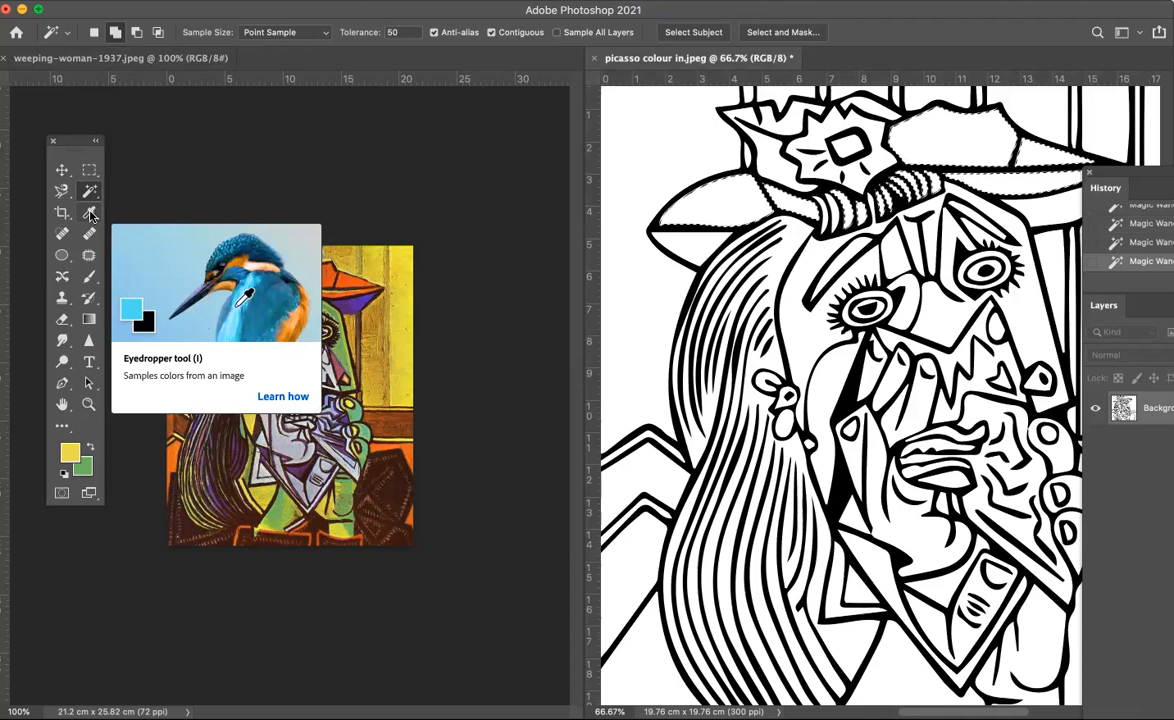
pyautogui.click(88, 188)
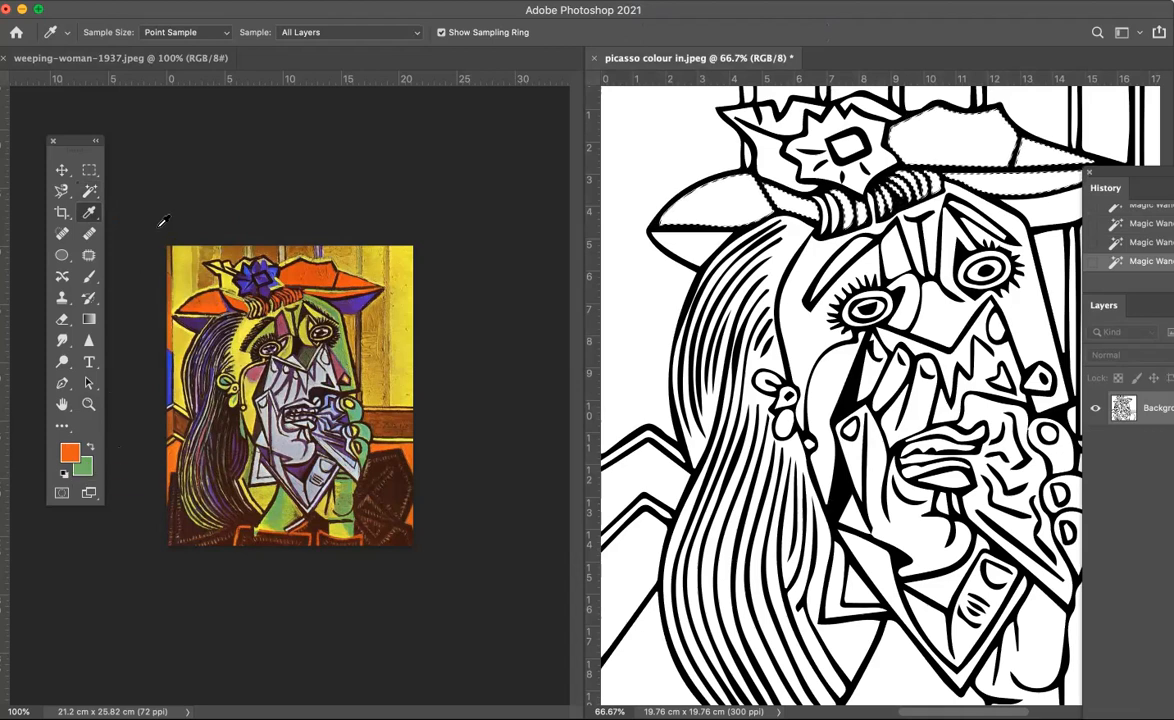
pyautogui.moveTo(222, 108)
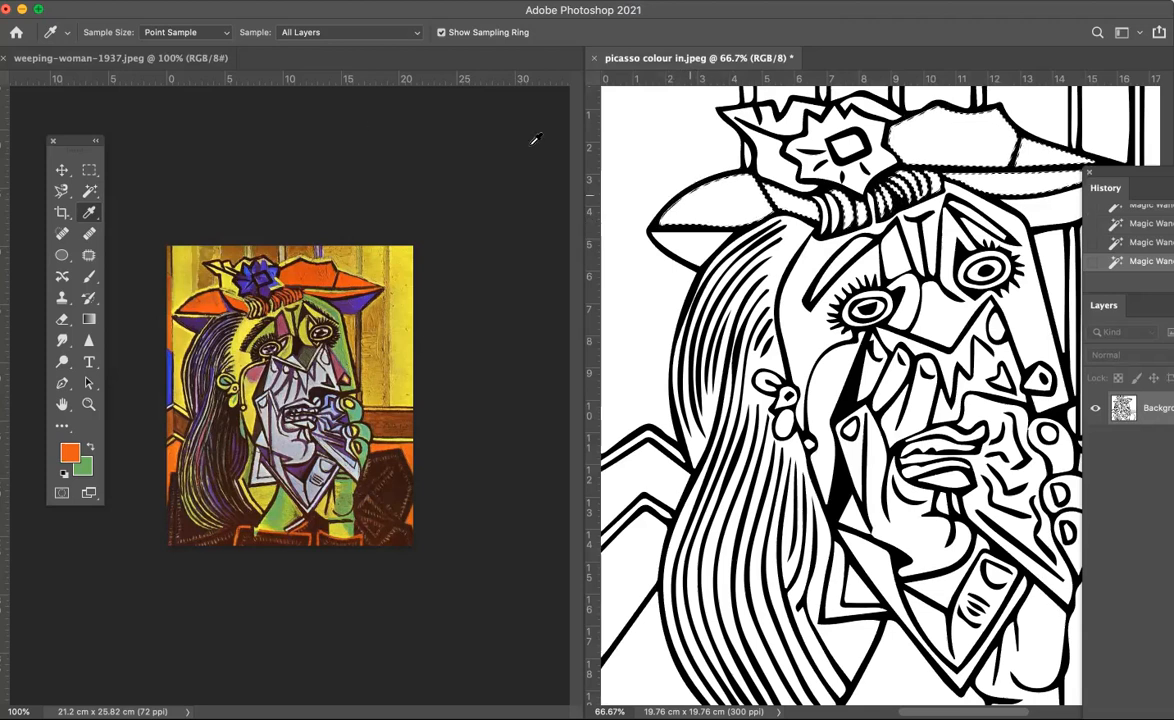
pyautogui.moveTo(172, 48)
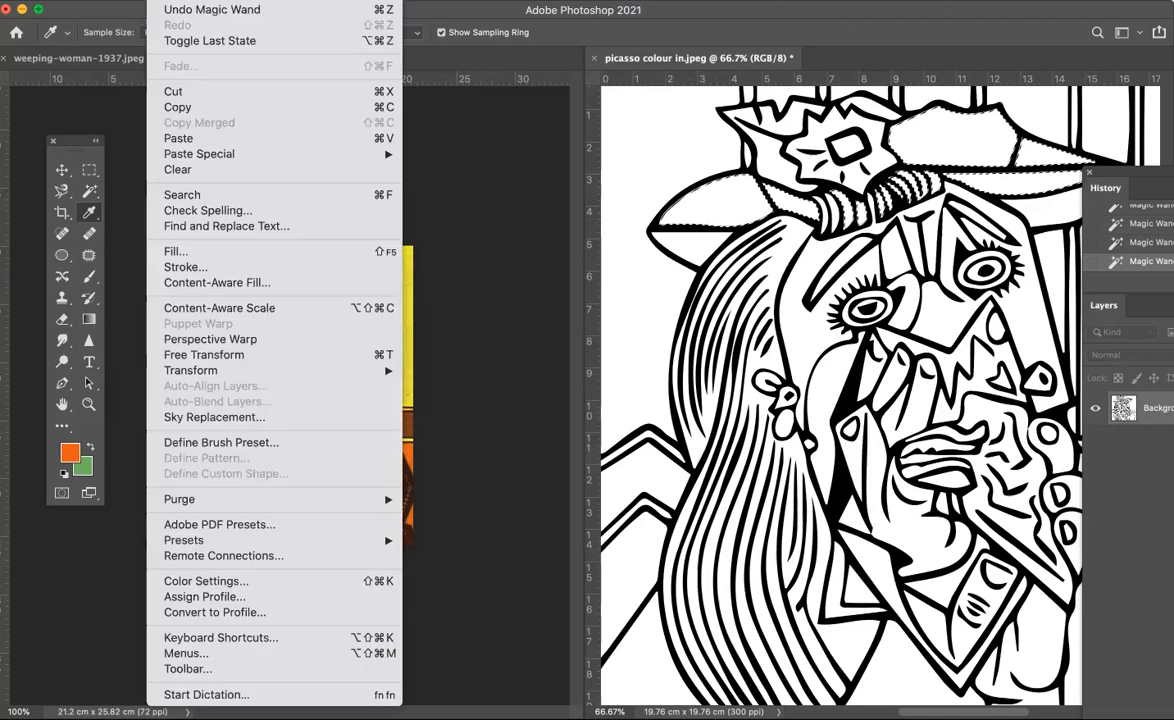
pyautogui.moveTo(176, 252)
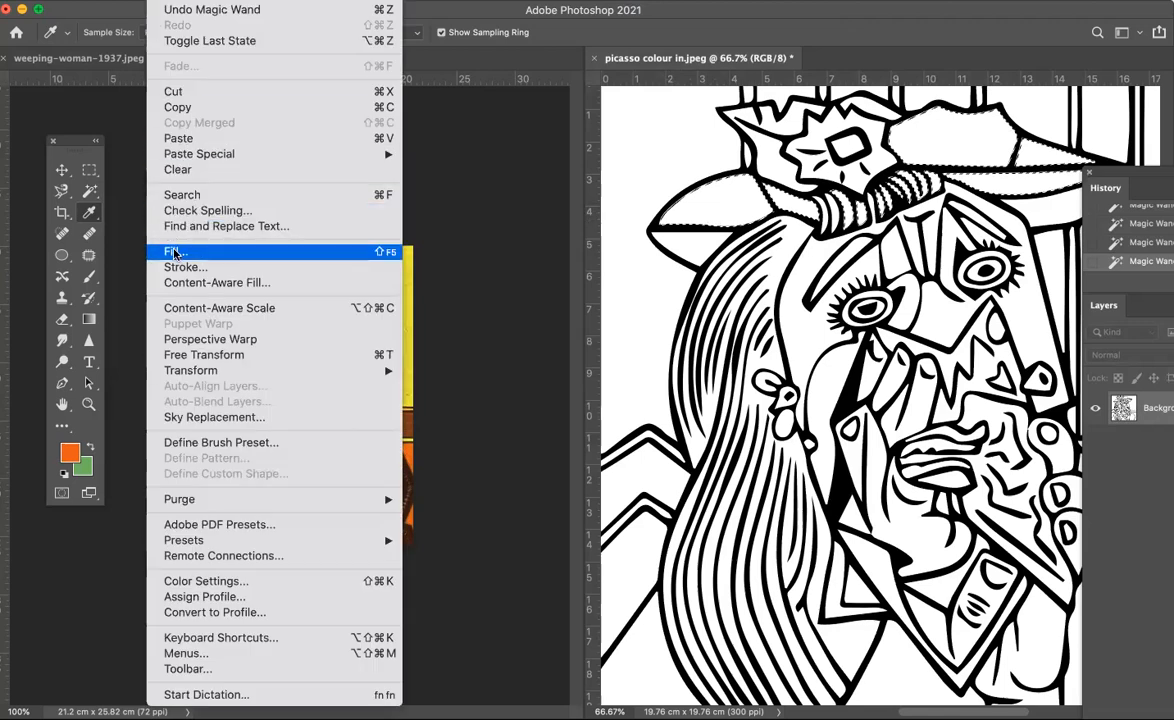
# Fill the selected hat areas with Foreground Color, Normal mode, 100% opacity.
pyautogui.click(174, 252)
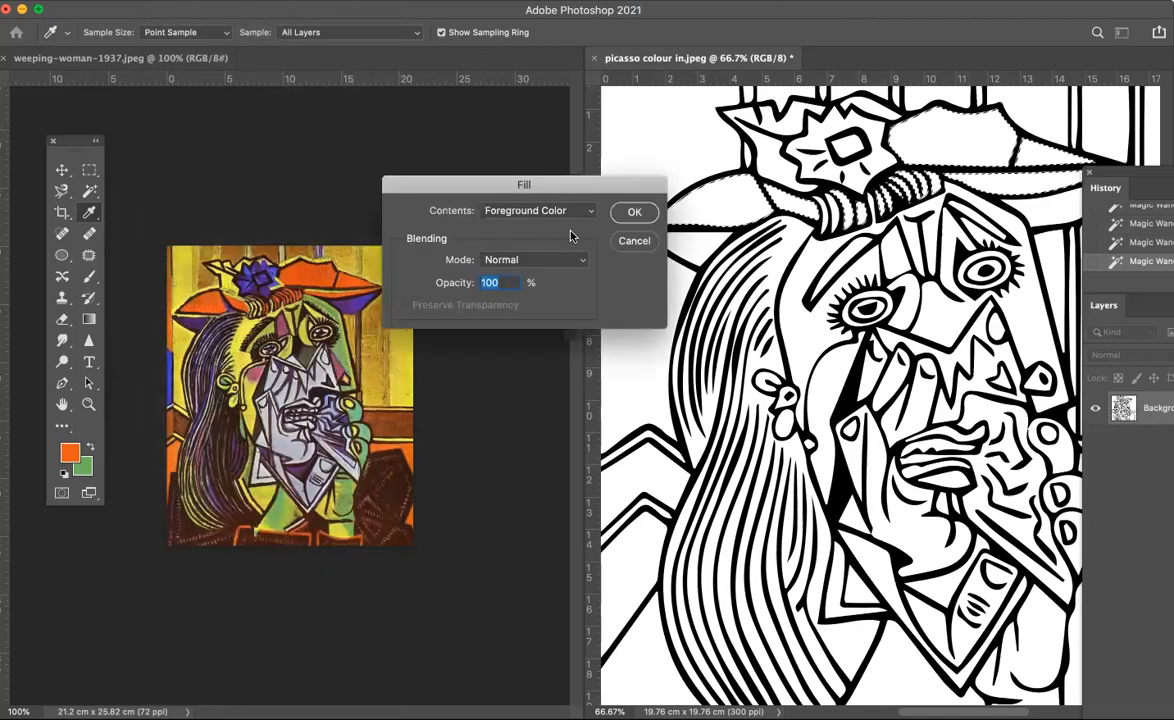
pyautogui.click(538, 210)
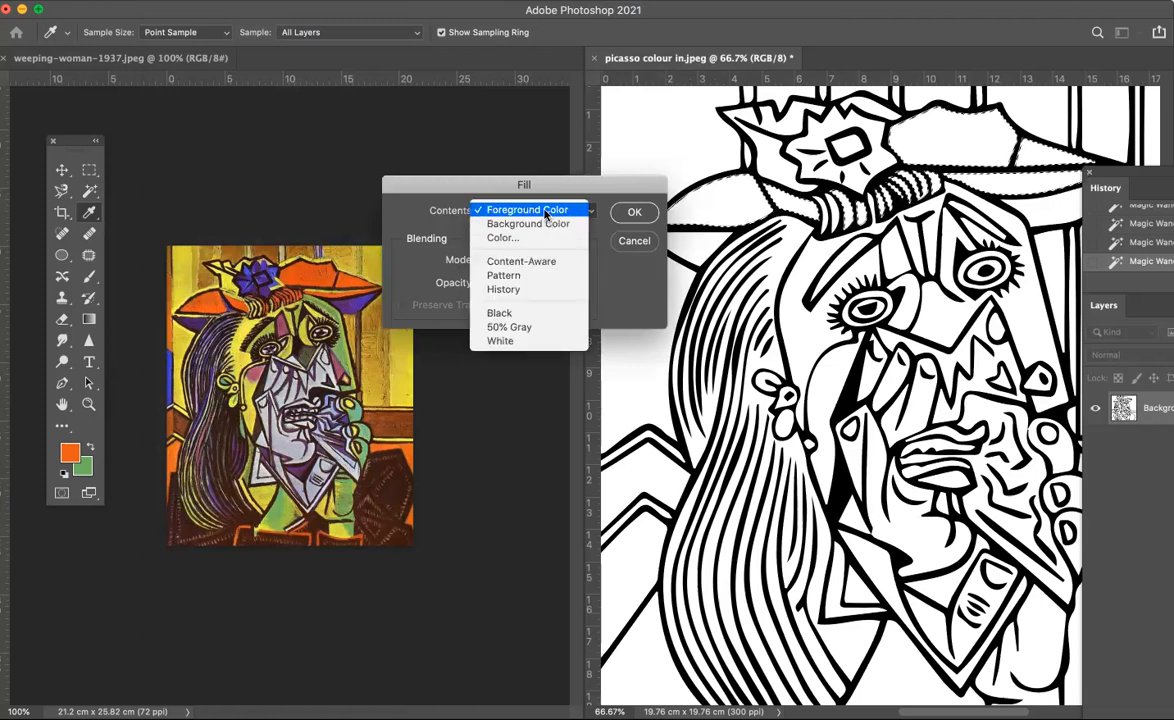
pyautogui.moveTo(512, 240)
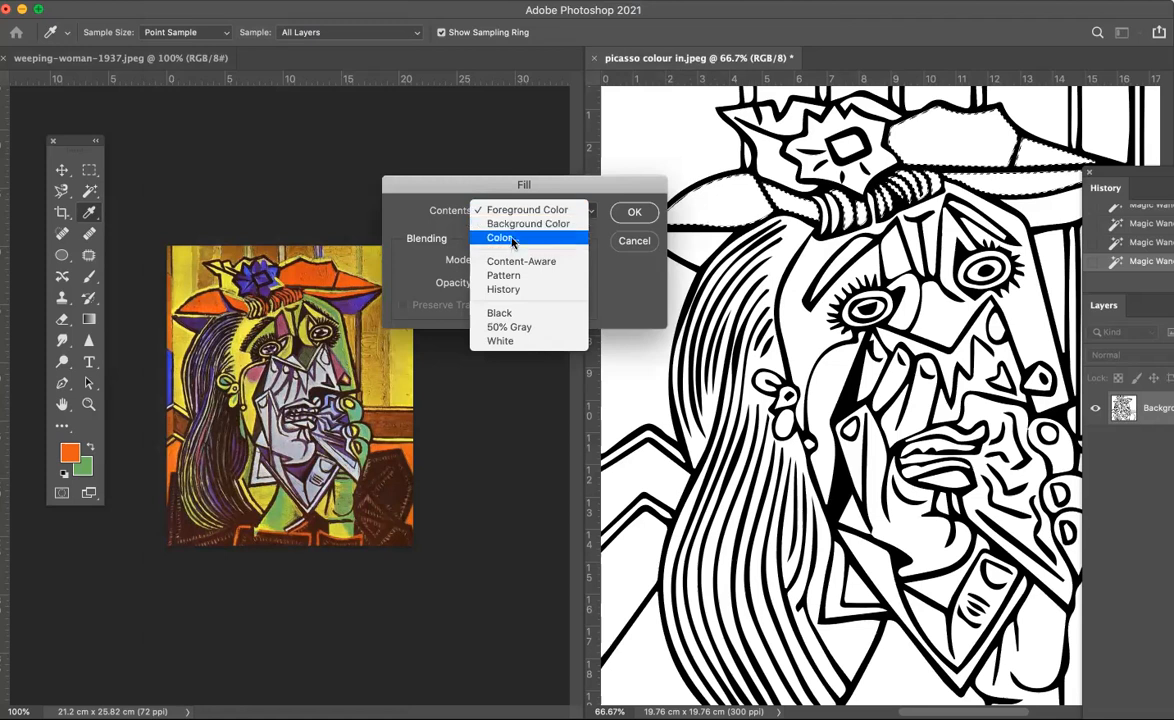
pyautogui.moveTo(508, 328)
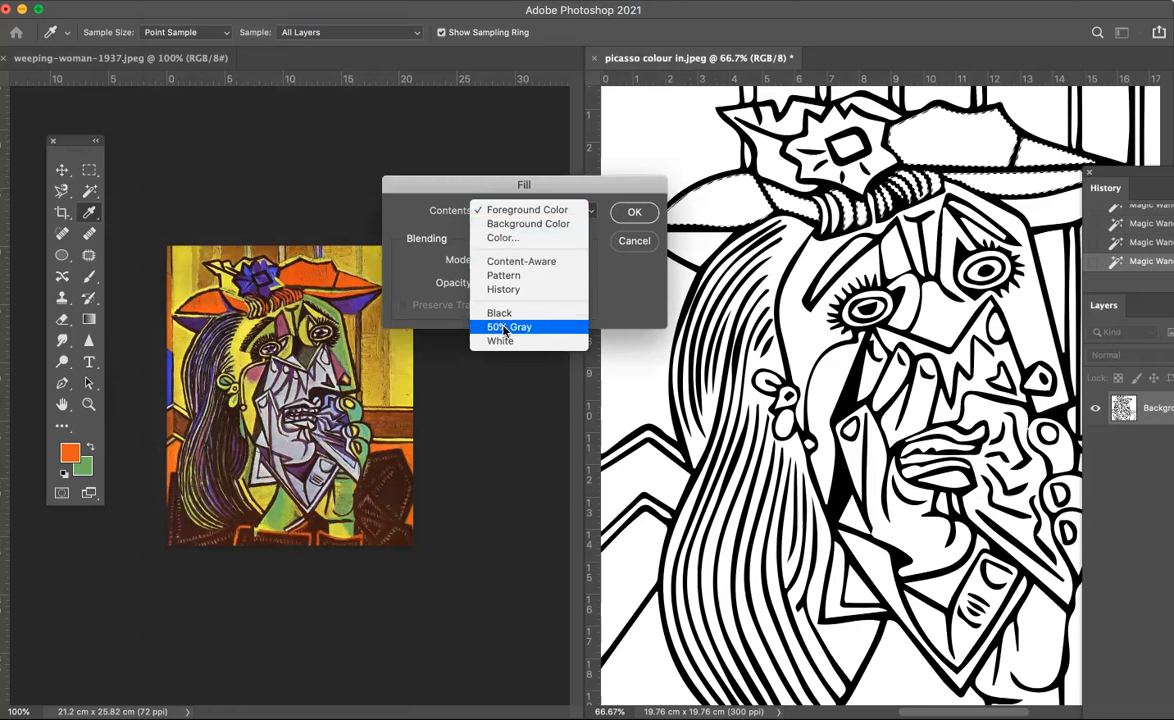
pyautogui.moveTo(504, 276)
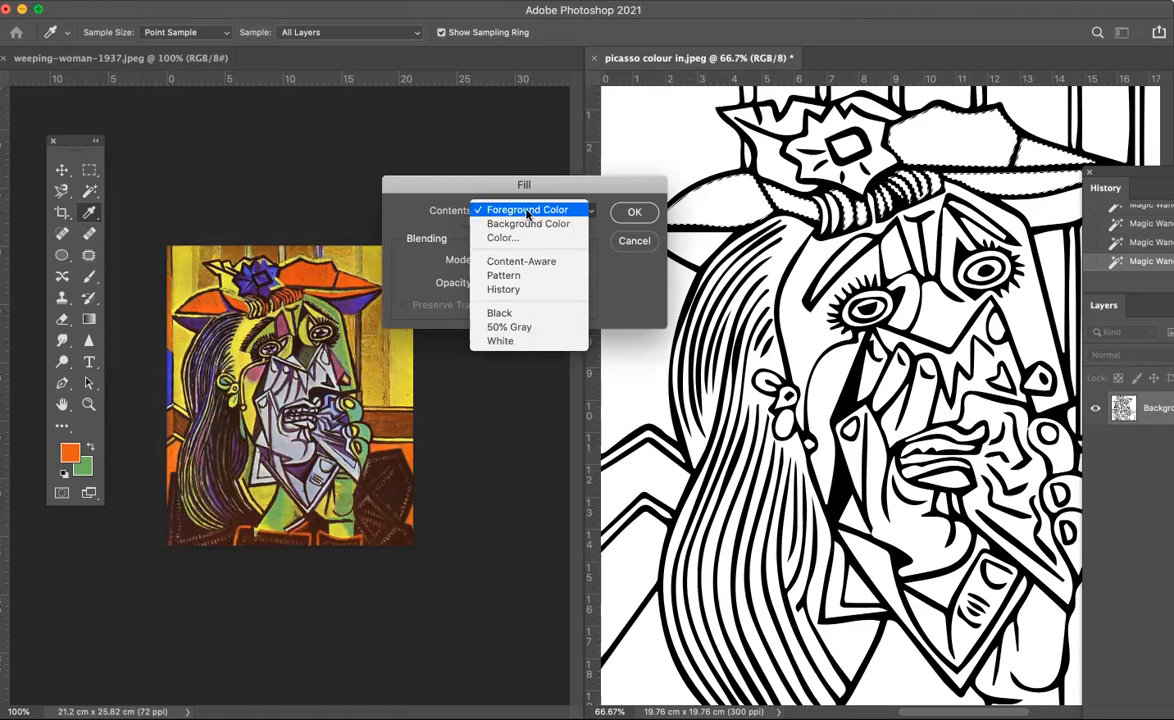
pyautogui.click(528, 210)
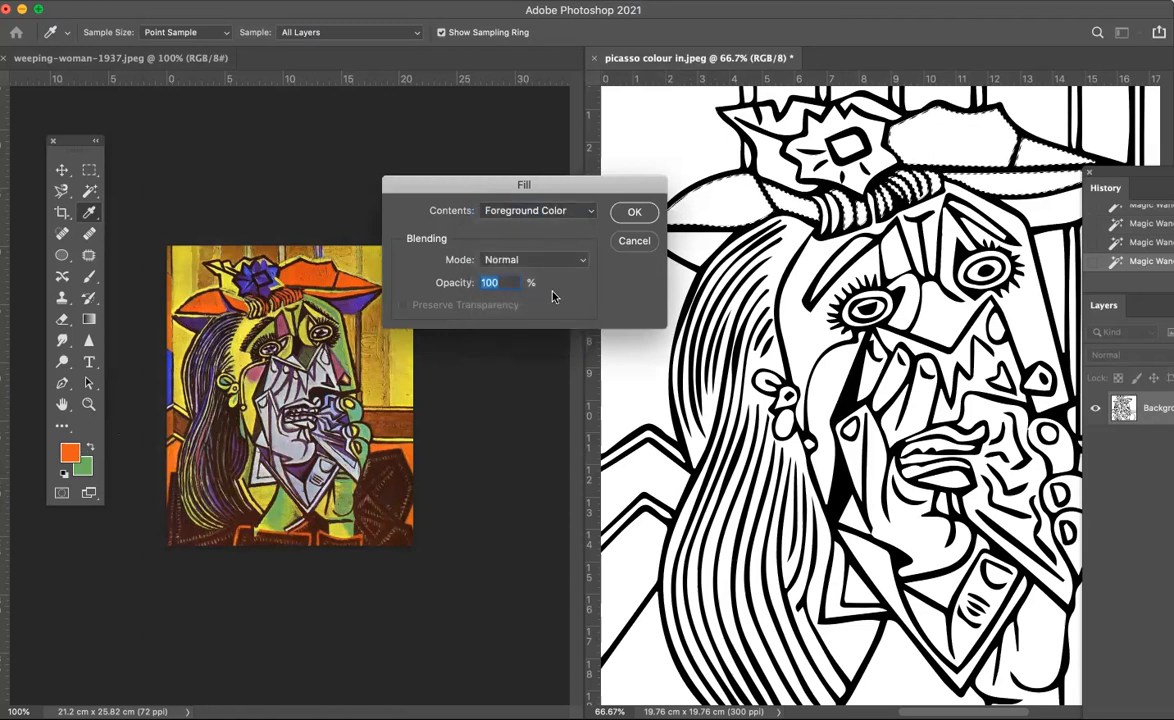
pyautogui.click(634, 212)
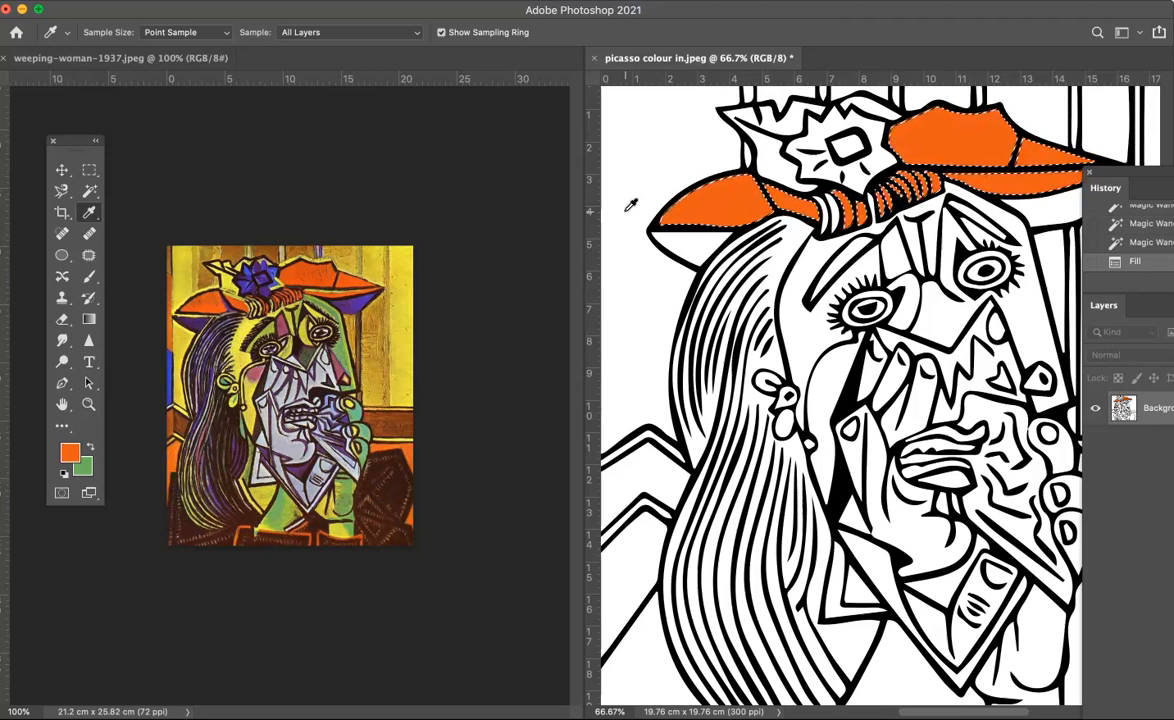
pyautogui.moveTo(160, 352)
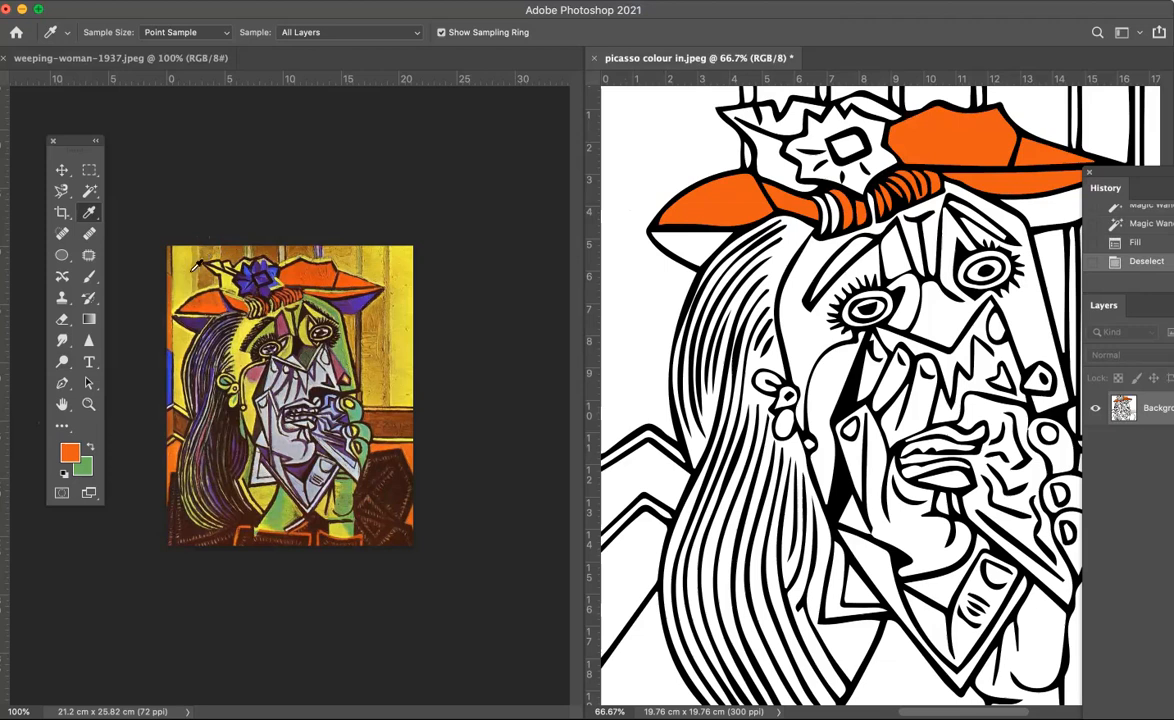
pyautogui.moveTo(330, 122)
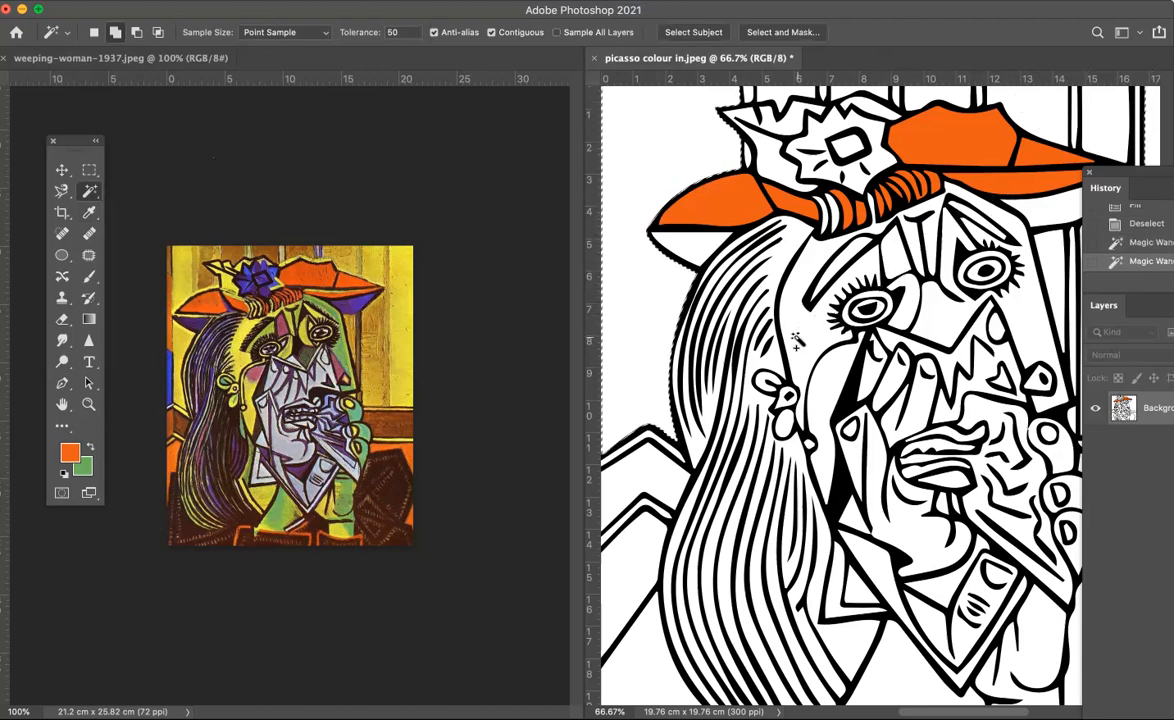
# Add the white background around the woman to the selection and sample yellow from the original.
pyautogui.click(798, 340)
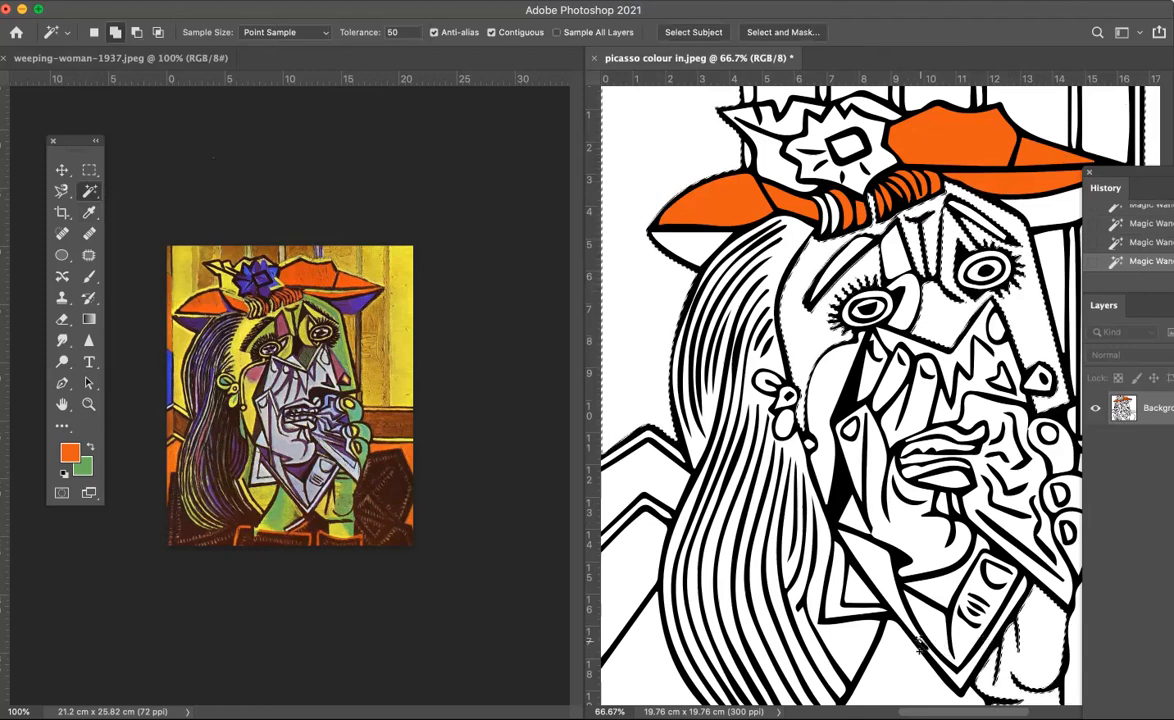
pyautogui.scroll(-3)
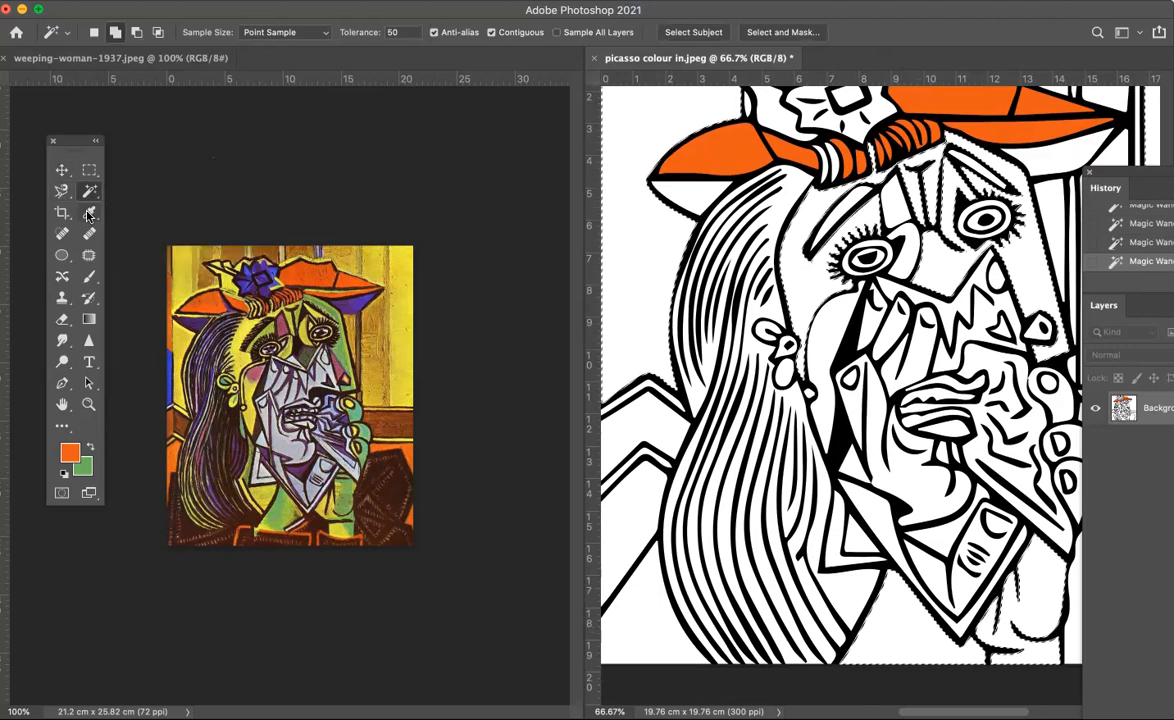
pyautogui.click(62, 212)
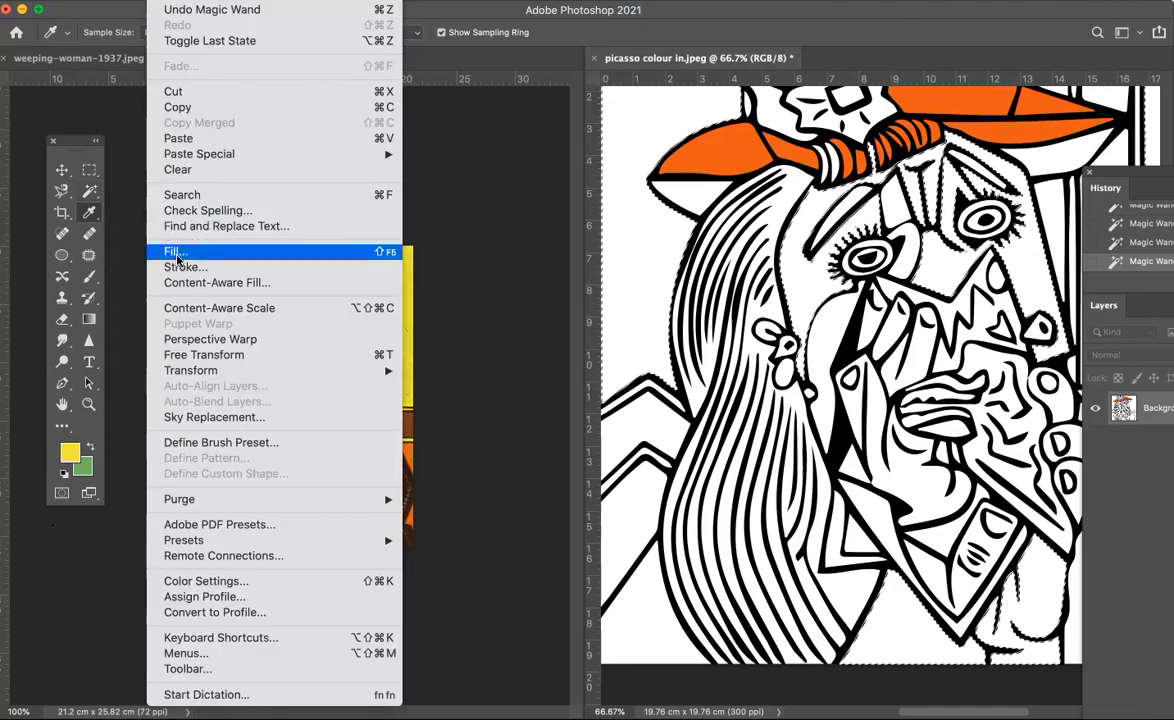
# Fill the selected background areas with the sampled yellow foreground colour.
pyautogui.click(172, 252)
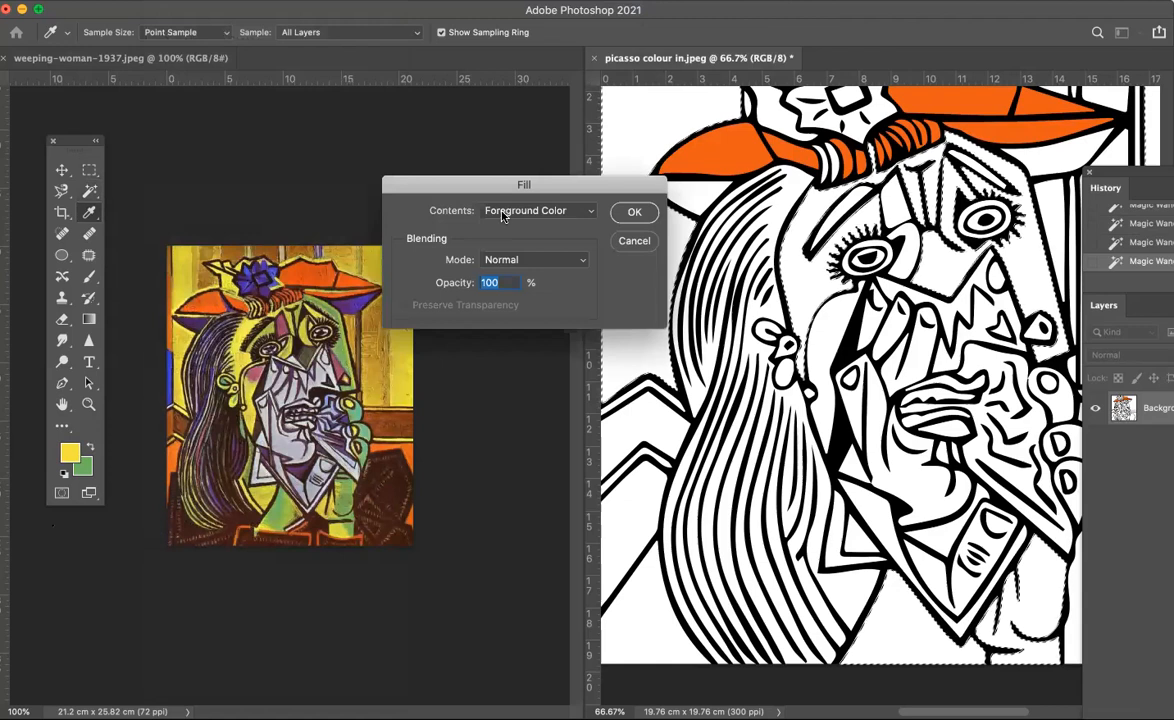
pyautogui.moveTo(518, 212)
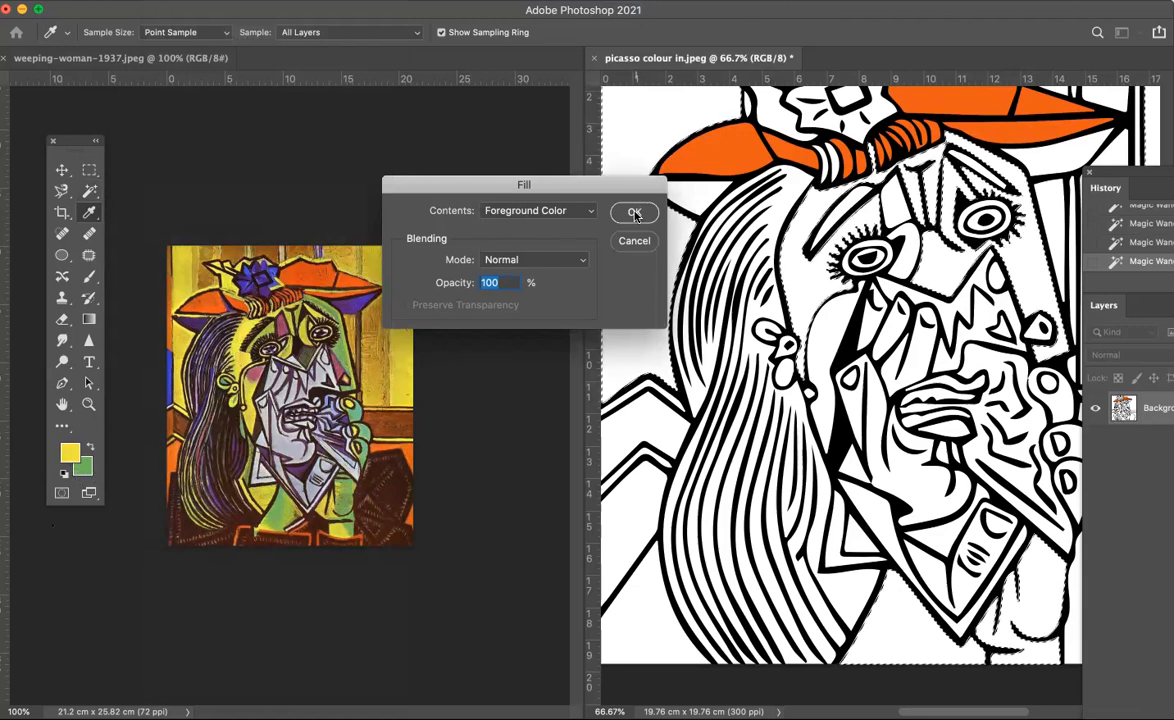
pyautogui.click(632, 212)
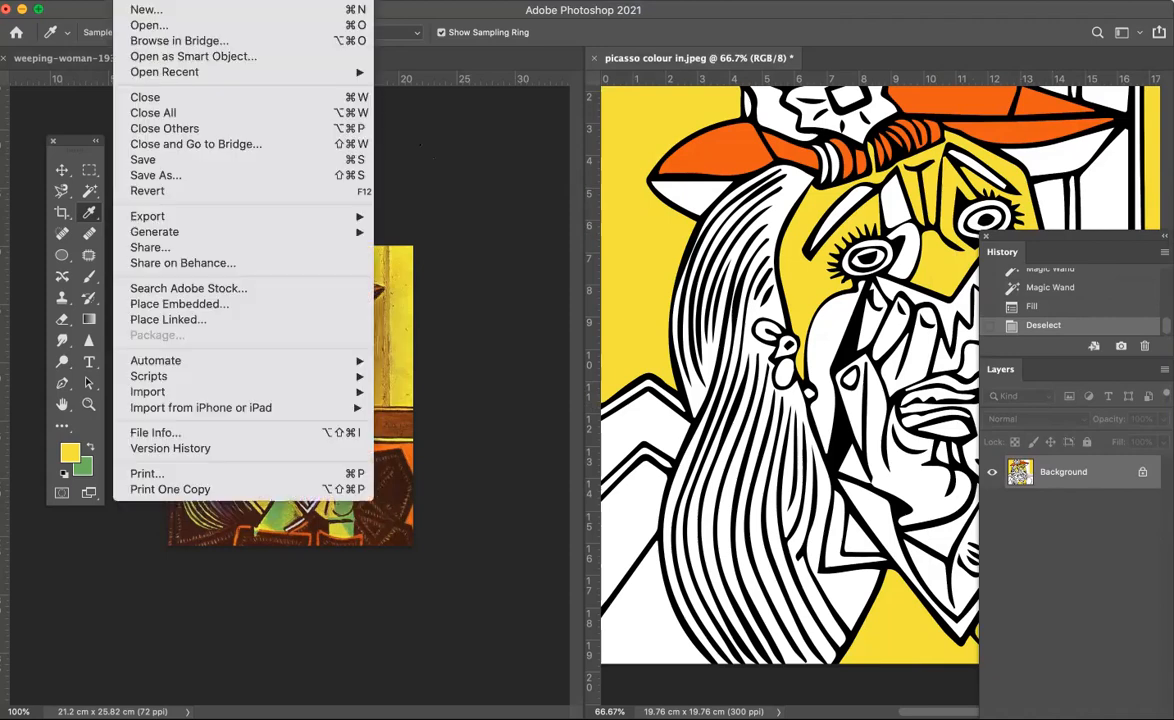
# Save a copy on the computer as 'picasso colour in_edit.jpg' in JPEG format with default quality.
pyautogui.click(144, 180)
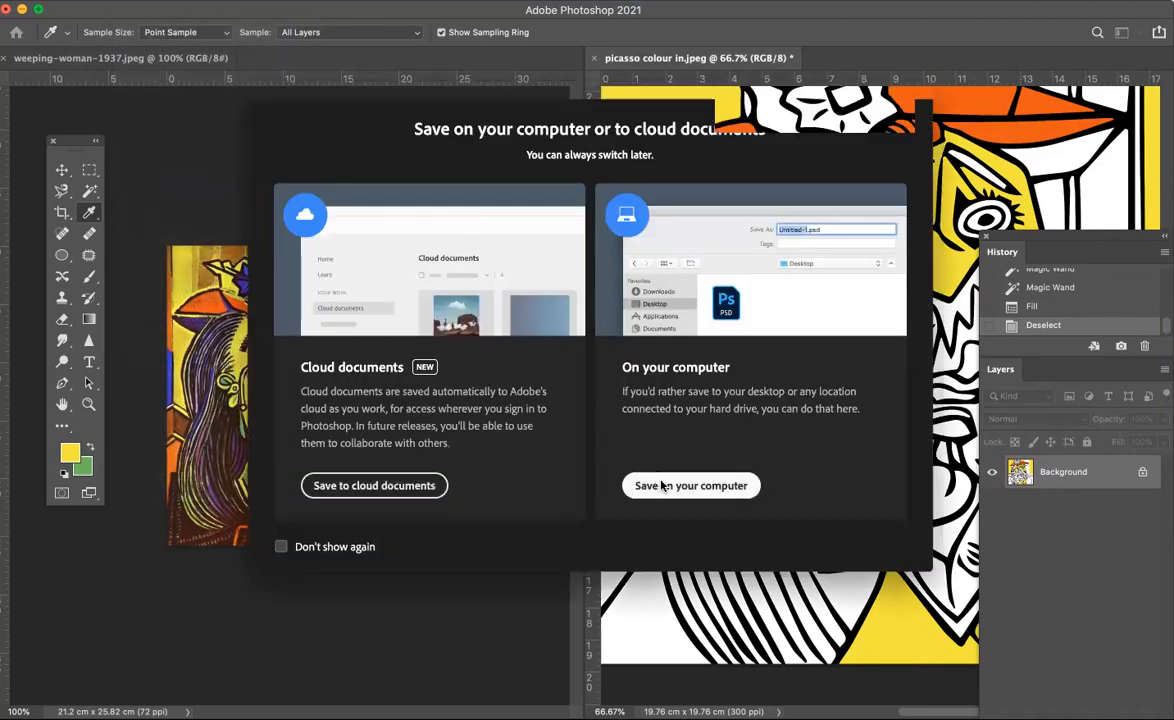
pyautogui.click(690, 486)
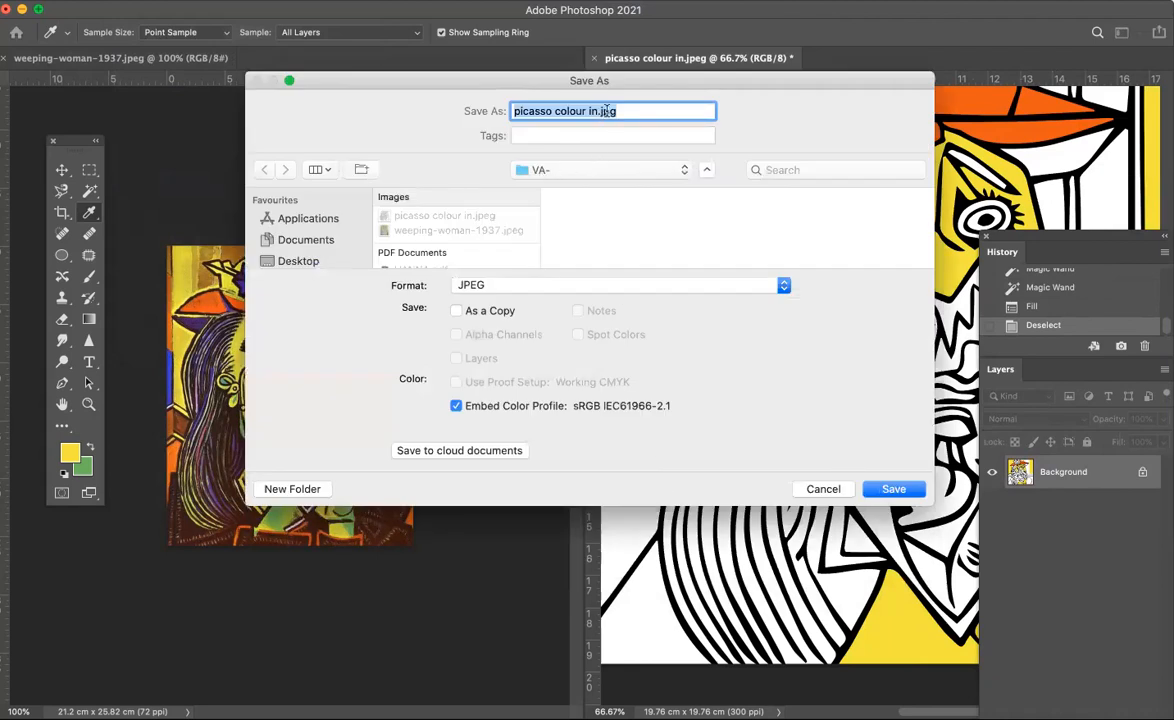
pyautogui.moveTo(596, 112)
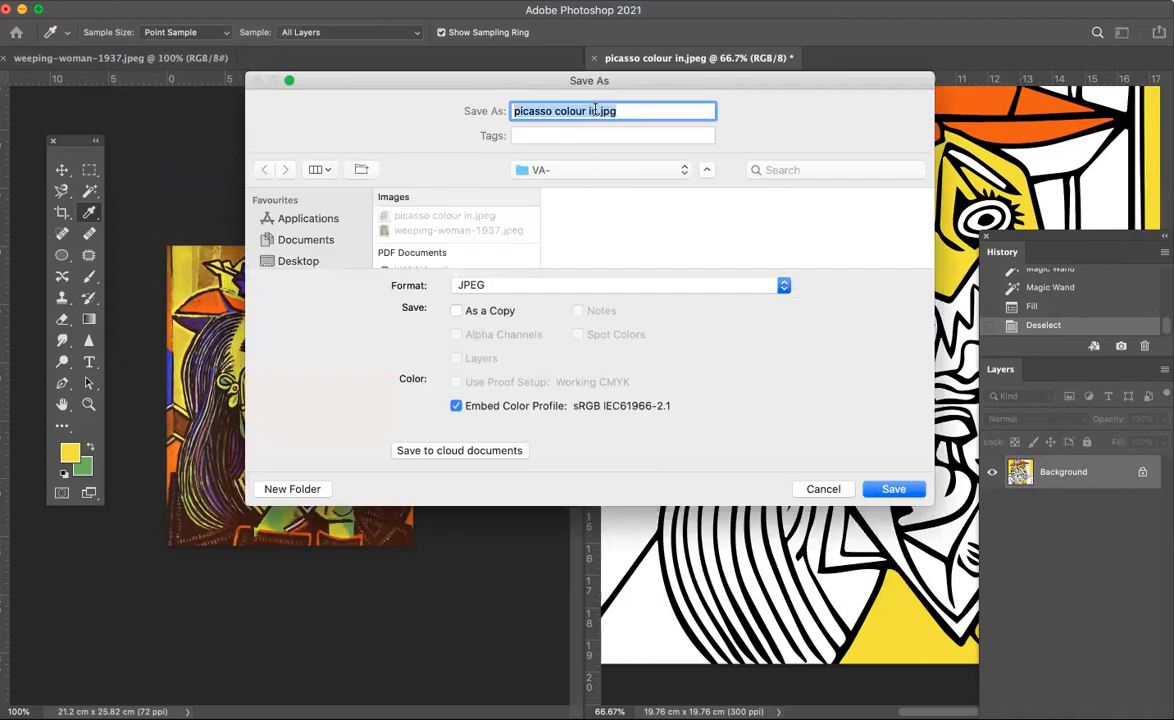
pyautogui.click(640, 112)
pyautogui.write('_edit')
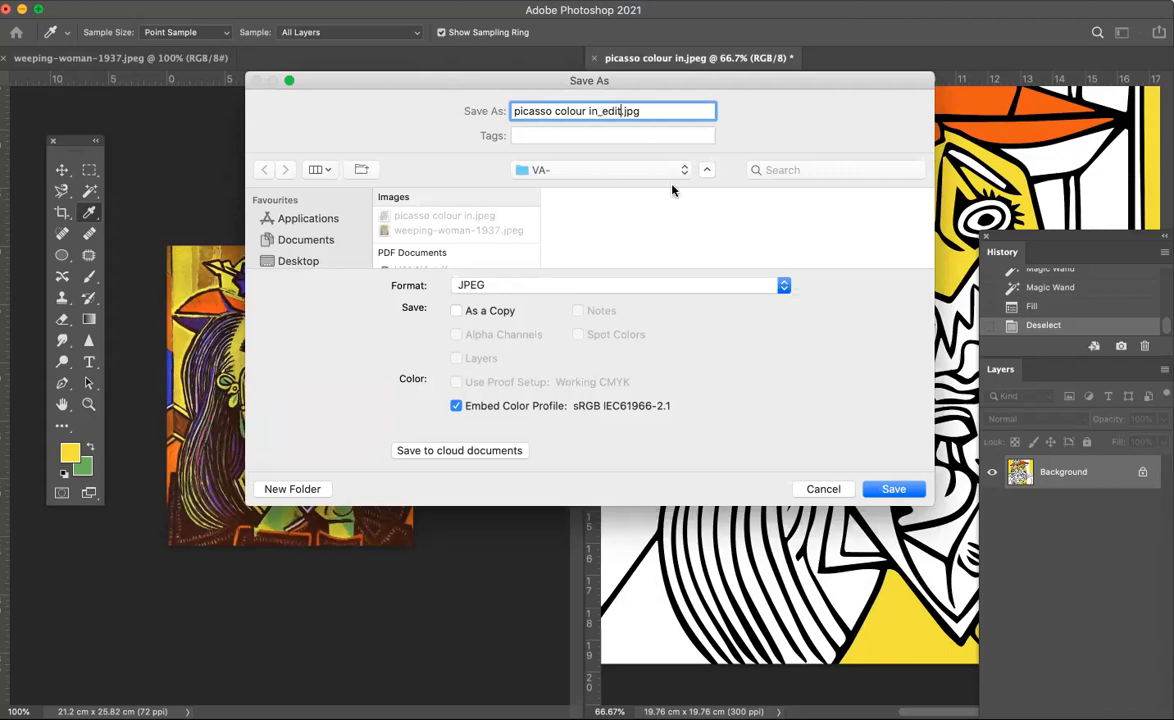
pyautogui.moveTo(496, 292)
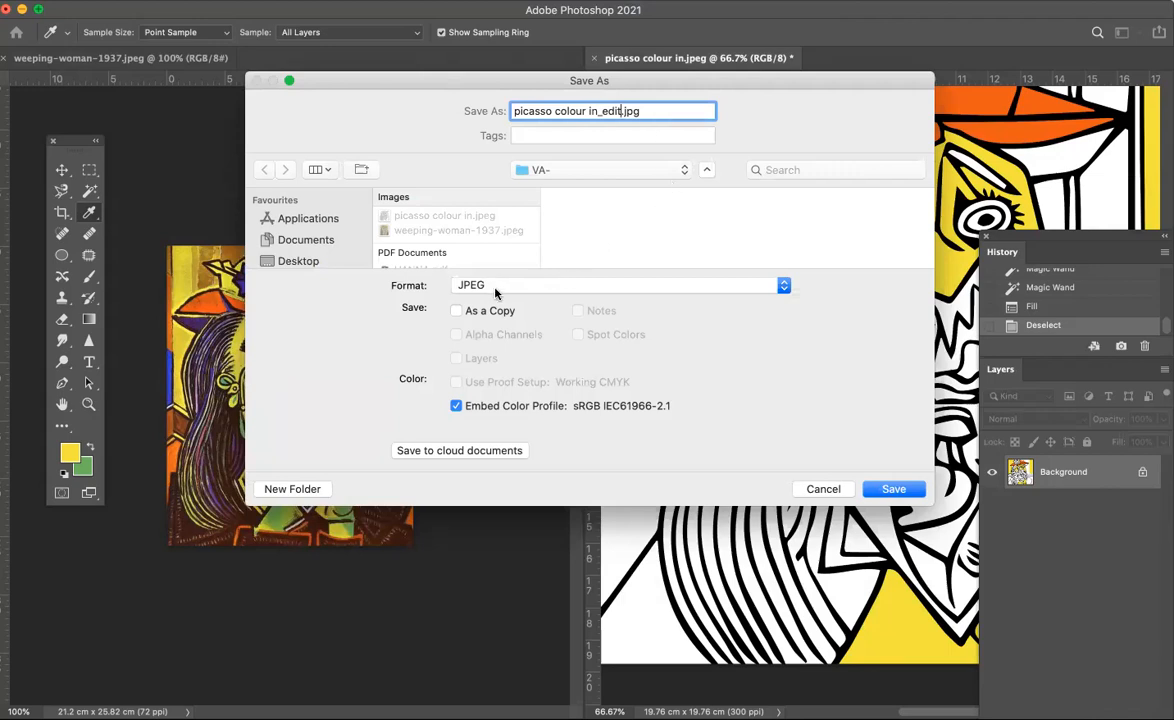
pyautogui.moveTo(472, 310)
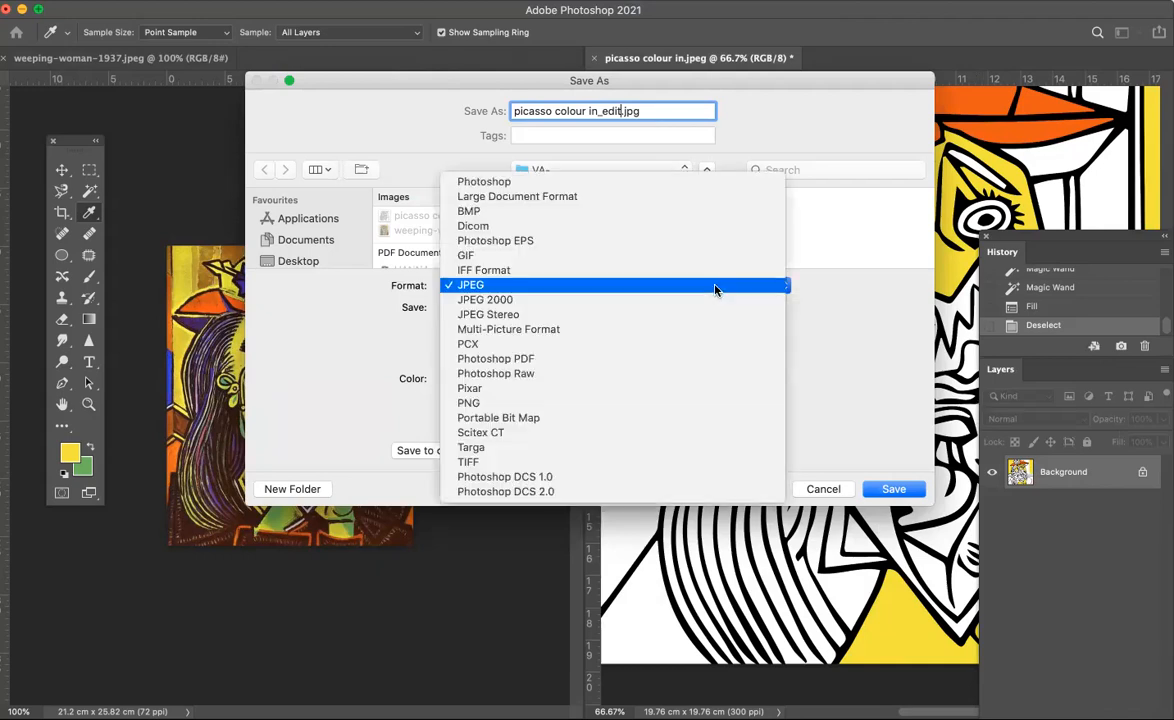
pyautogui.moveTo(604, 180)
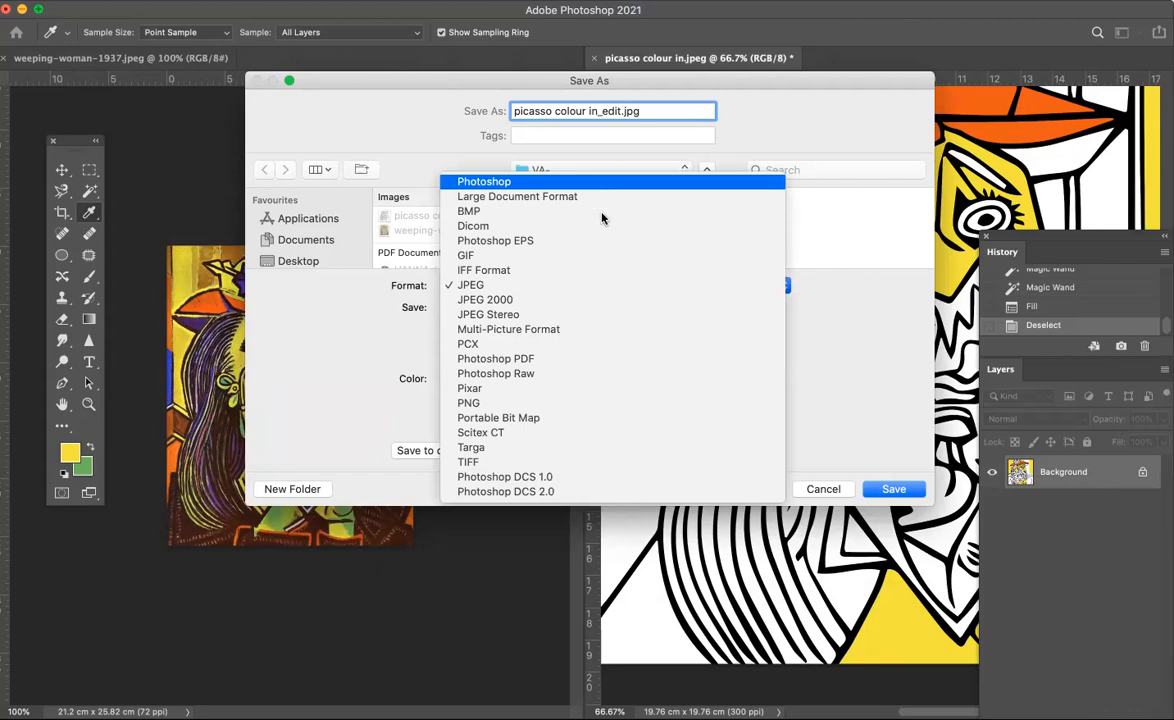
pyautogui.click(470, 284)
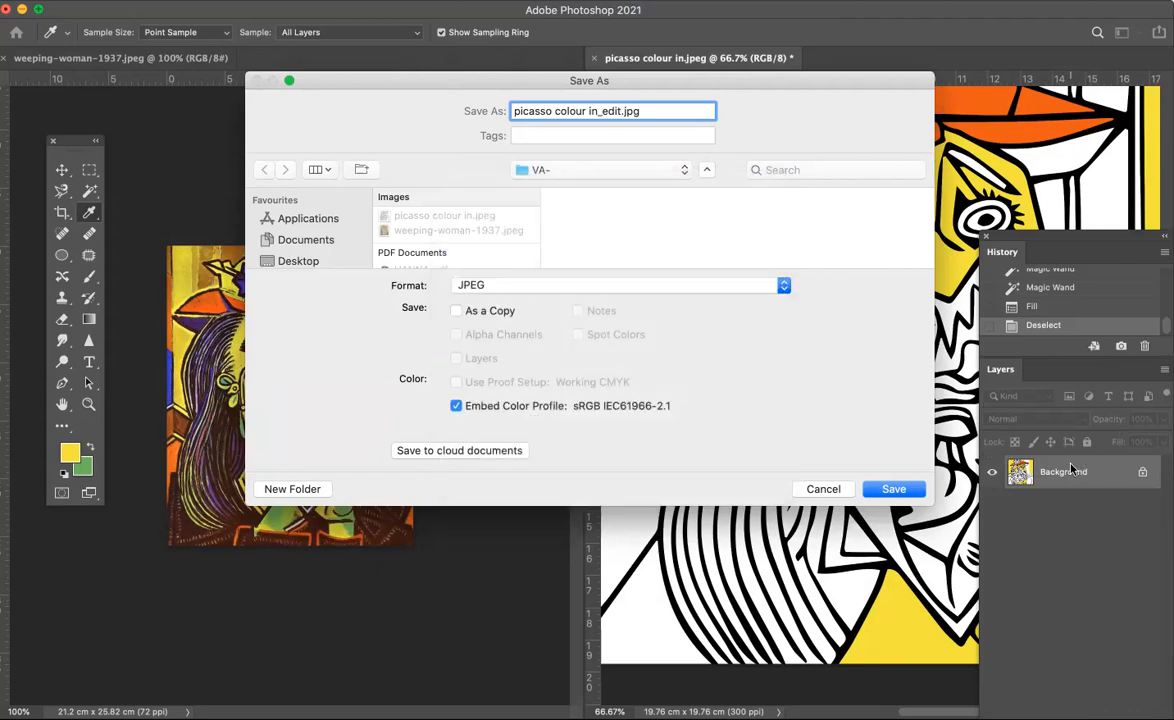
pyautogui.click(892, 488)
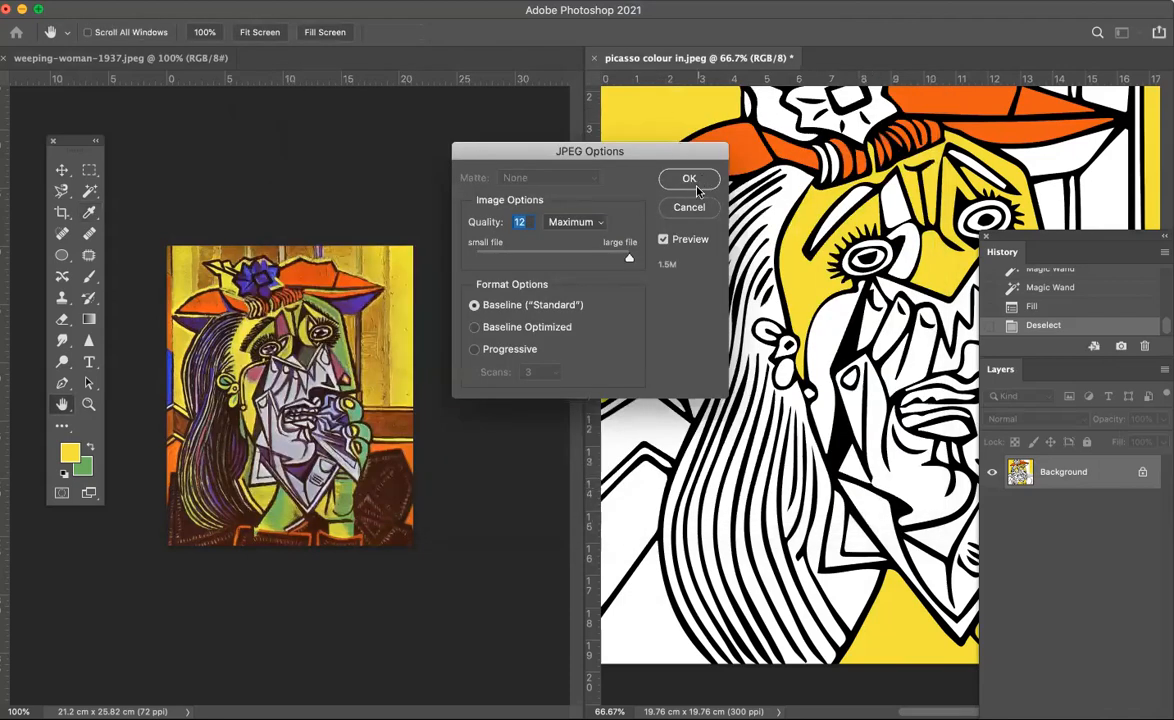
pyautogui.click(688, 178)
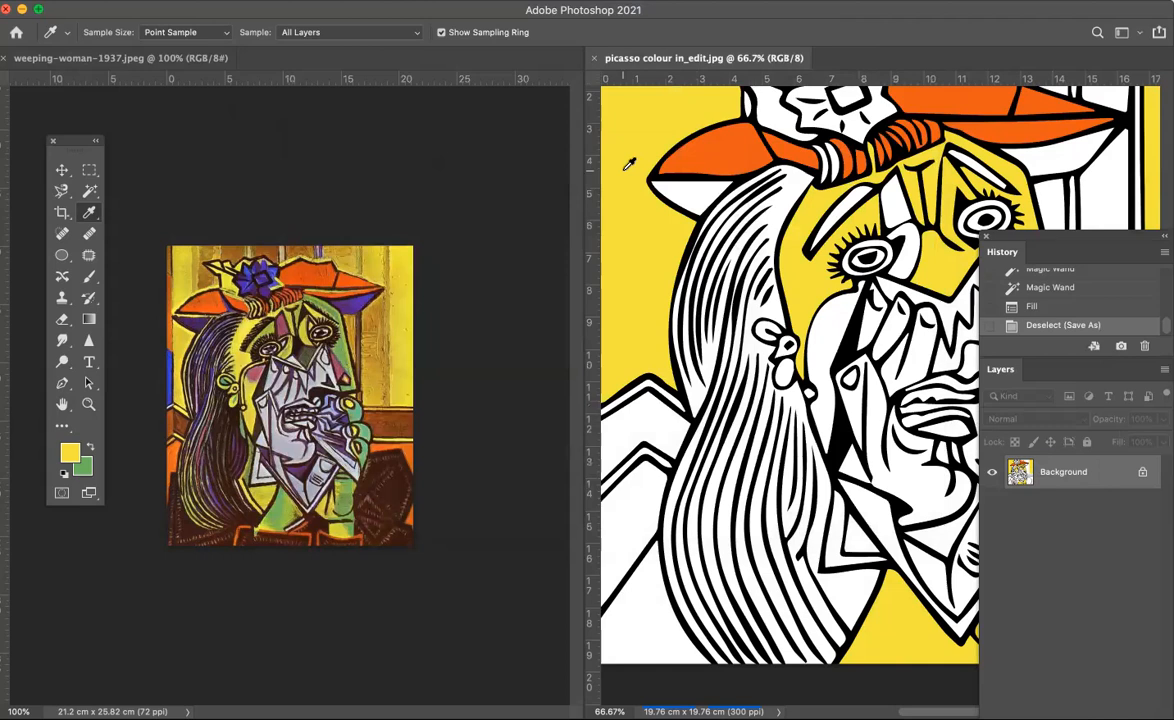